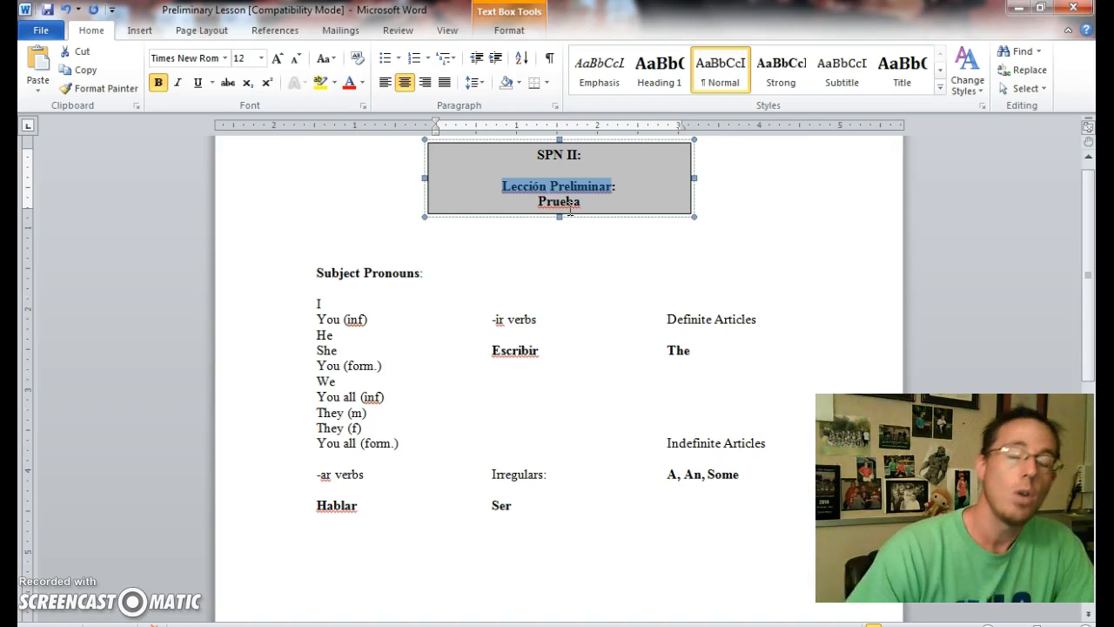
mouse_move(574, 206)
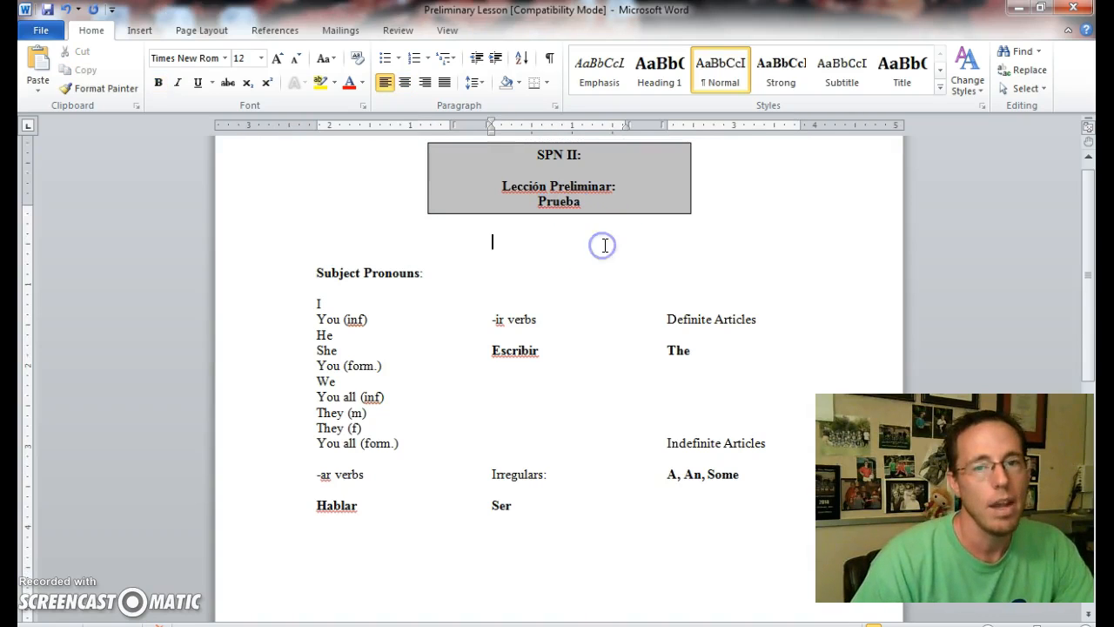
mouse_move(602, 244)
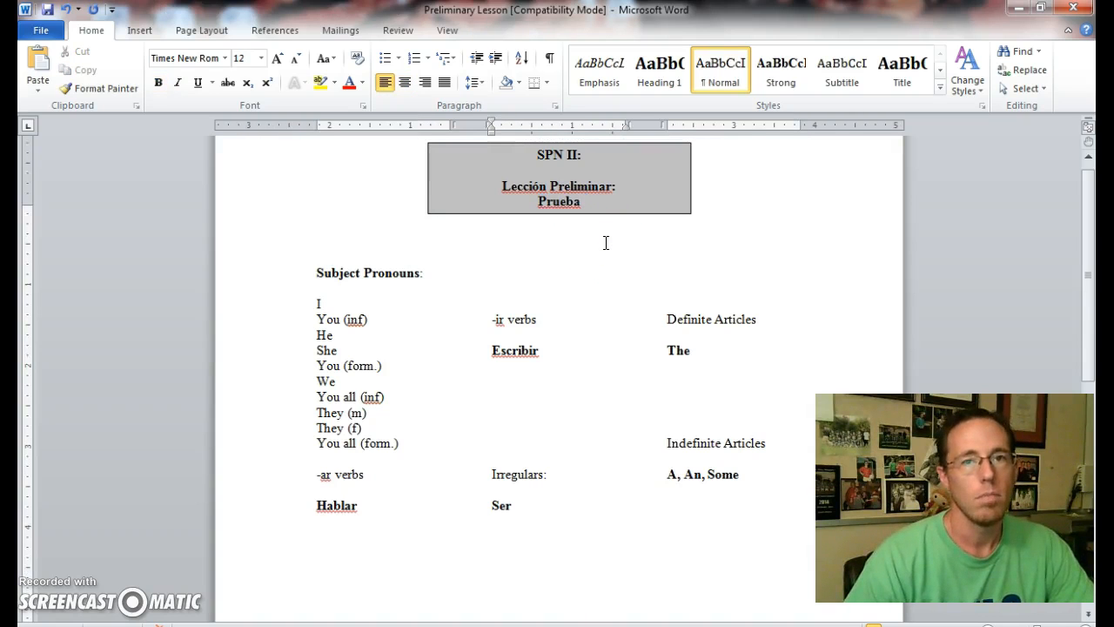
mouse_move(390, 275)
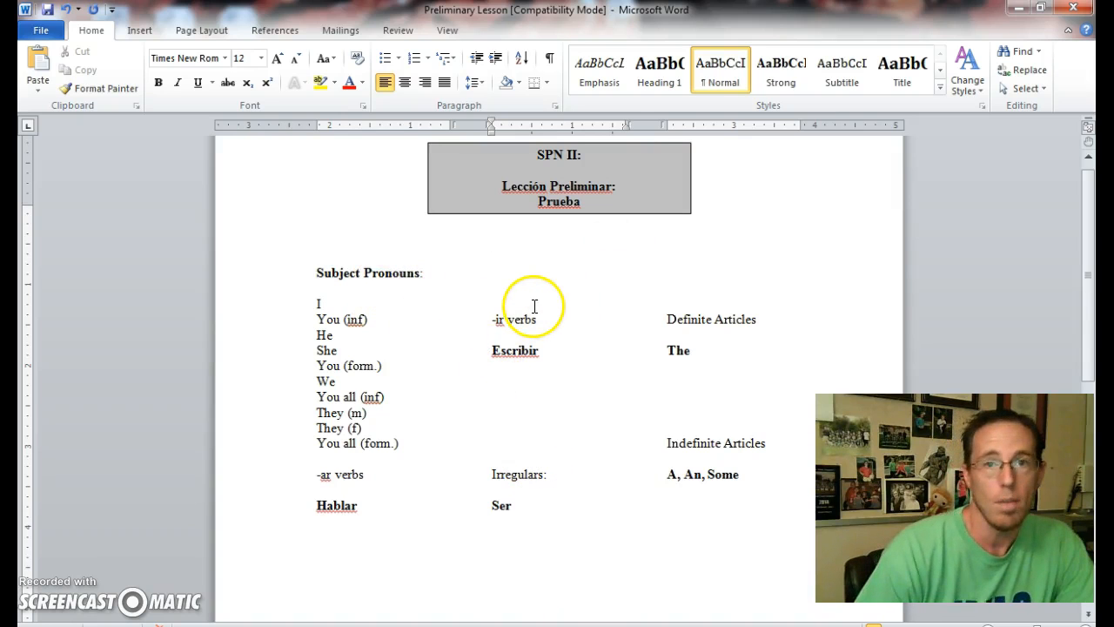
- Begin the Hablar conjugation with Hablo, Hablas and Habla on separate lines under the heading
left_click(491, 242)
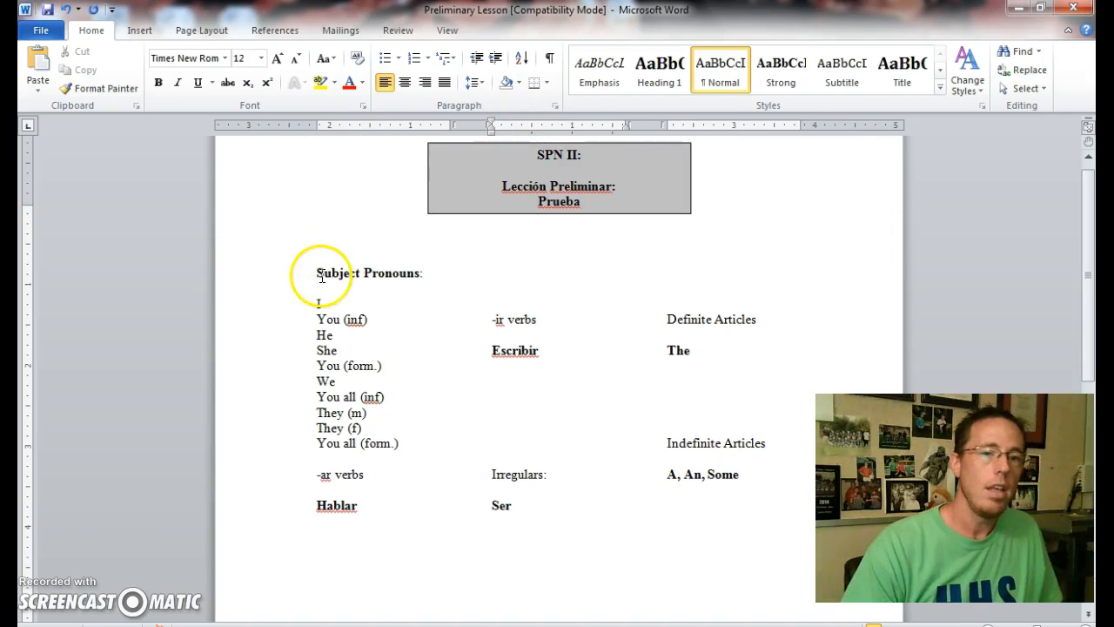
double_click(366, 271)
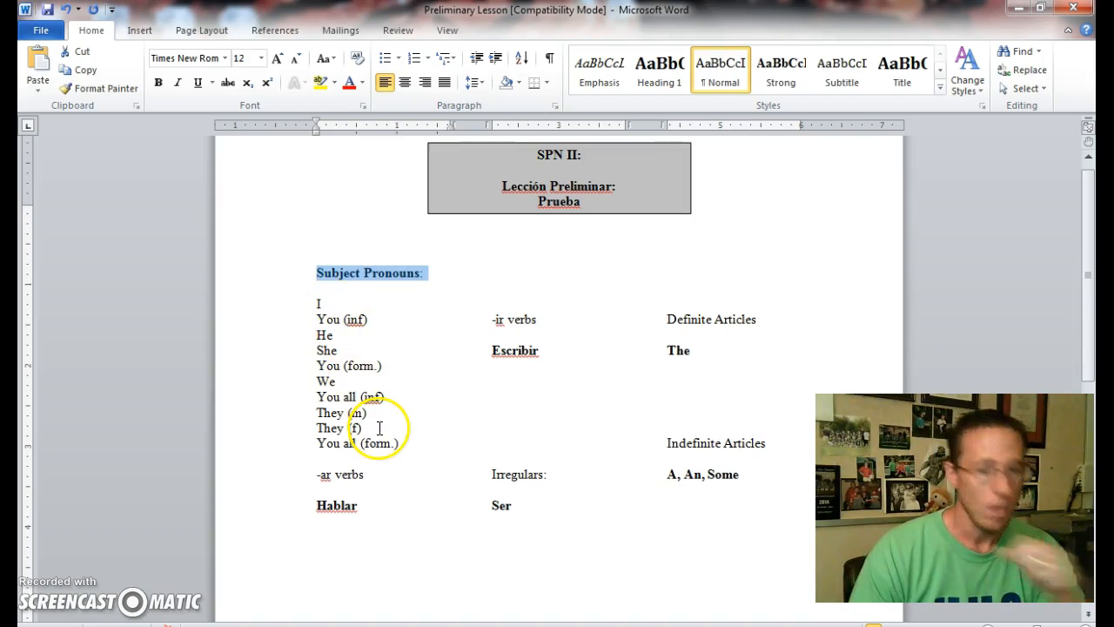
mouse_move(357, 369)
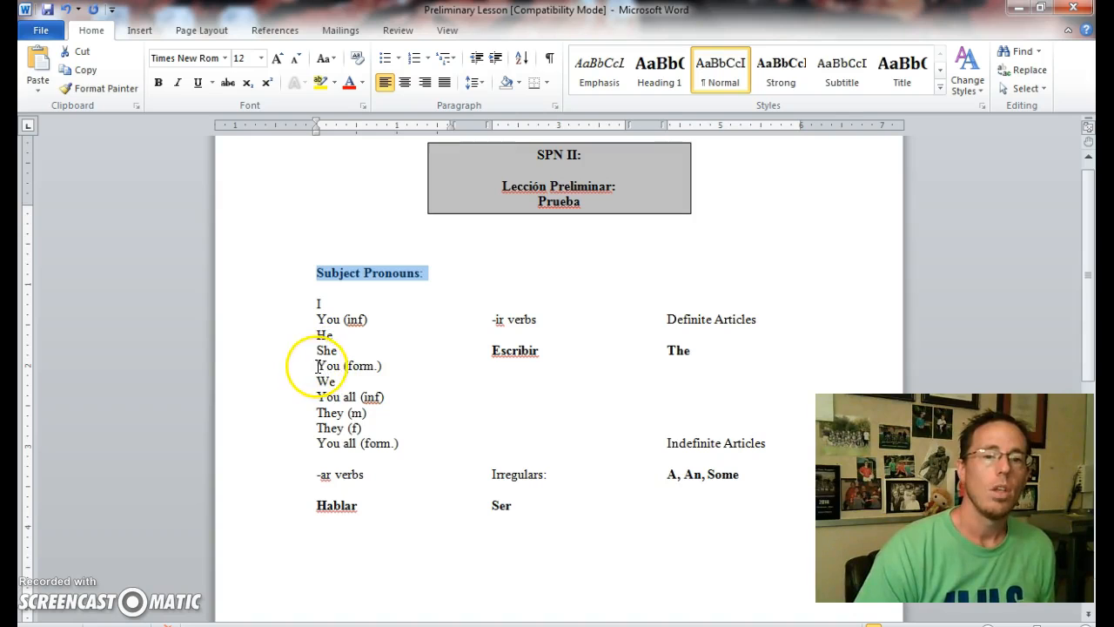
mouse_move(383, 368)
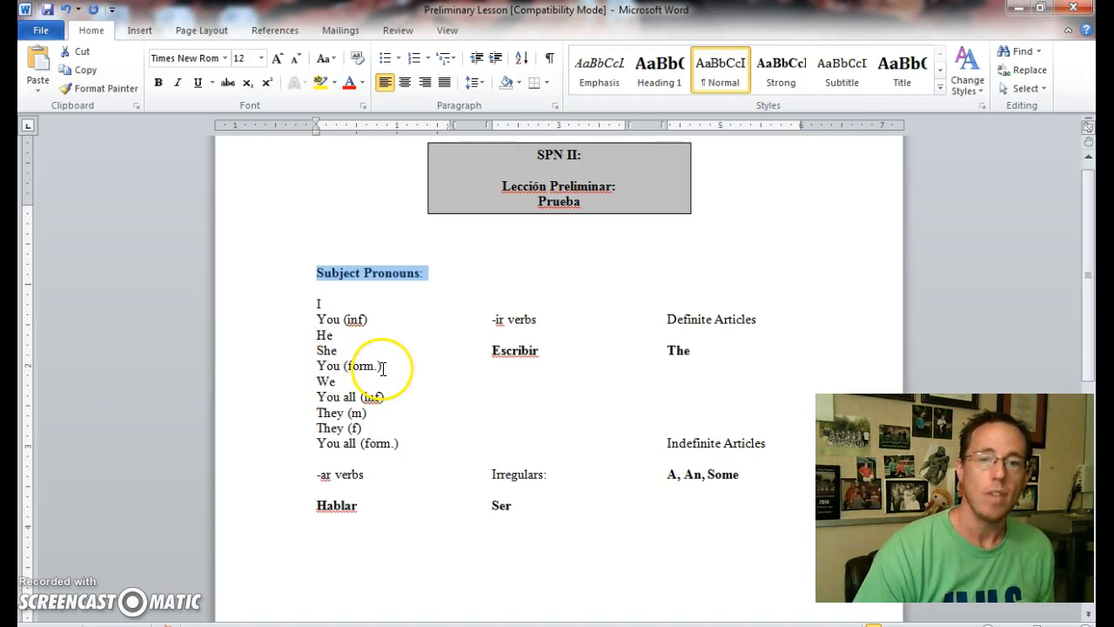
mouse_move(328, 381)
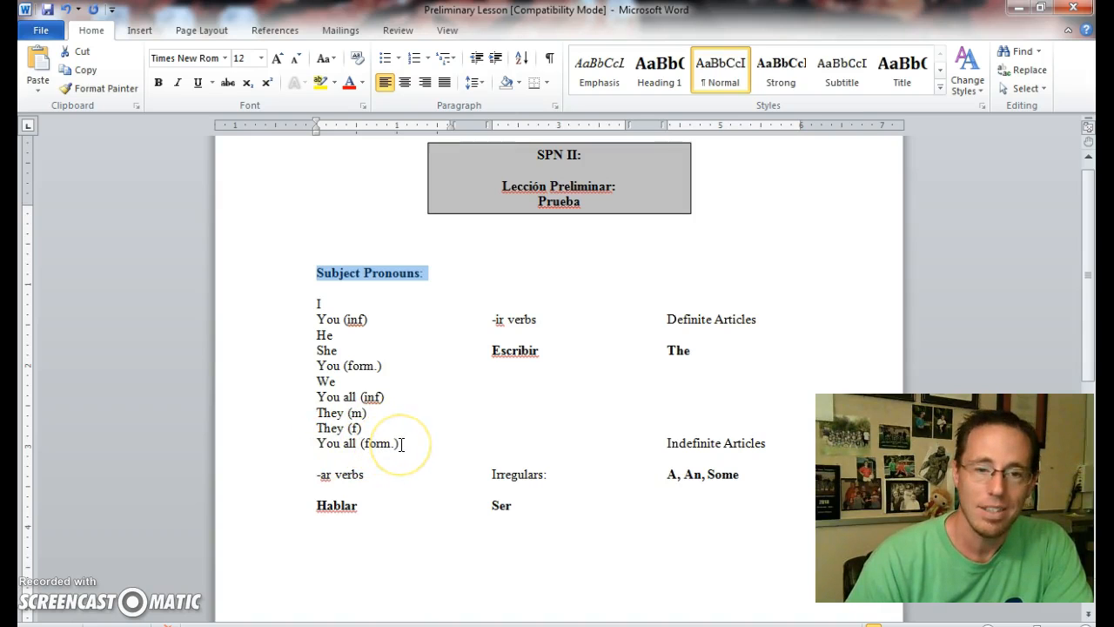
mouse_move(329, 366)
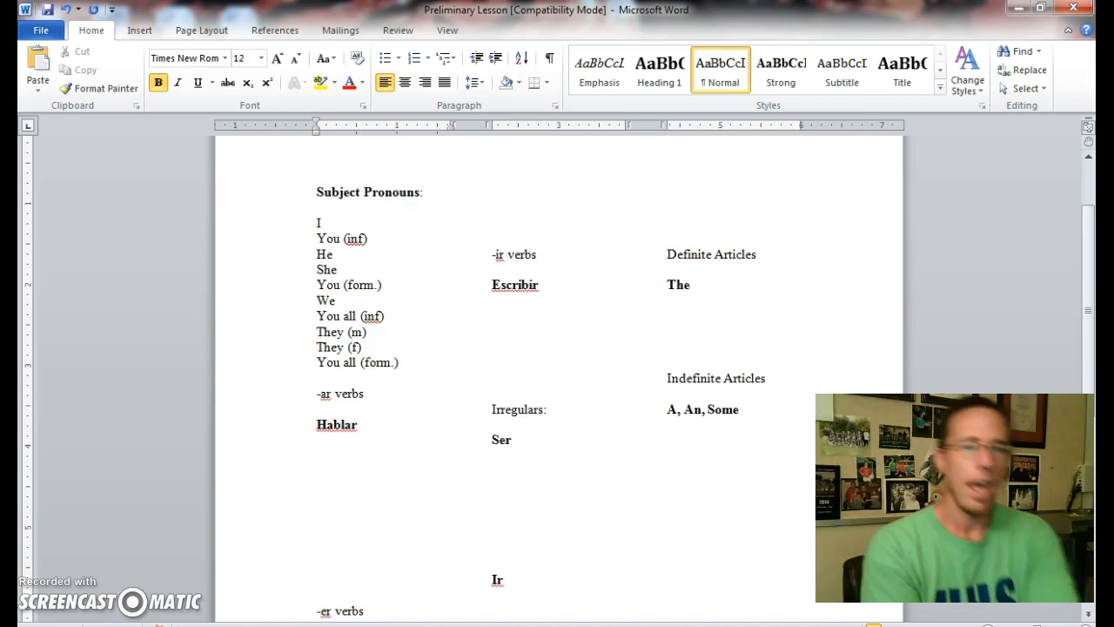
left_click(317, 456)
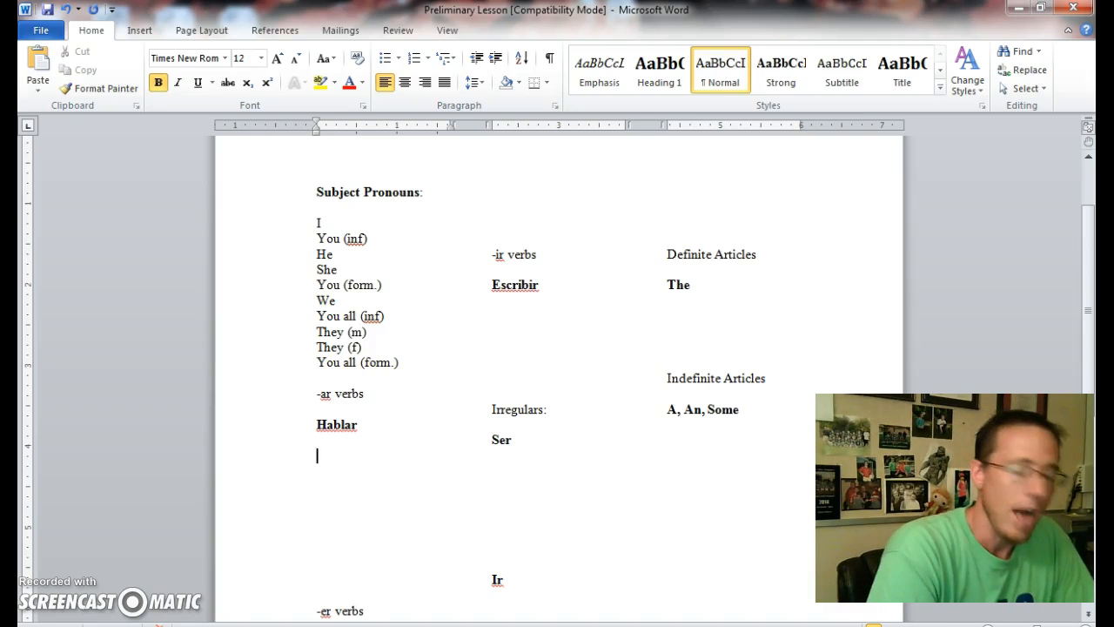
type("habv")
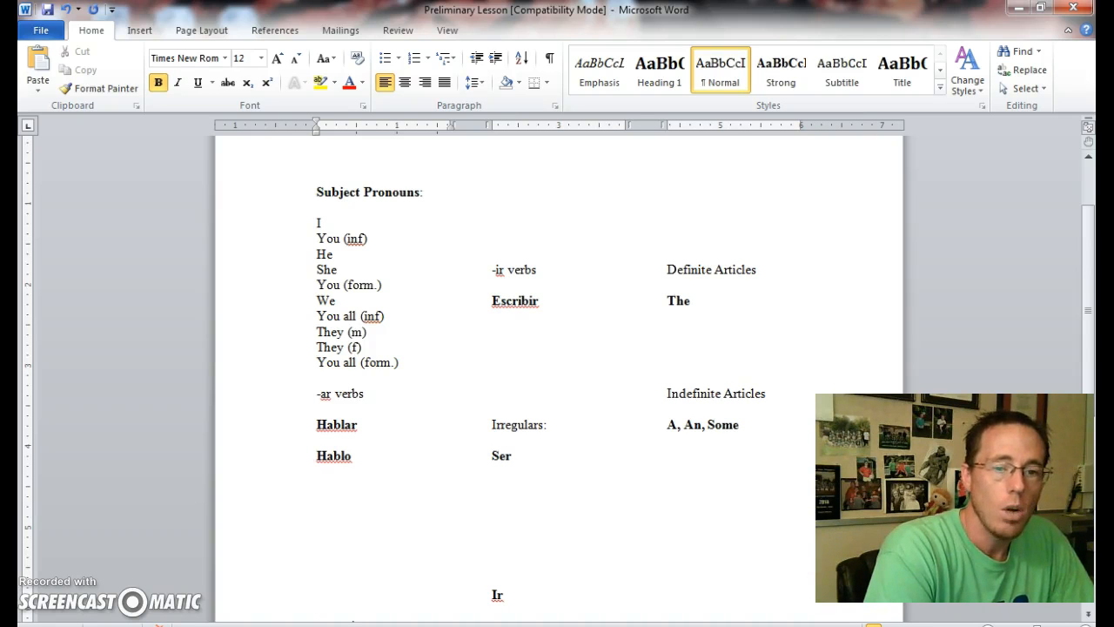
type("ha")
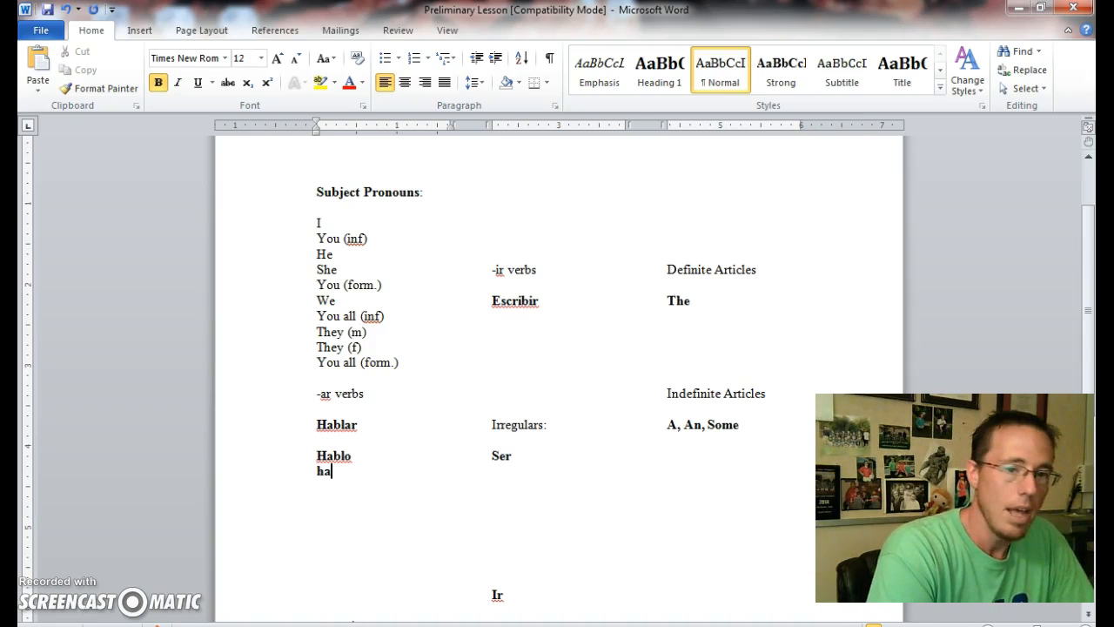
type("blas")
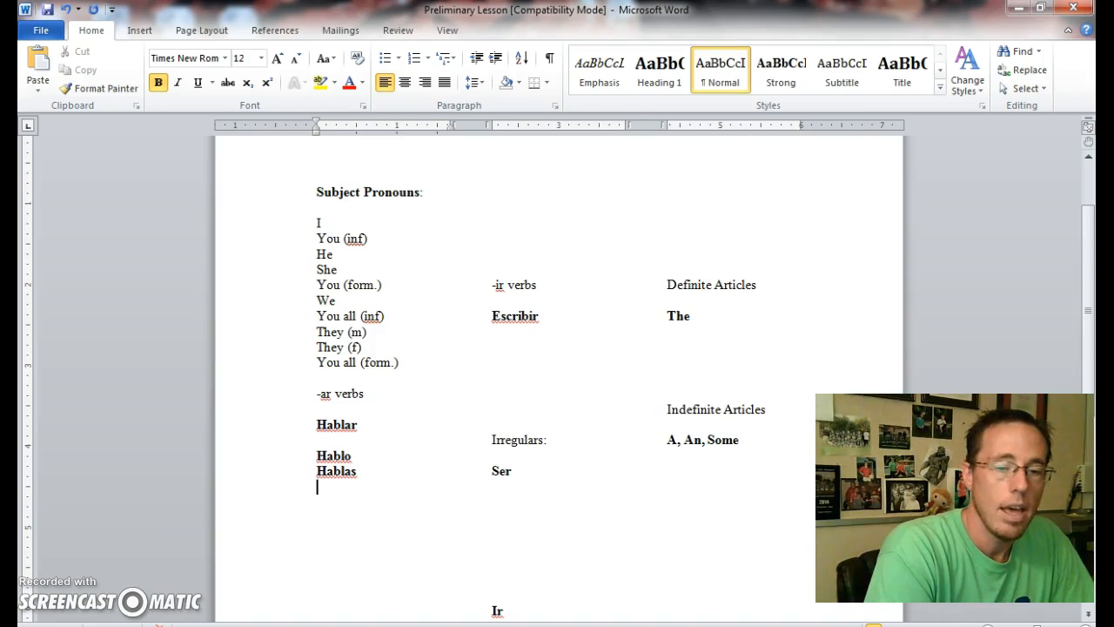
type("han")
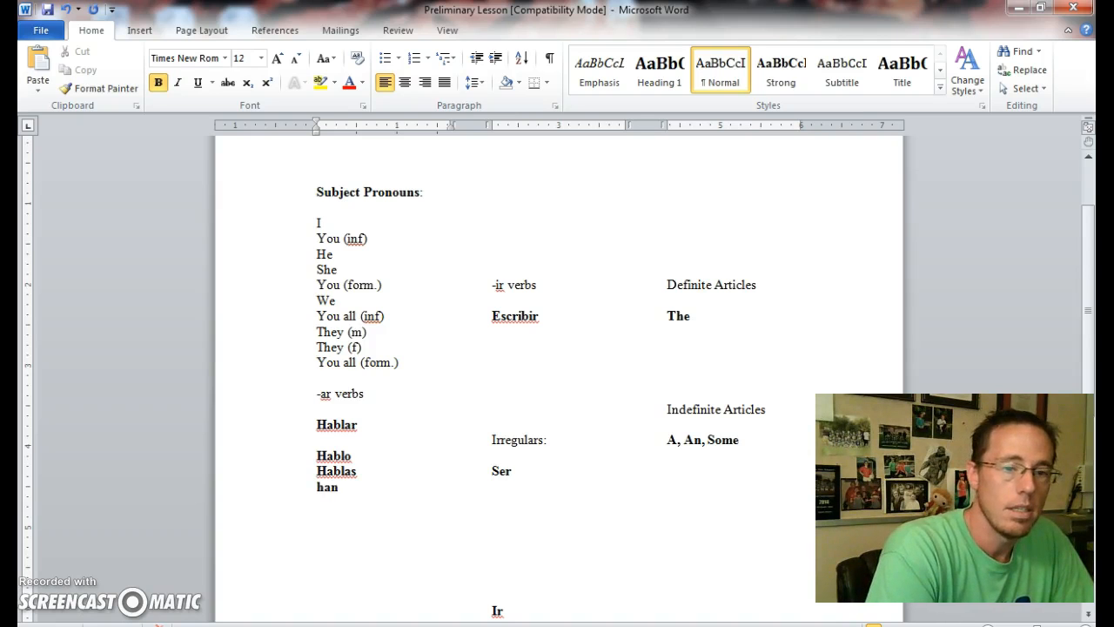
type("hab")
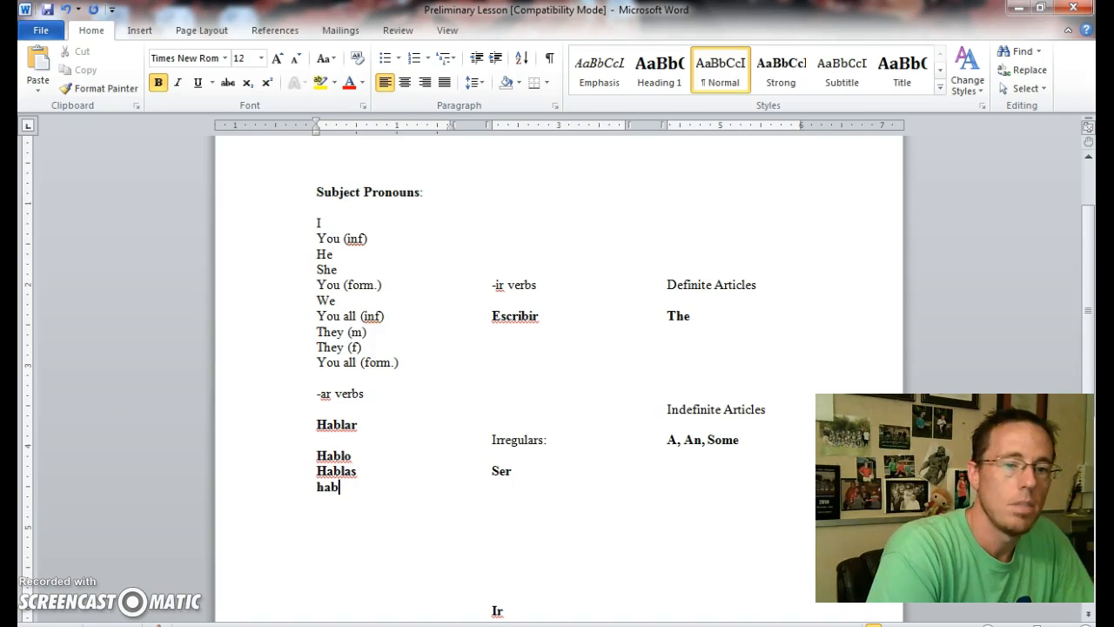
type("la")
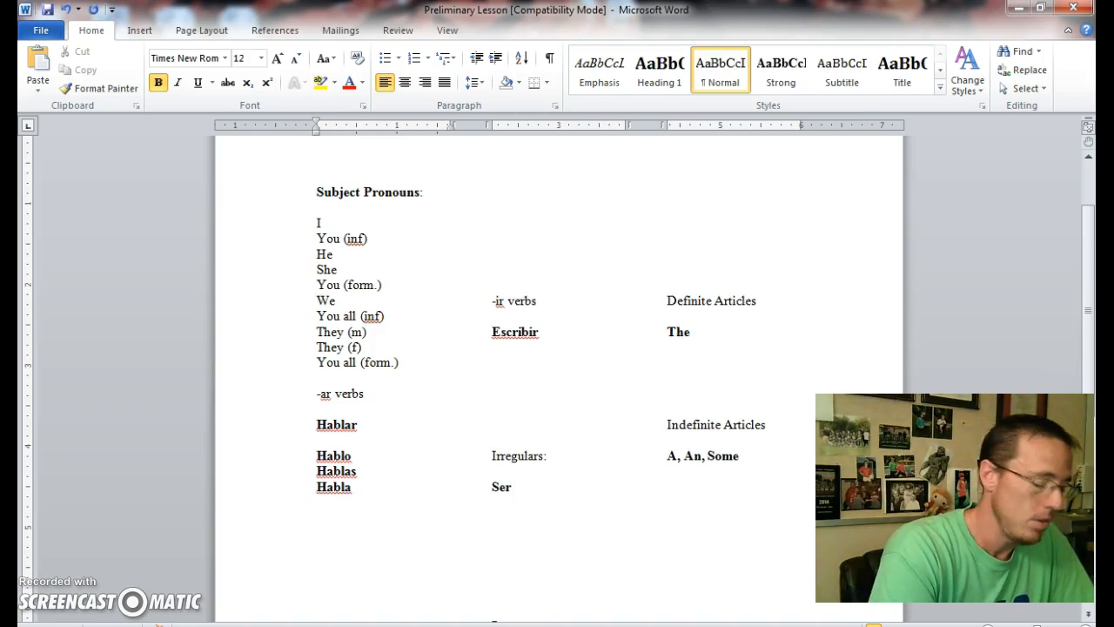
- Complete the list with Hablamos, Habláis and Hablan
type("hablamos")
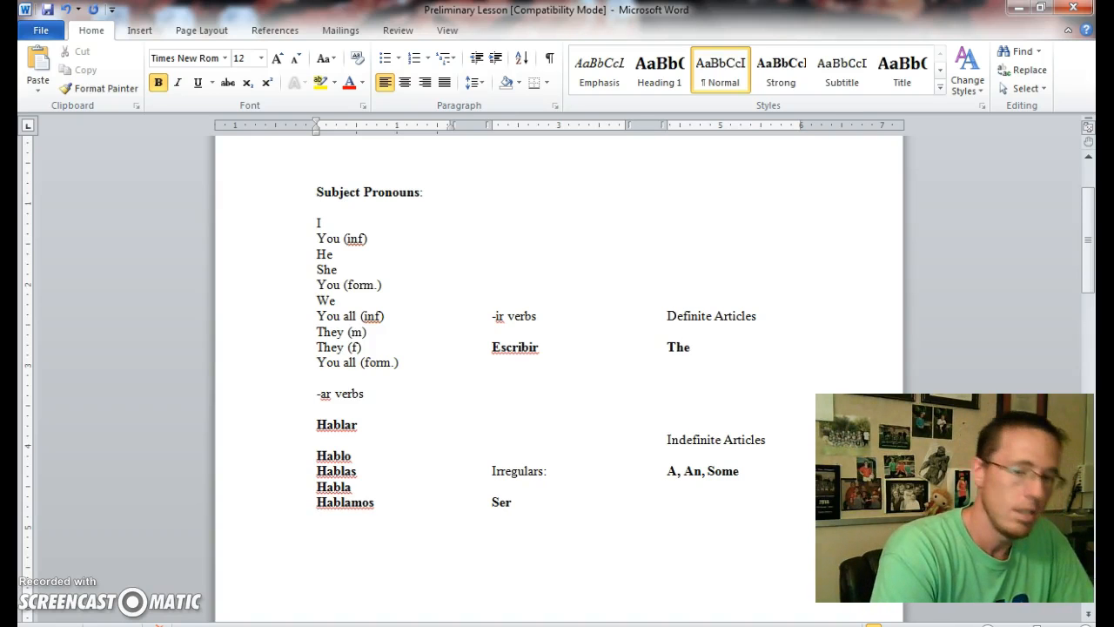
type("habl")
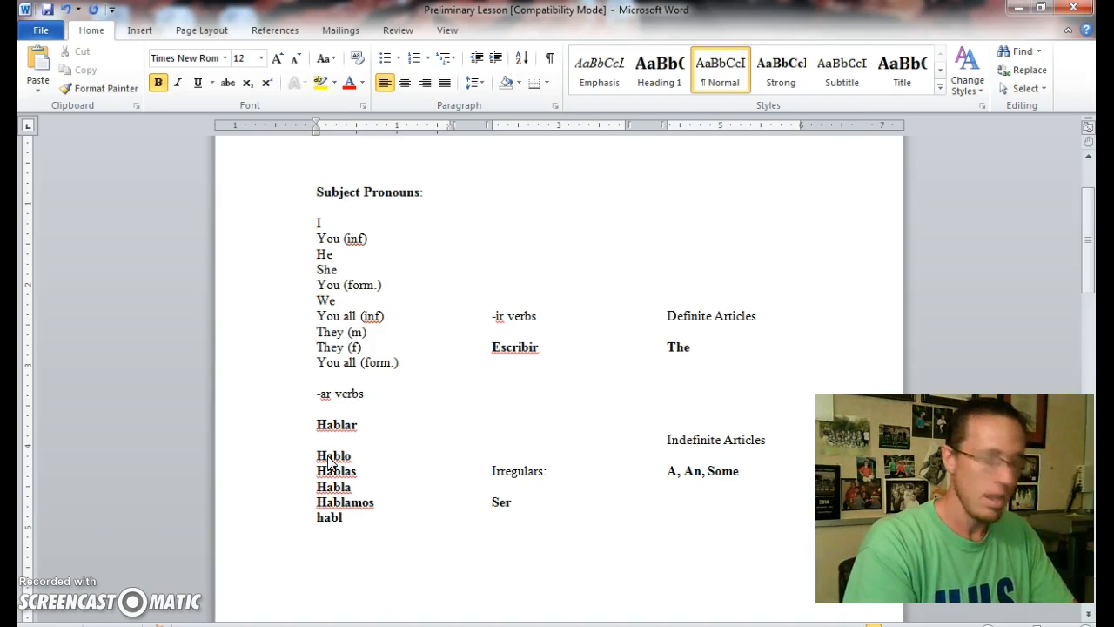
type("á")
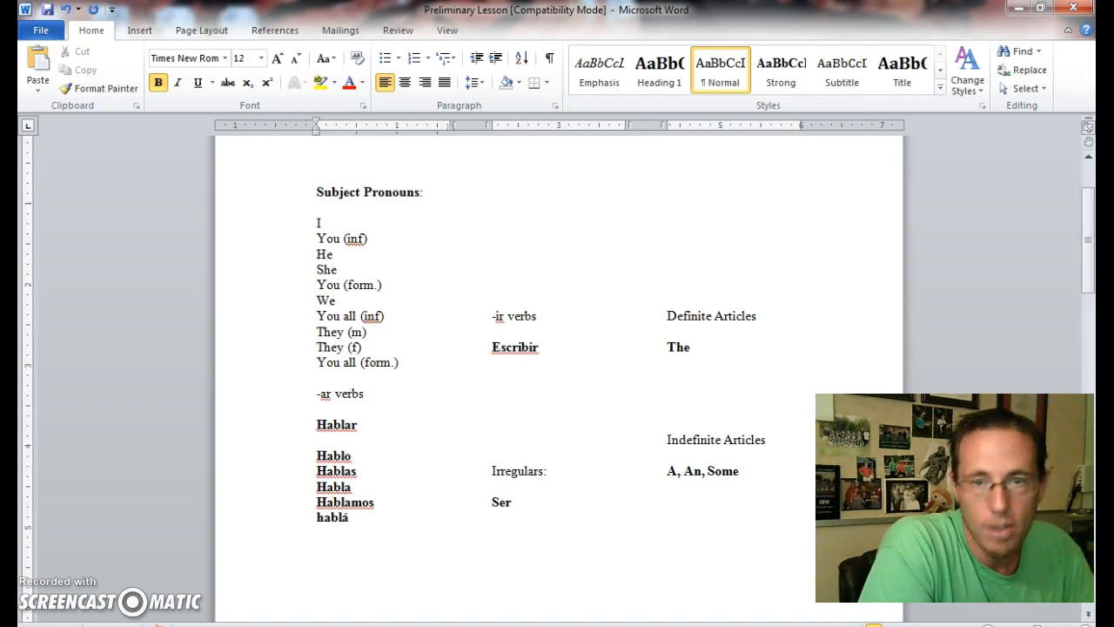
type("is")
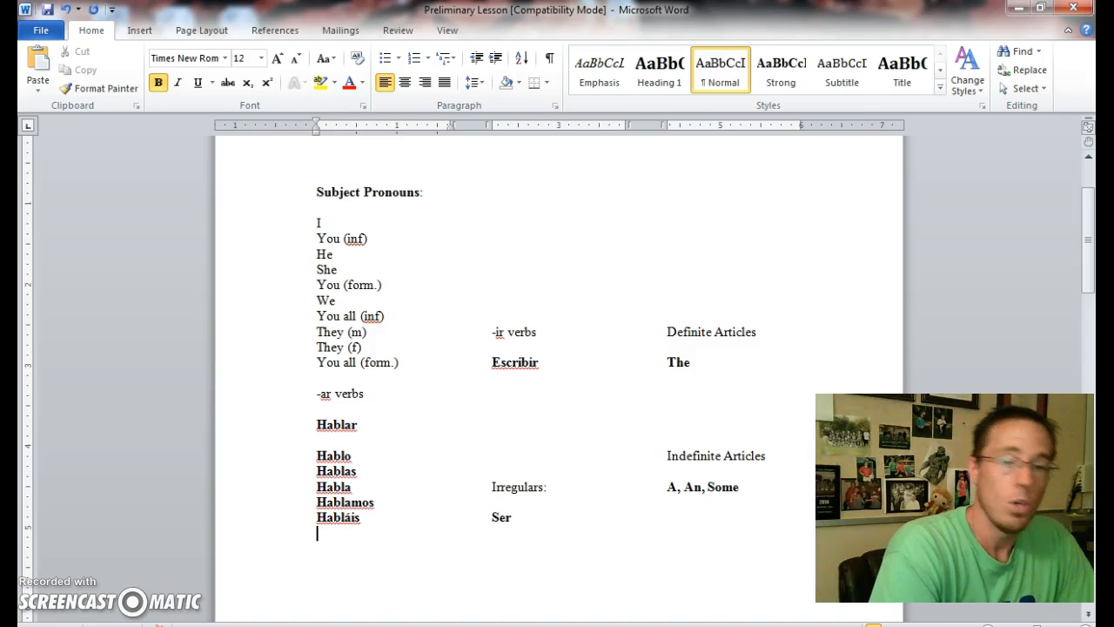
type("ha")
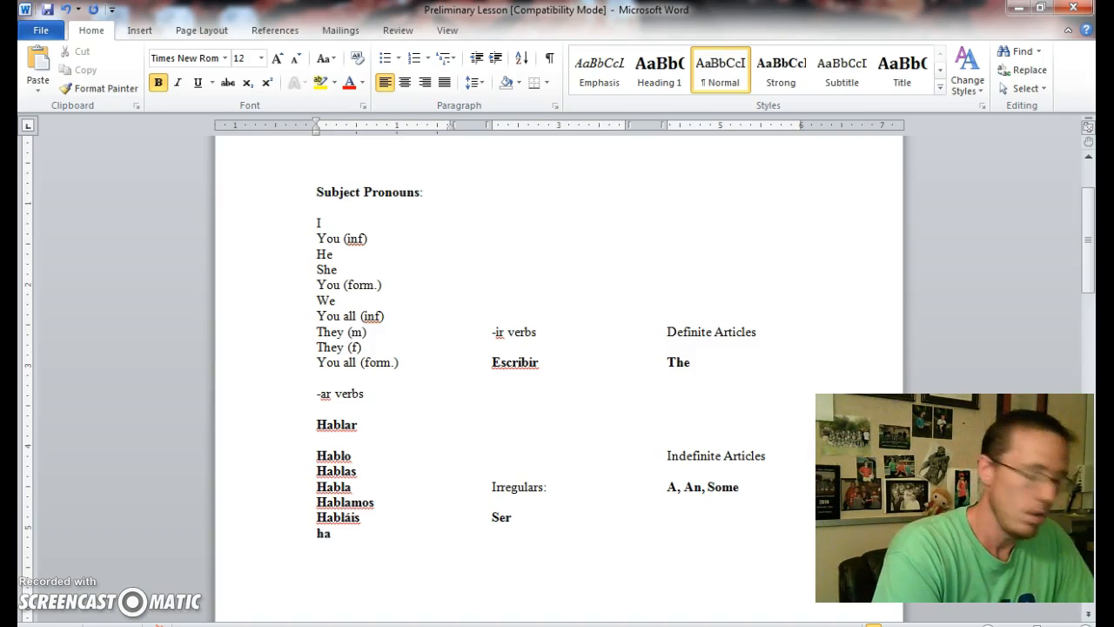
type("blan")
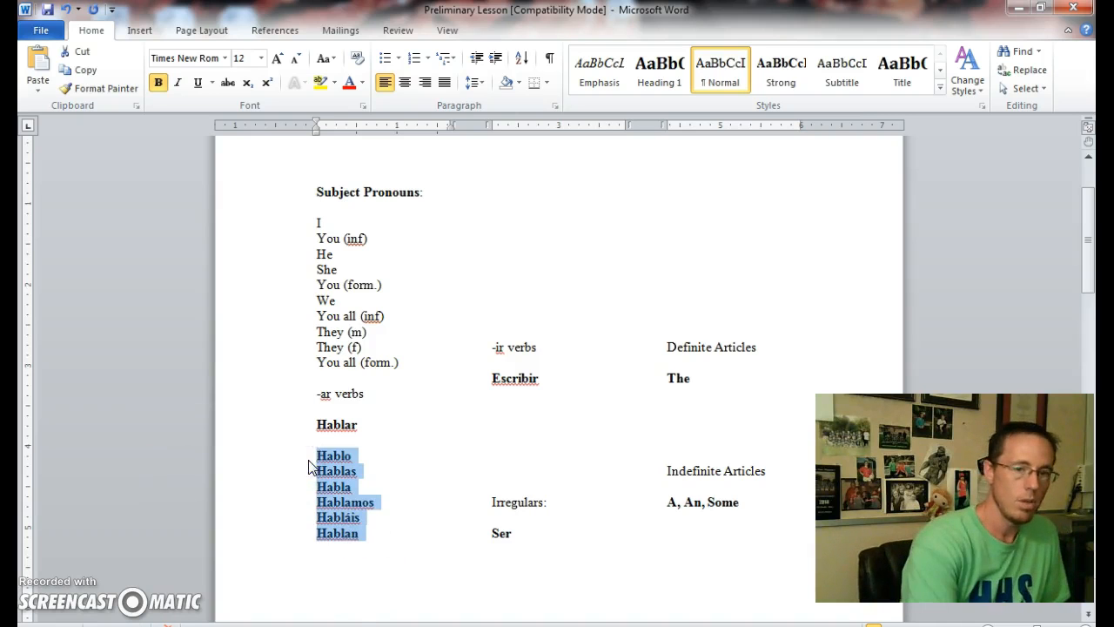
- Scroll down to the Comer heading and back up
scroll("down", 3)
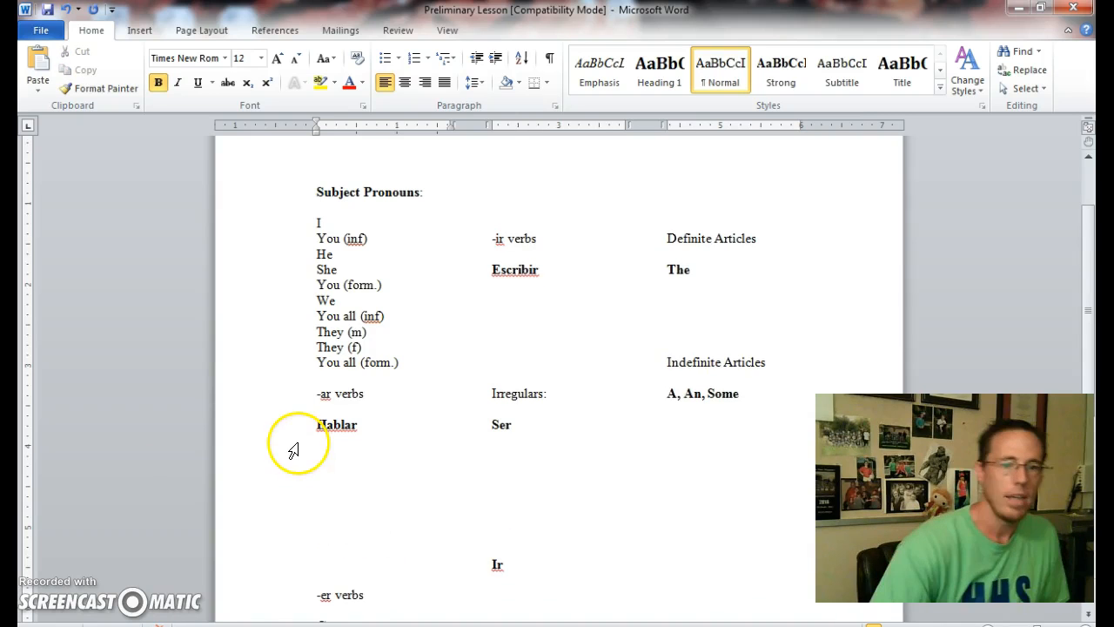
scroll("down", 3)
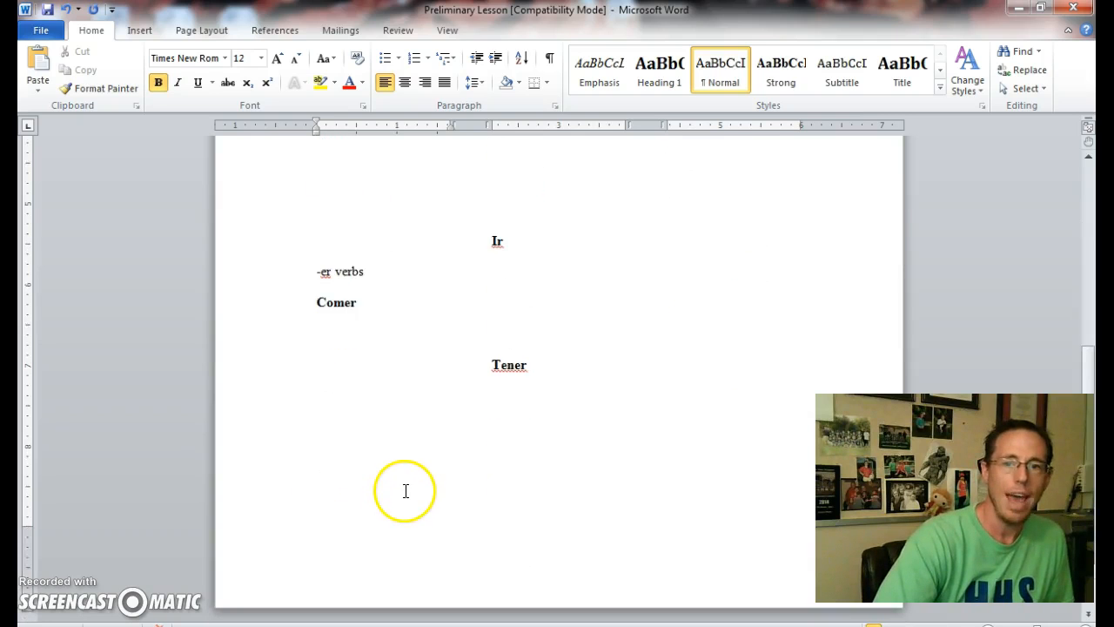
scroll("up", 3)
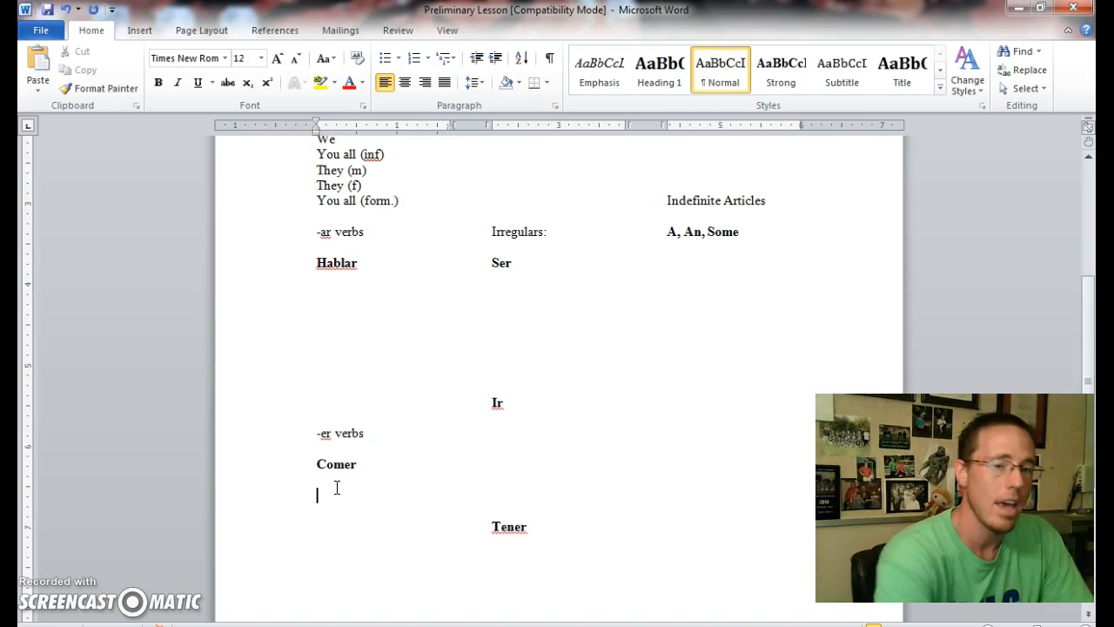
- List Como, Comes, Come, Comemos and Coméis under Comer, then select the list for removal
type("como")
type("Comes")
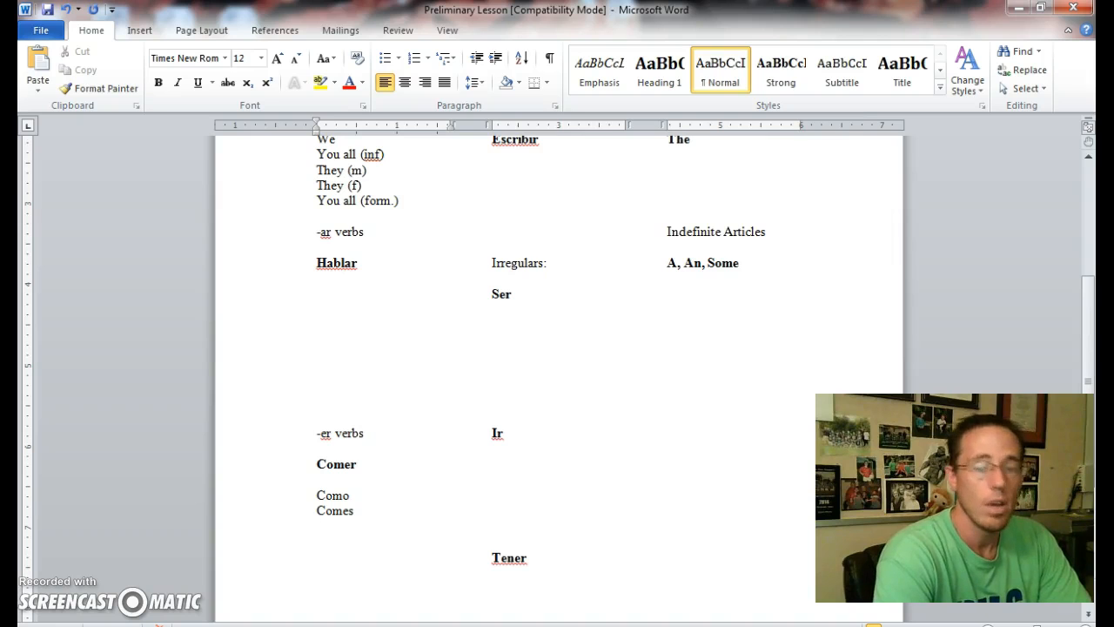
type("come")
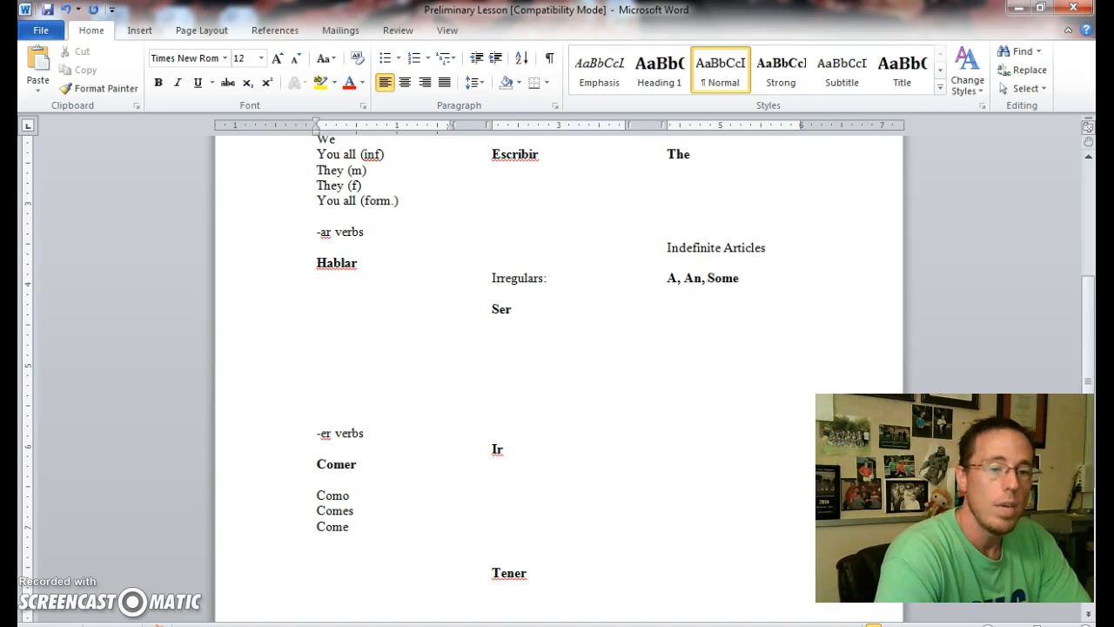
type("comemeos")
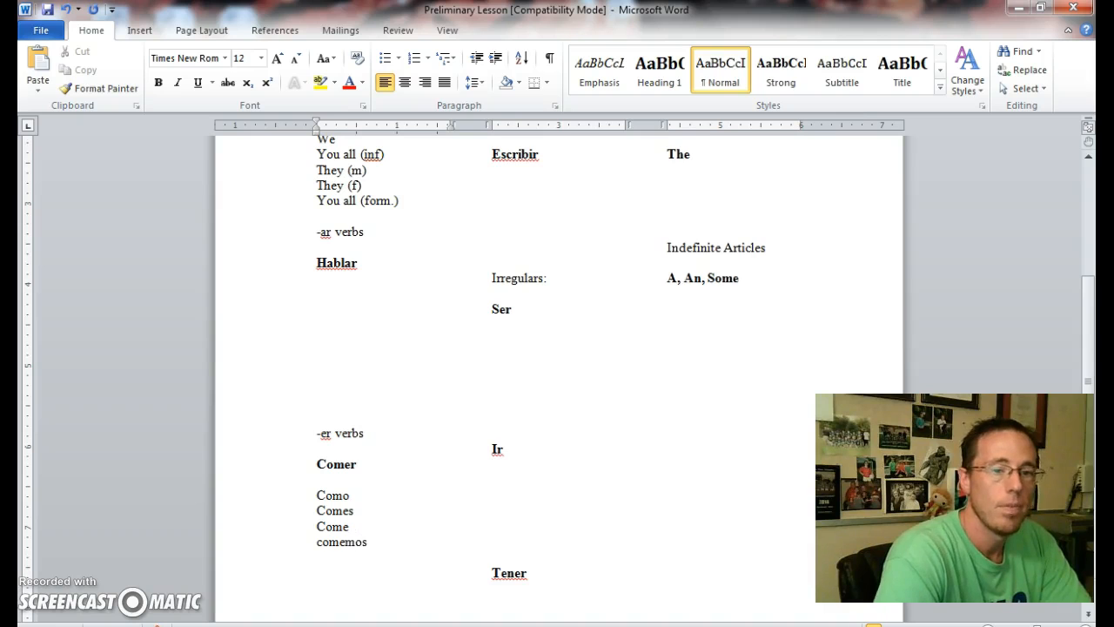
scroll("down", 3)
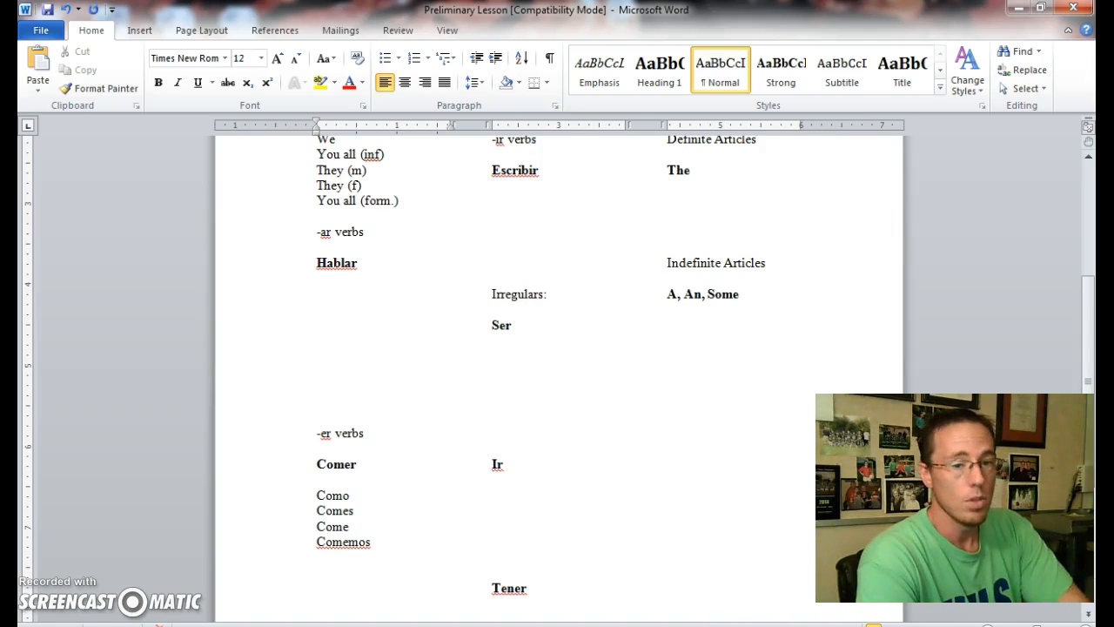
type("co")
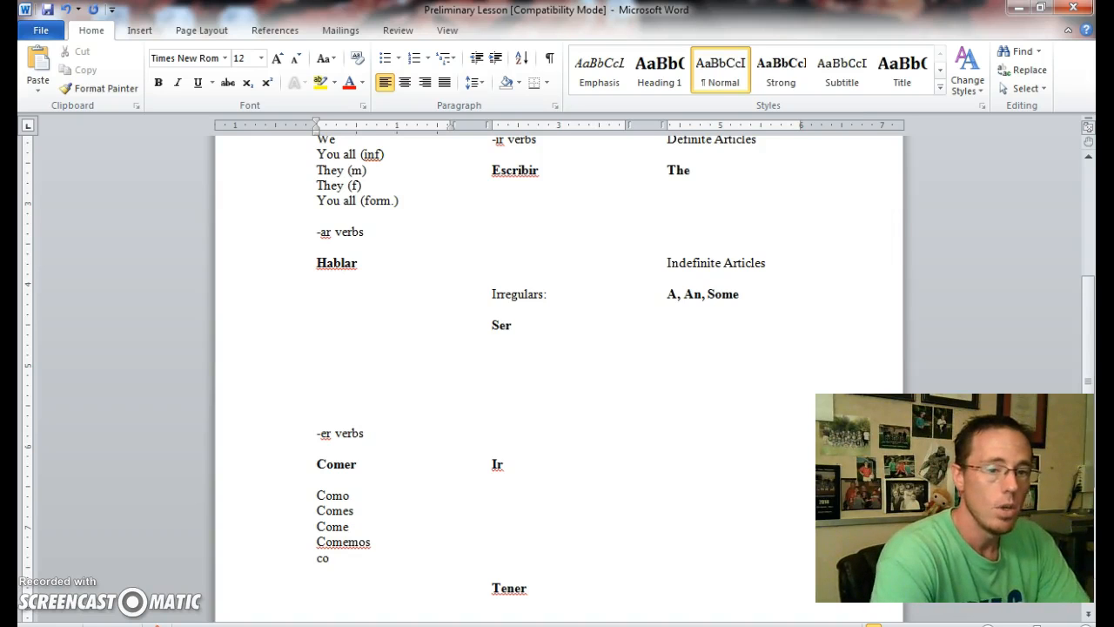
type("m")
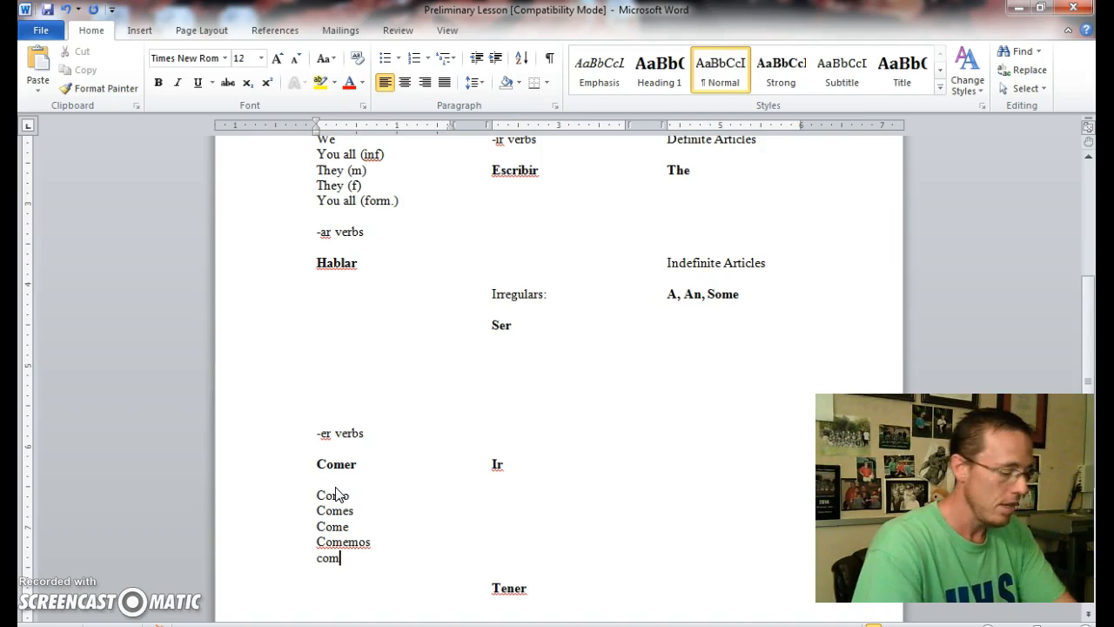
type("éis")
type("com")
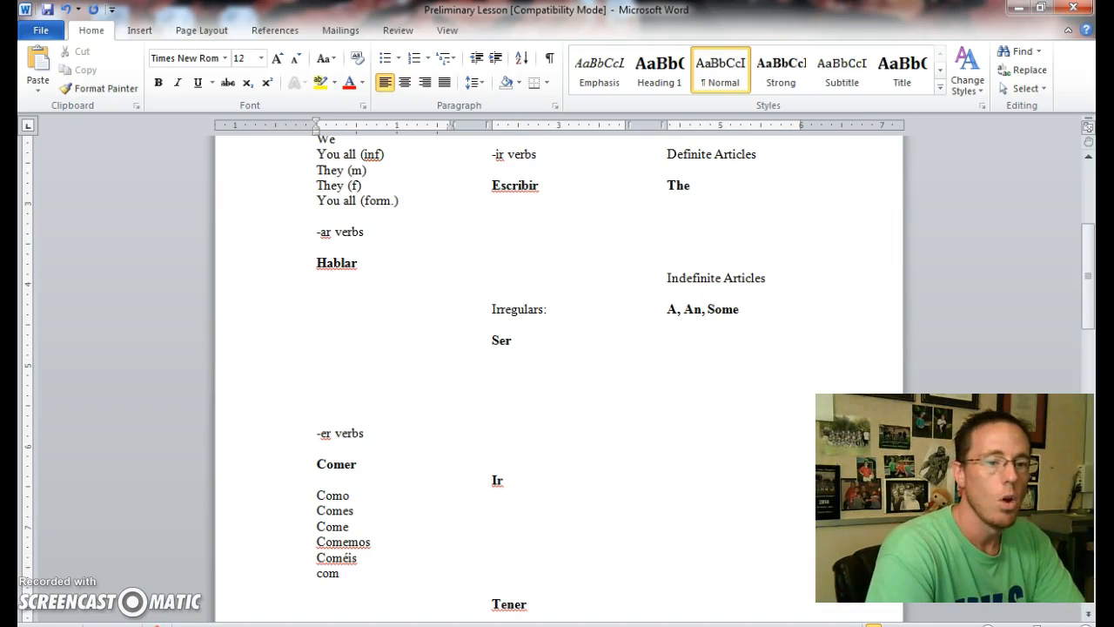
scroll("down", 3)
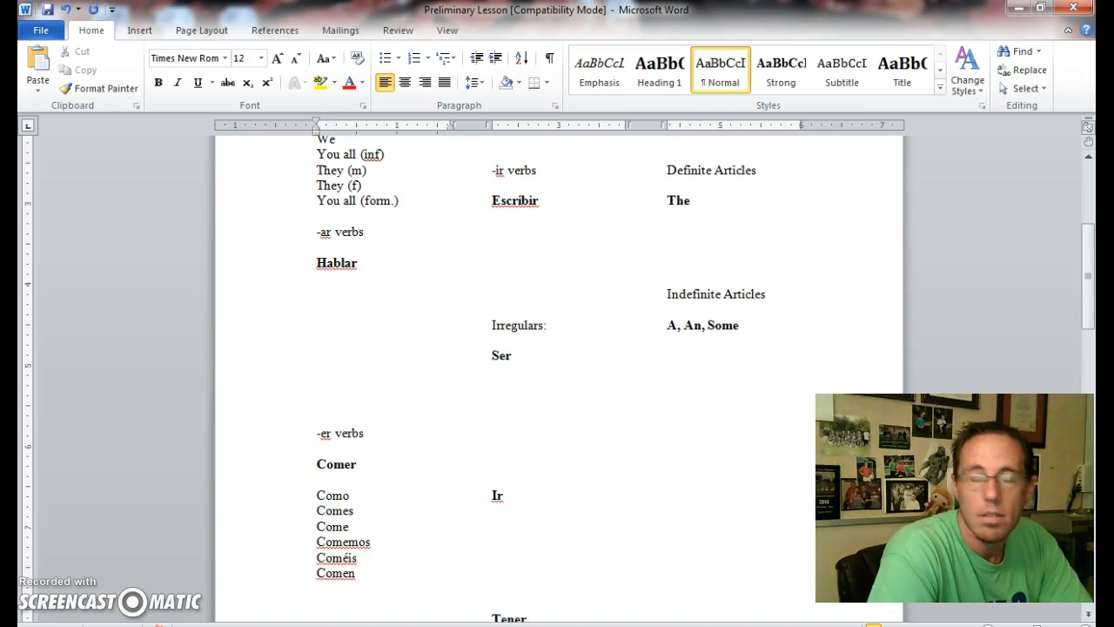
left_click(319, 588)
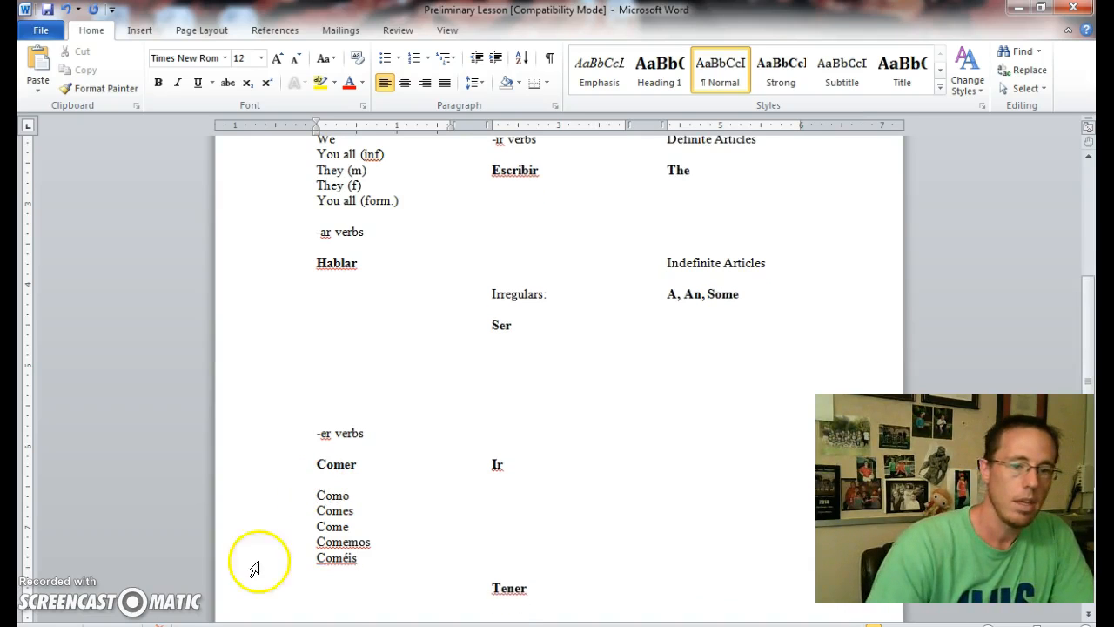
left_click_drag(315, 494, 355, 564)
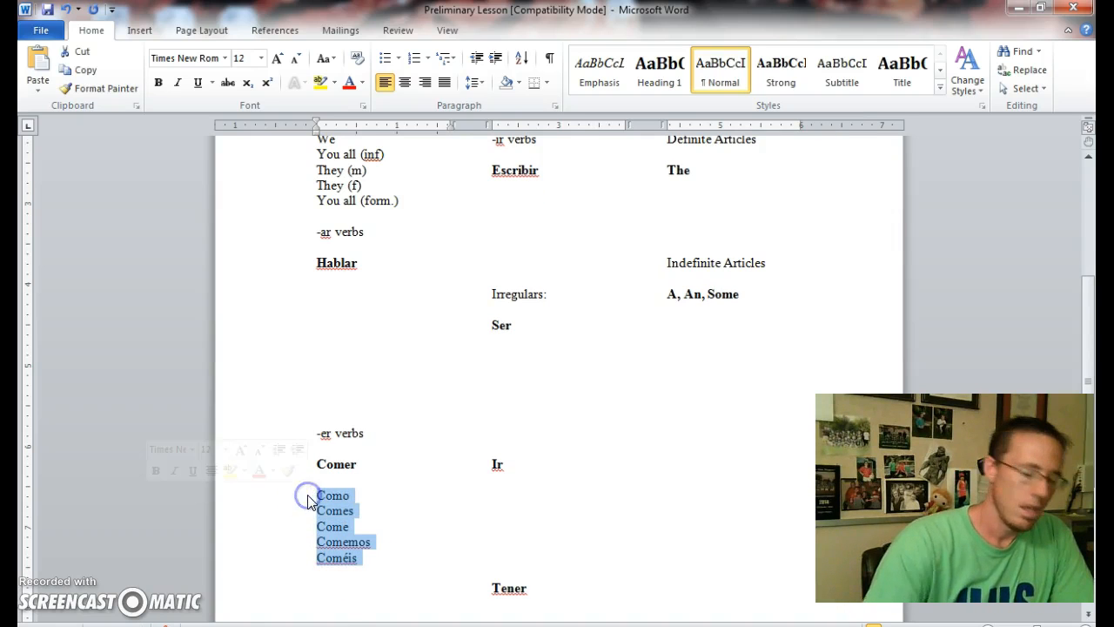
- Delete the selected Comer conjugations so the space under Comer is blank
key("delete")
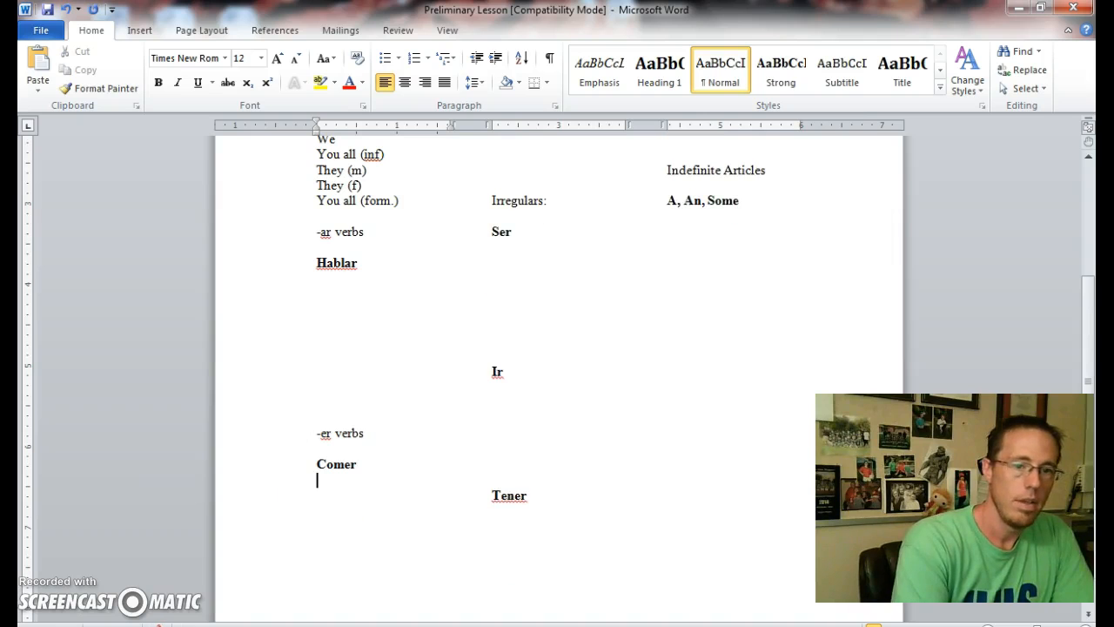
scroll("up", 3)
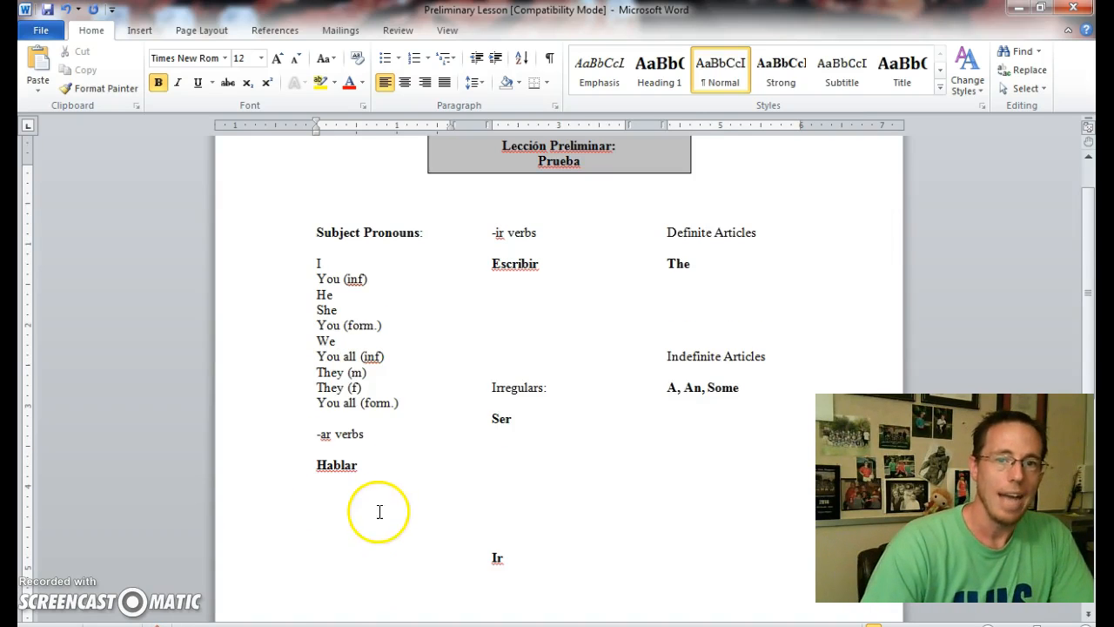
scroll("down", 3)
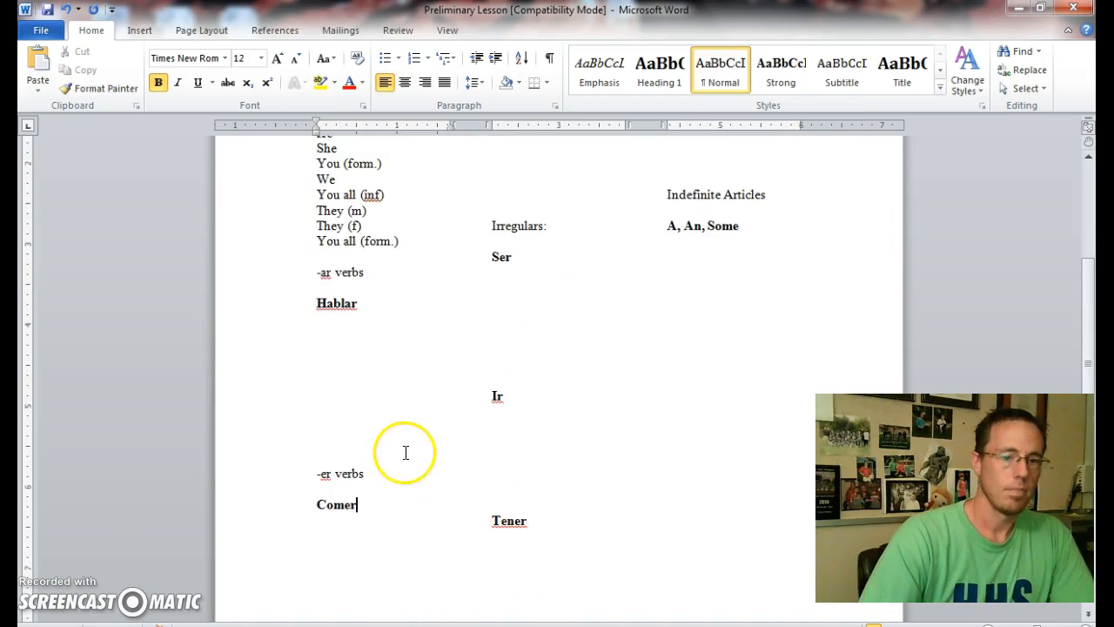
scroll("up", 3)
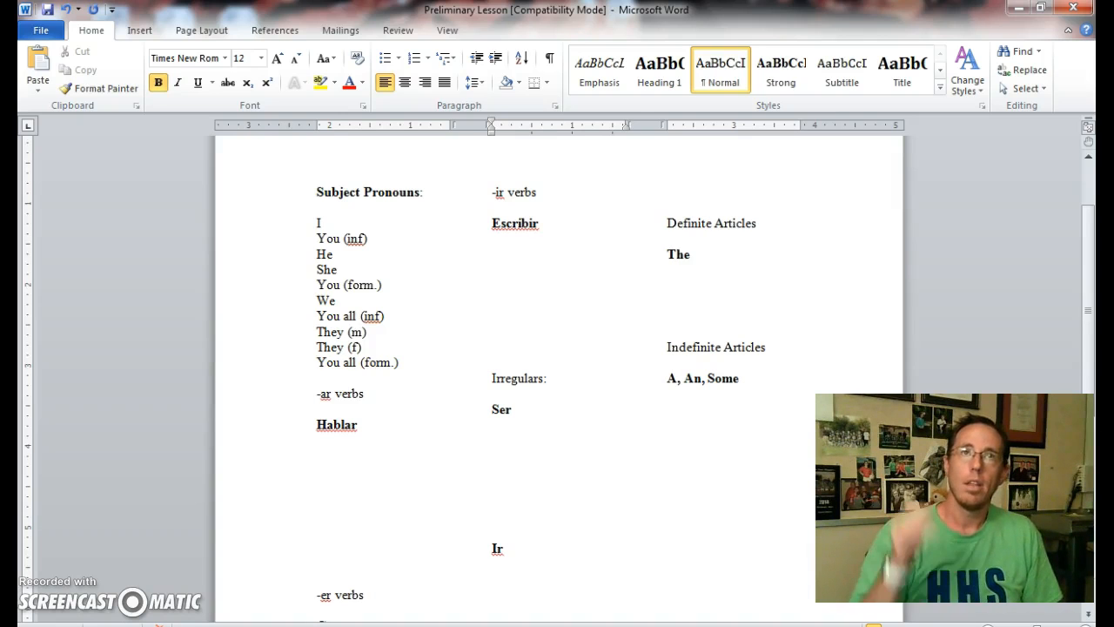
- Place the insertion point below the Escribir heading
left_click(494, 254)
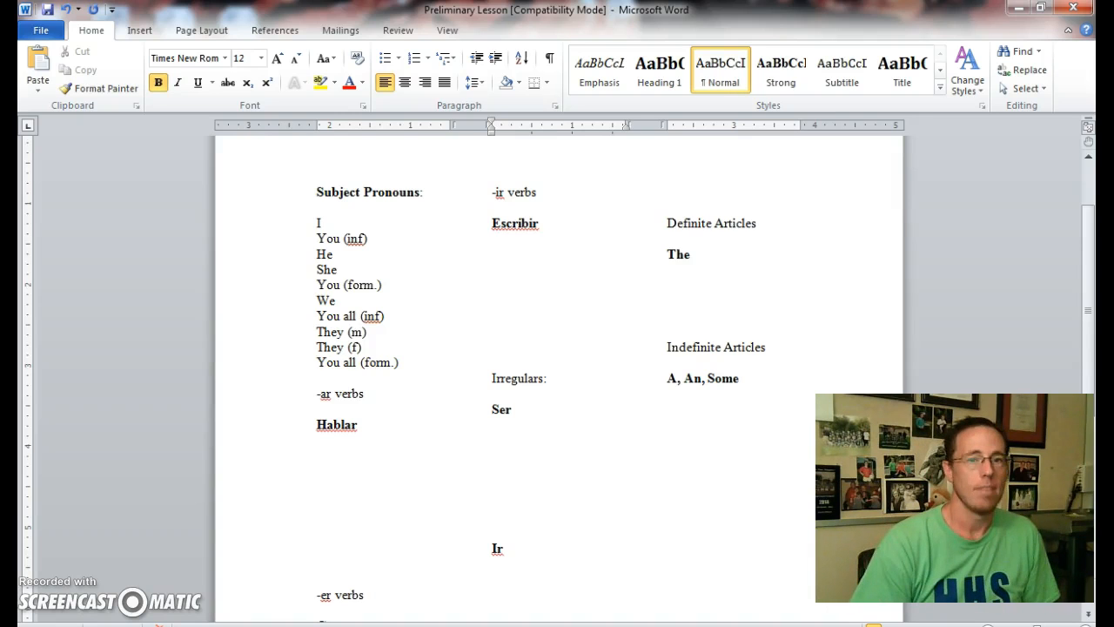
left_click(493, 254)
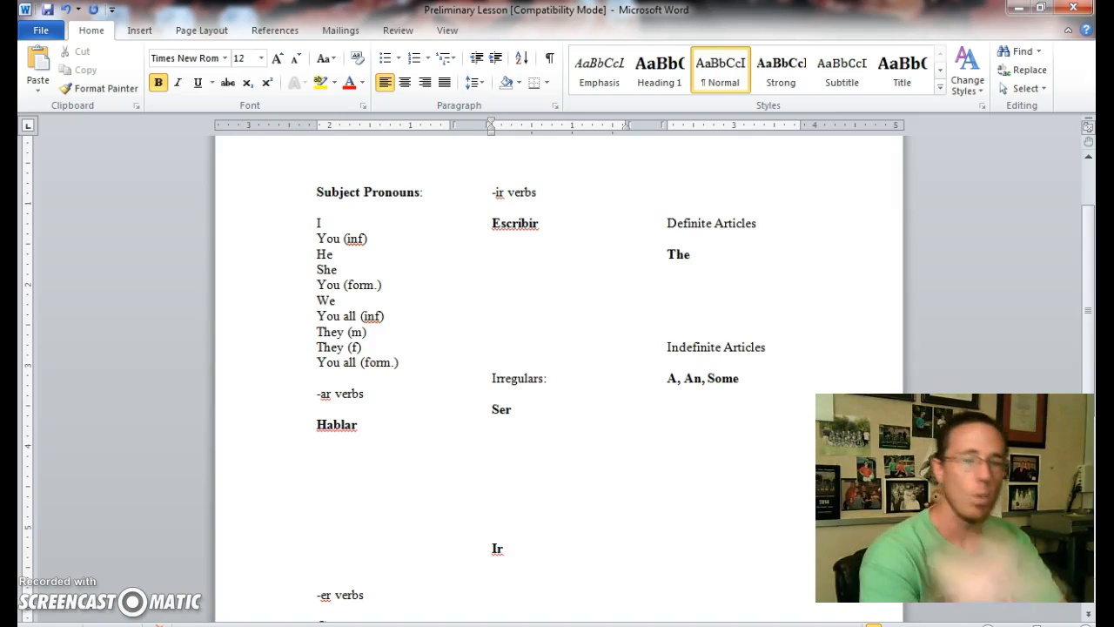
left_click(493, 255)
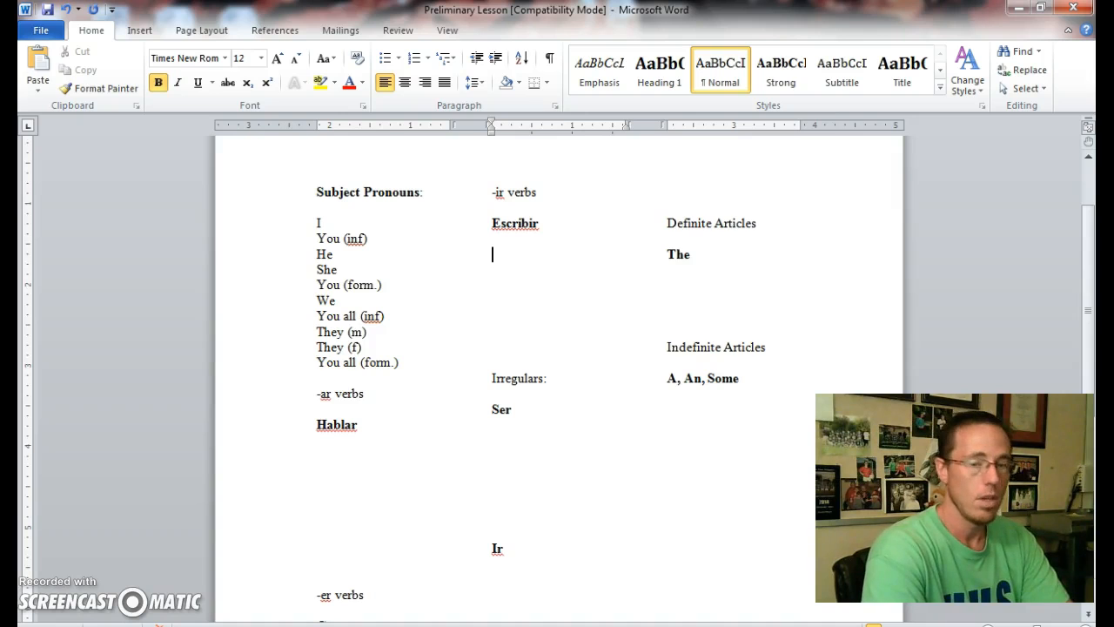
type("escr")
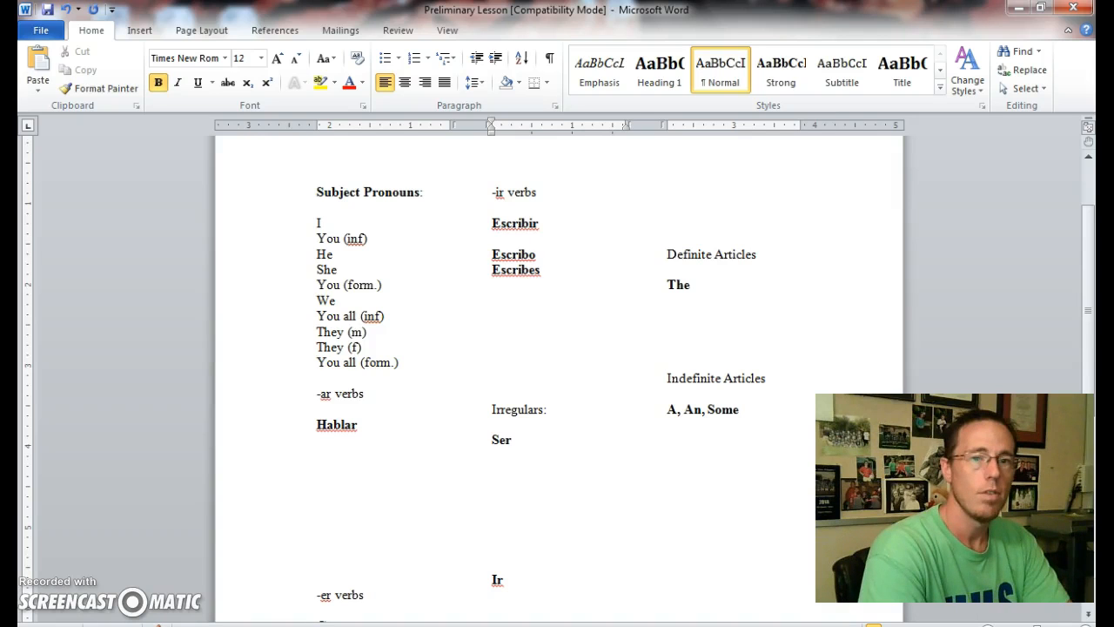
type("esc")
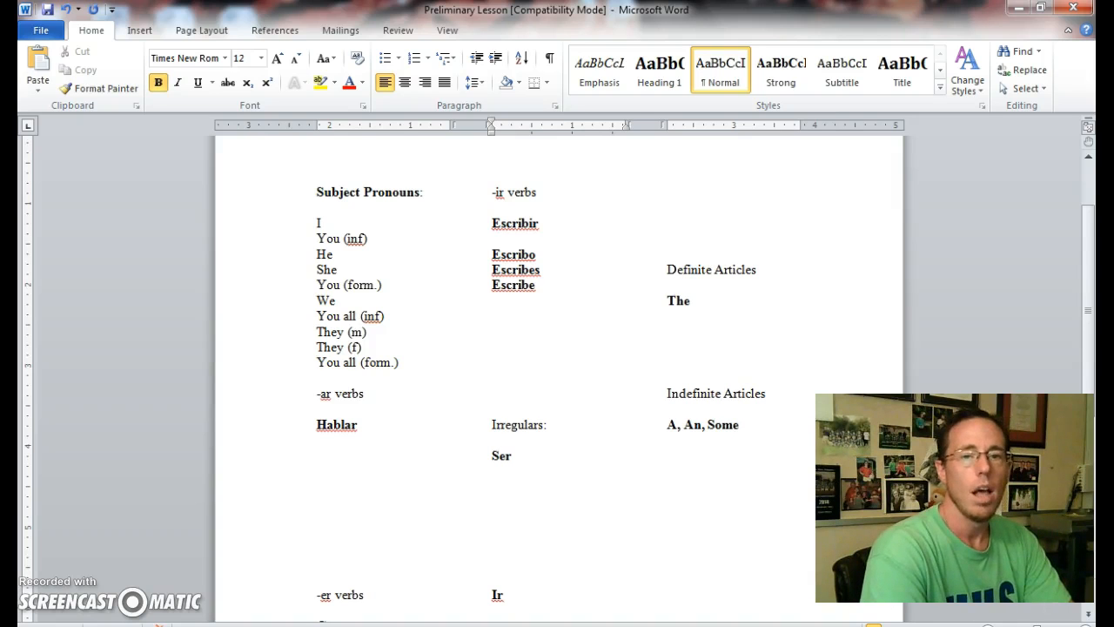
type("escre")
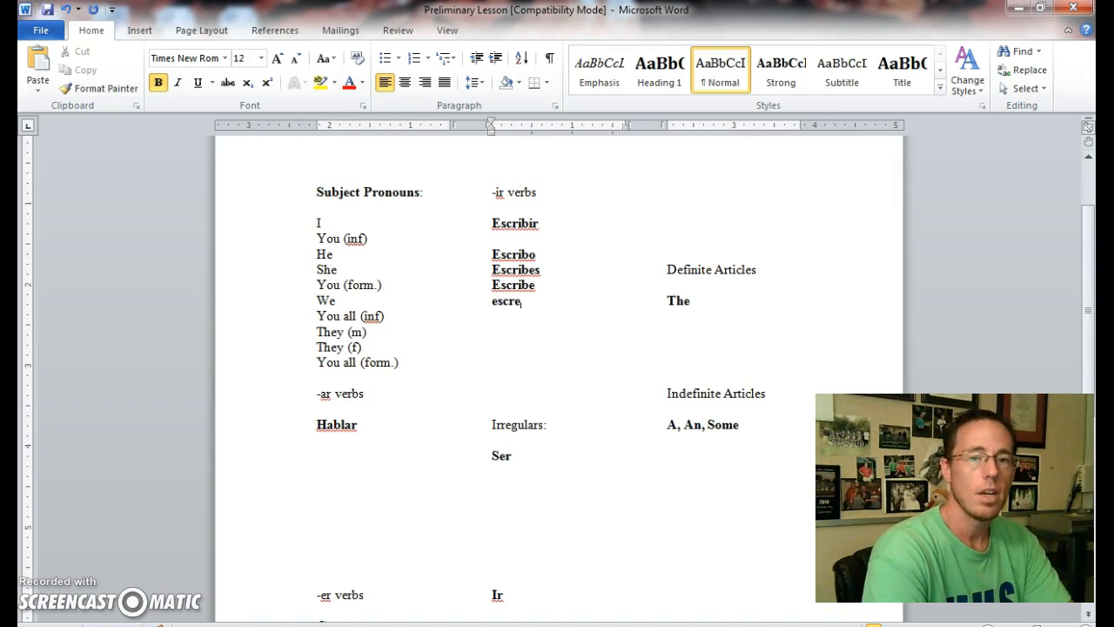
type("ibimos")
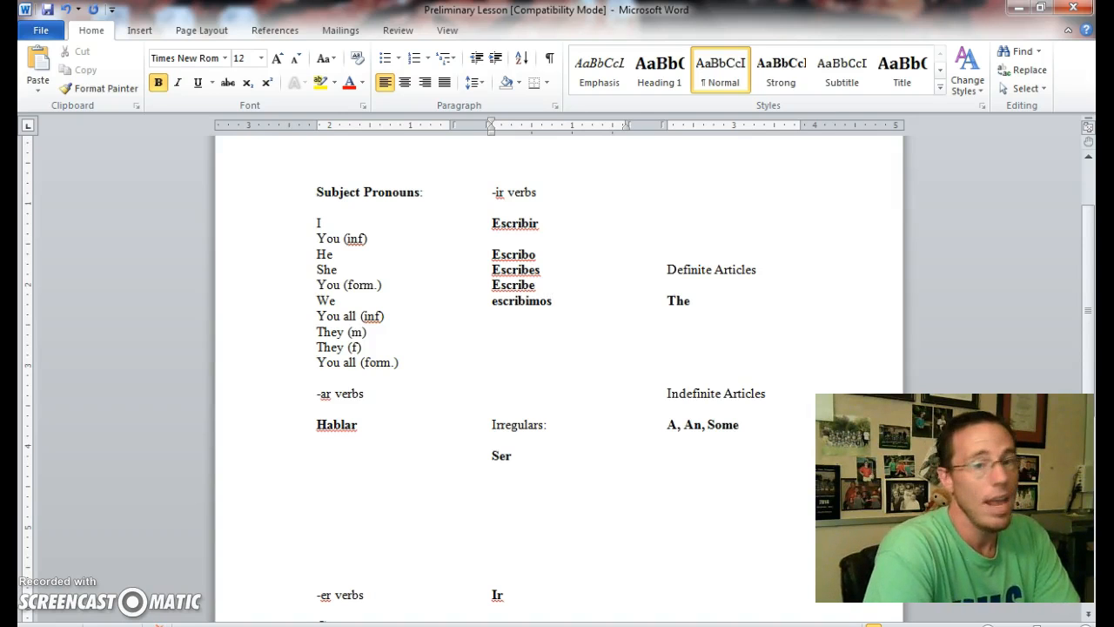
left_click(552, 299)
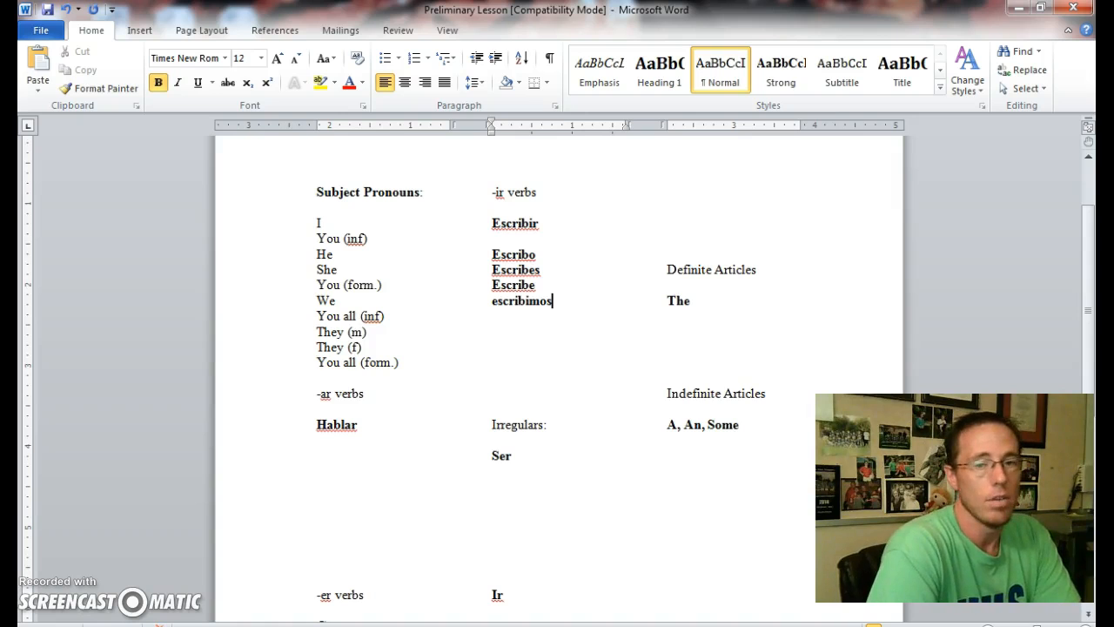
key("enter")
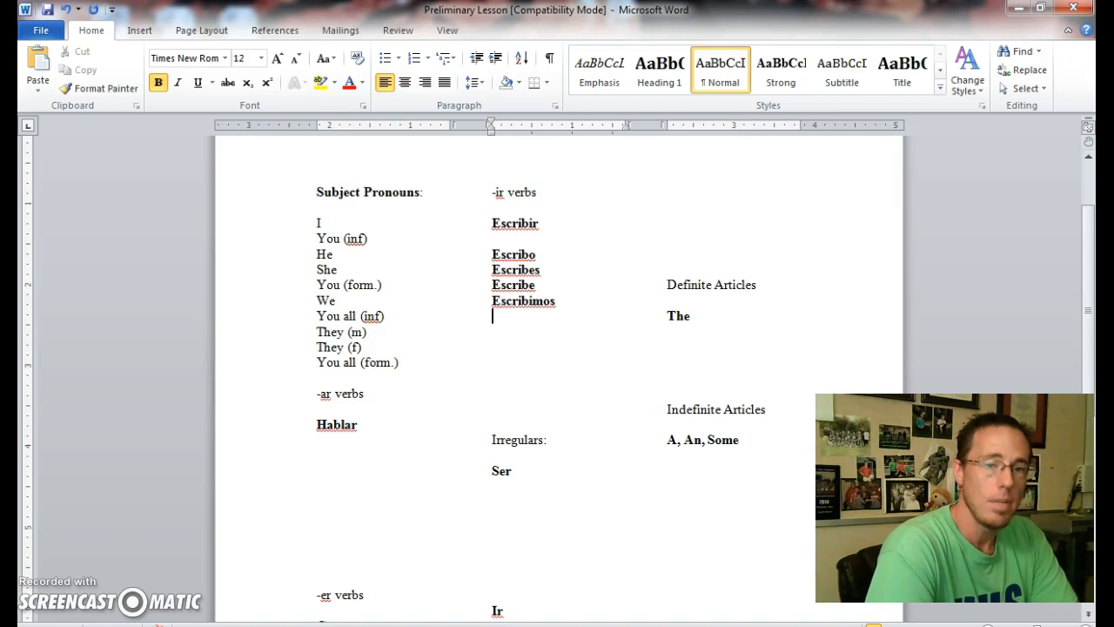
type("escri")
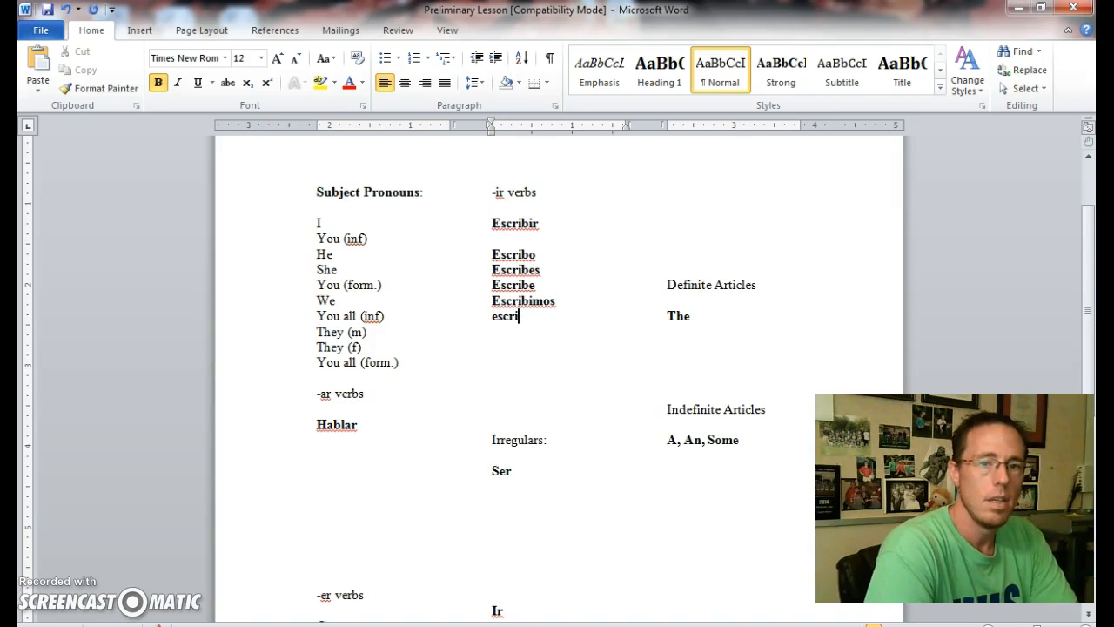
type("b")
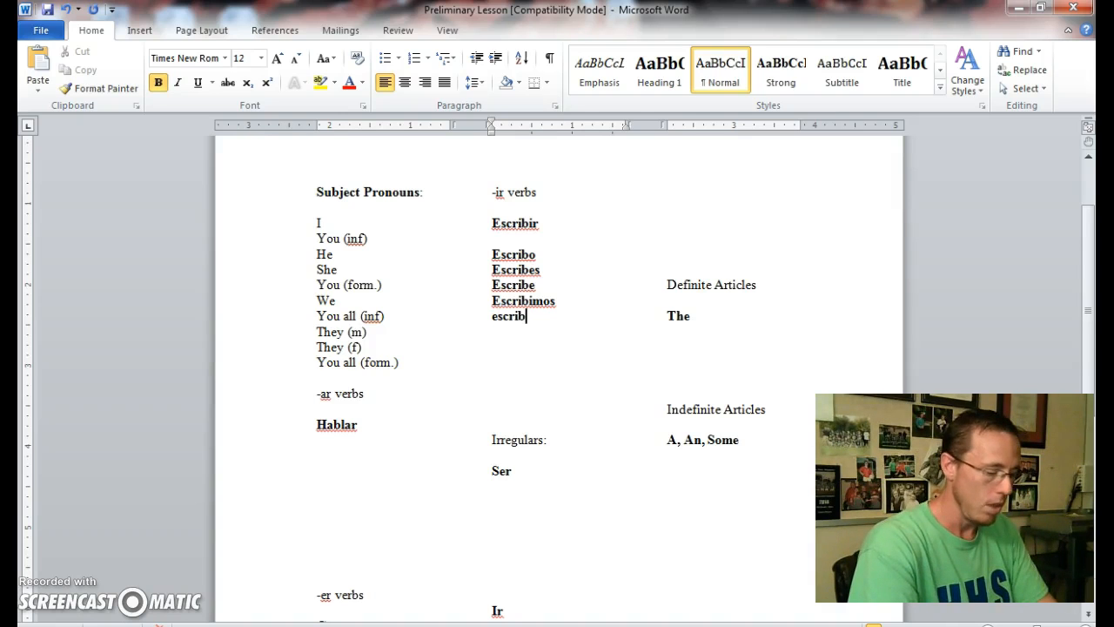
type("is")
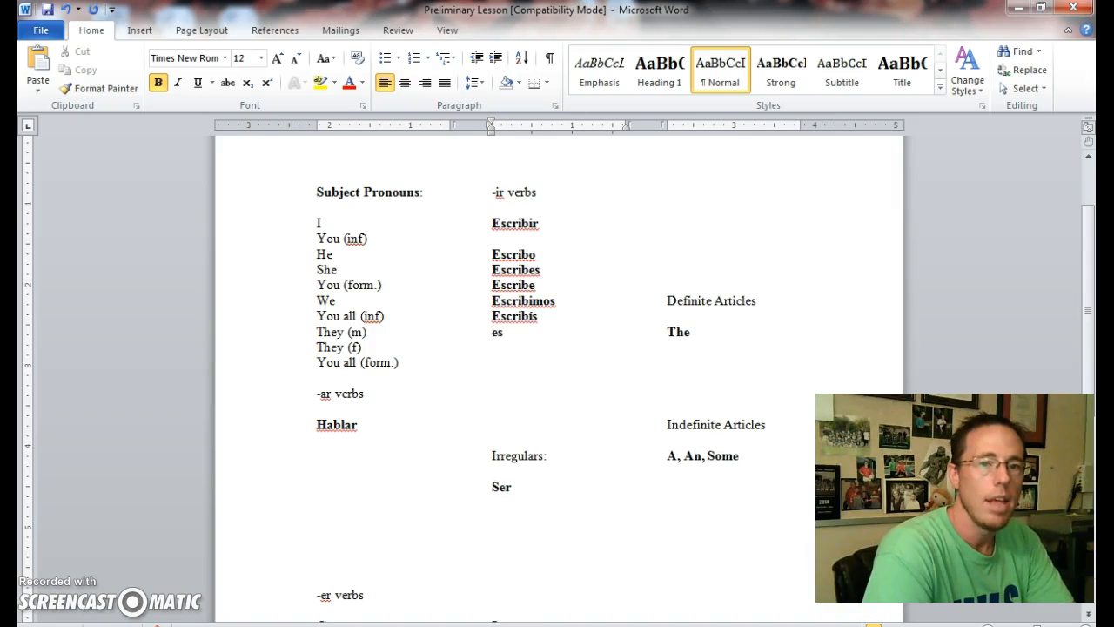
type("escriben")
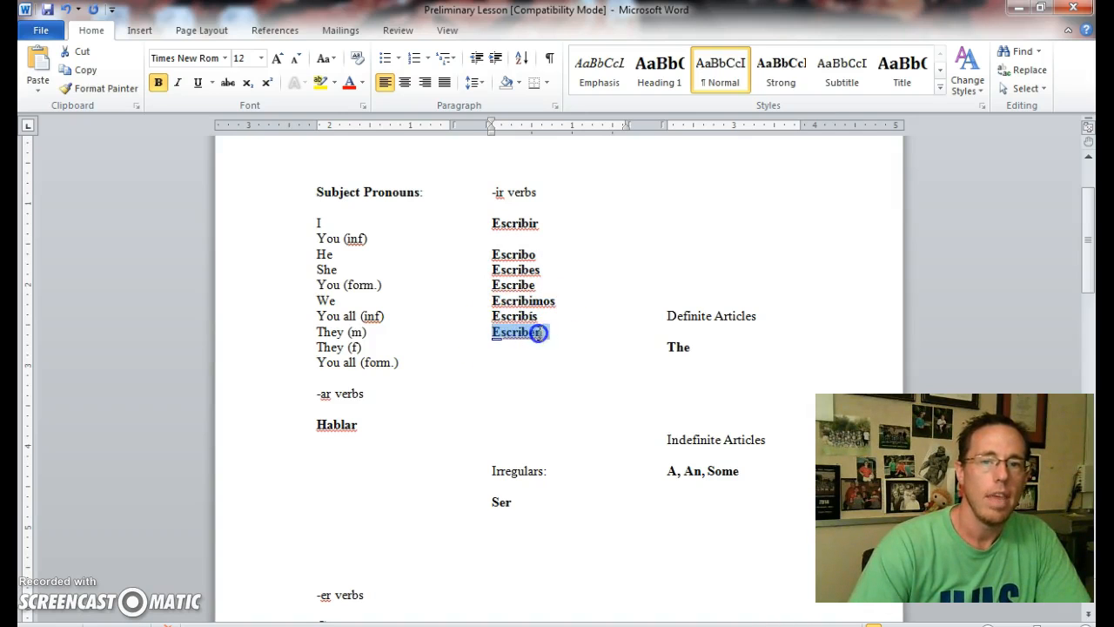
left_click(529, 348)
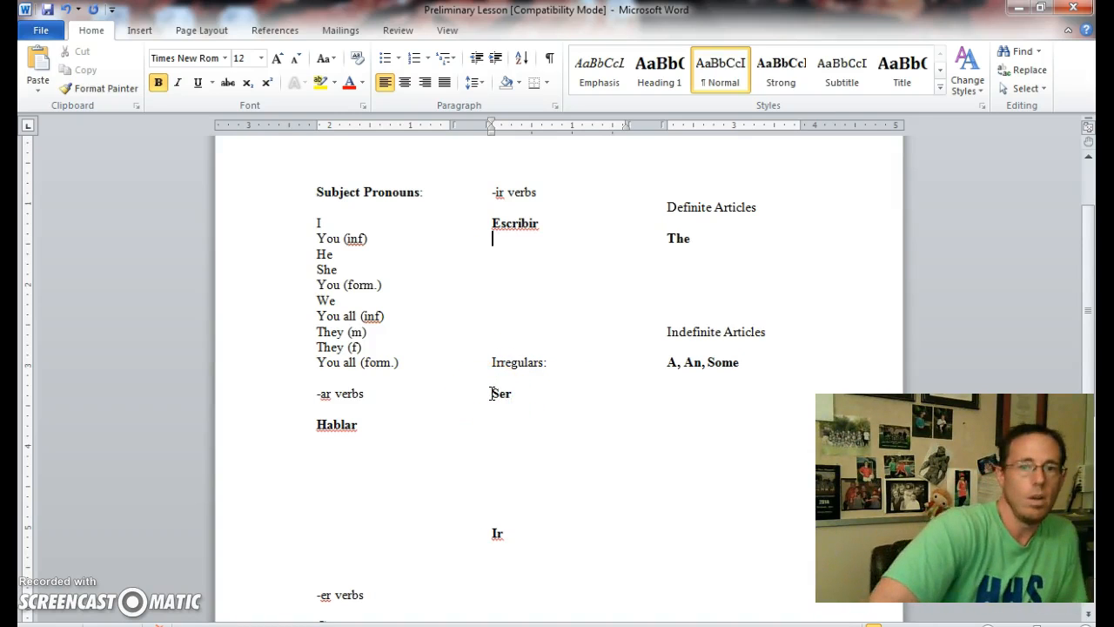
- List Soy, Eres, Es, Somos, Sois, Son under the Ser heading
left_click(512, 394)
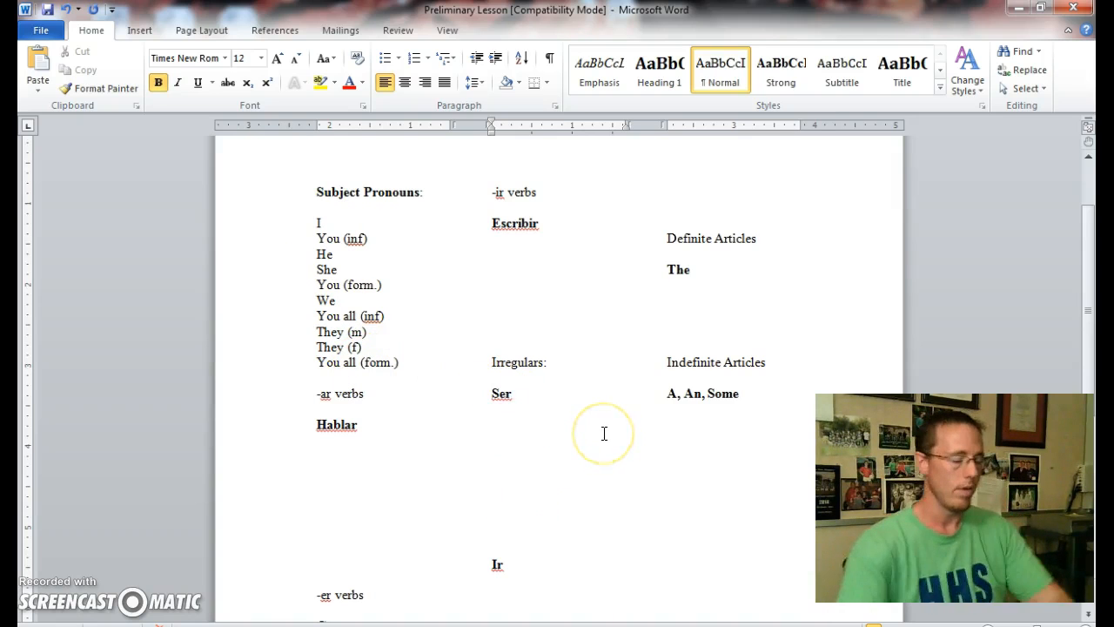
type("Soy")
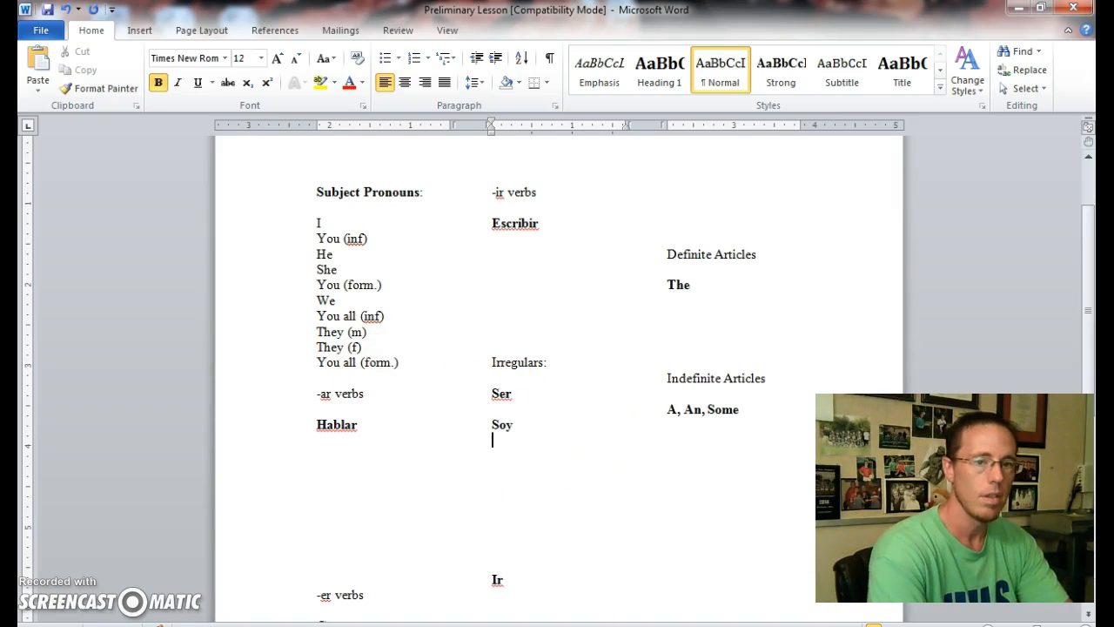
type("Eres")
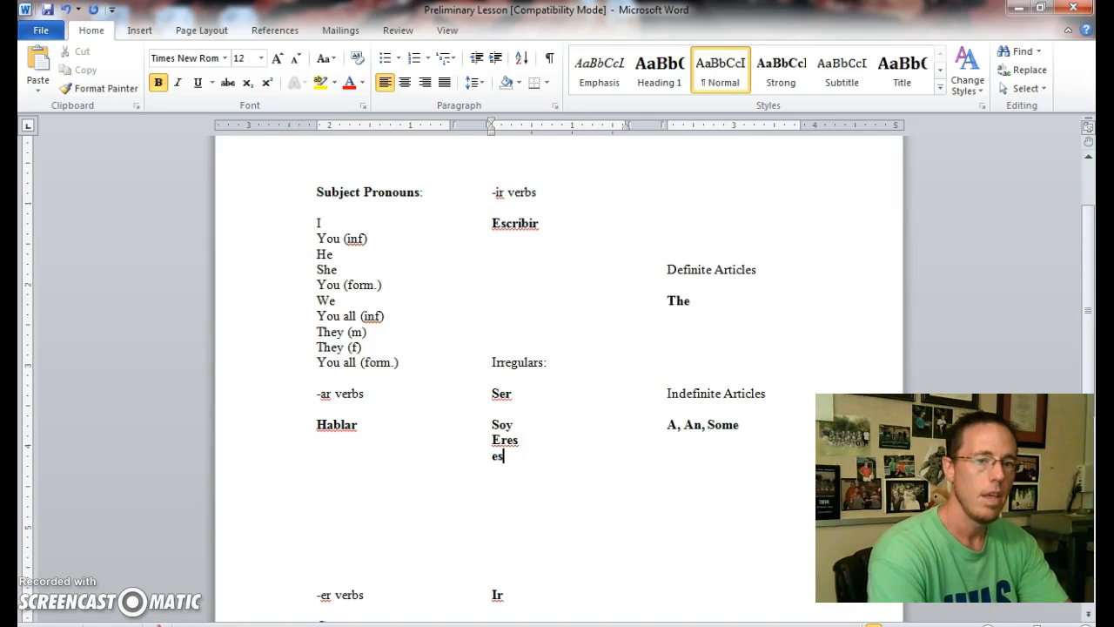
type("somos")
type("soi")
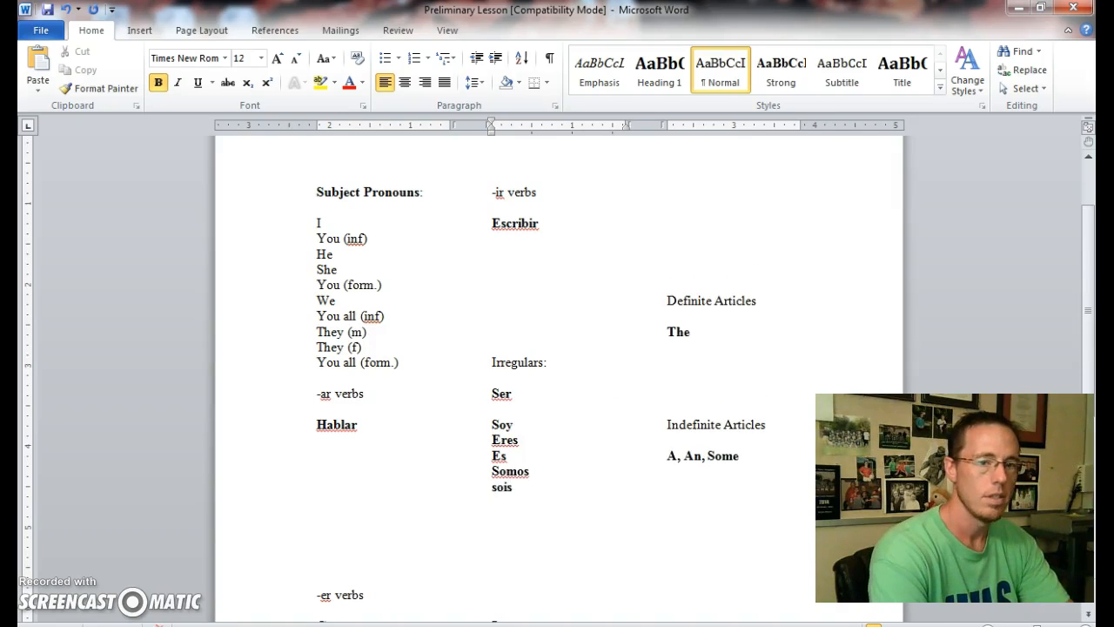
type("son")
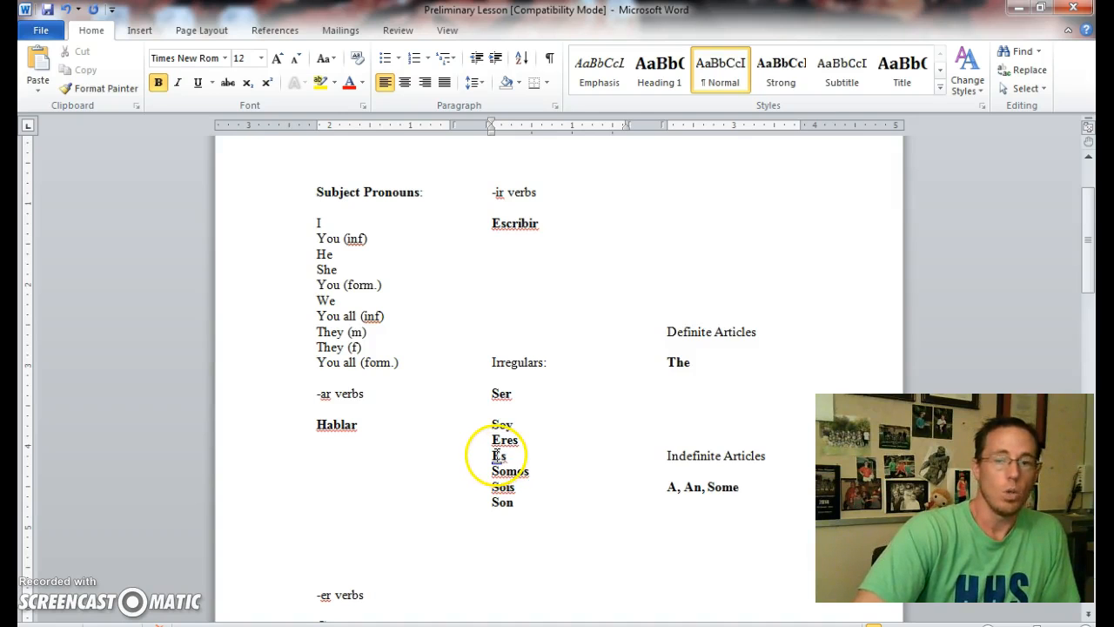
mouse_move(550, 474)
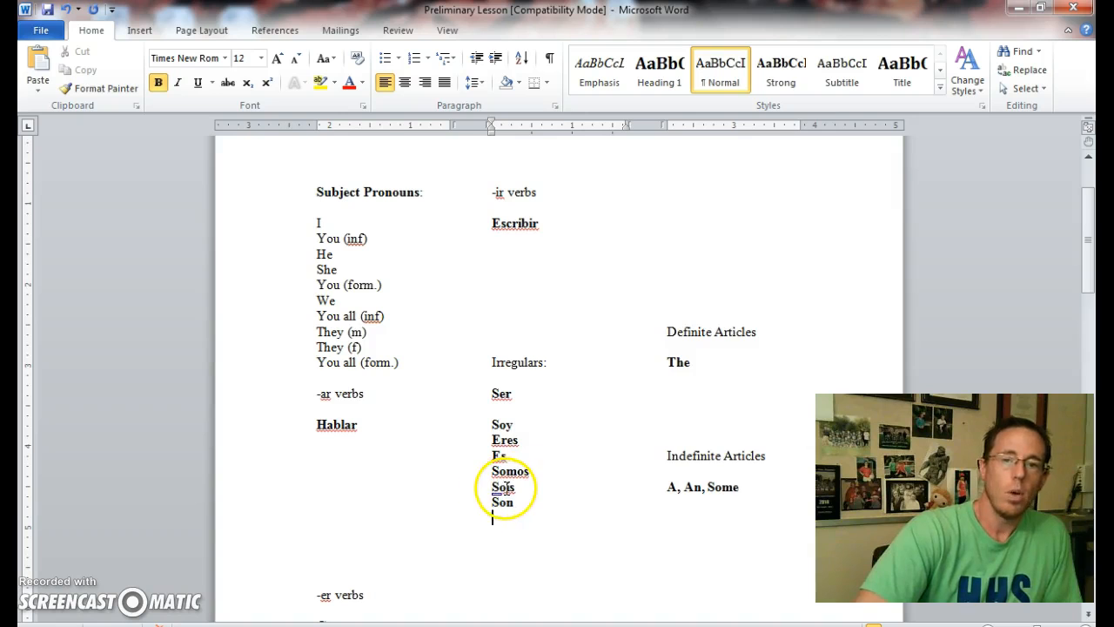
mouse_move(513, 496)
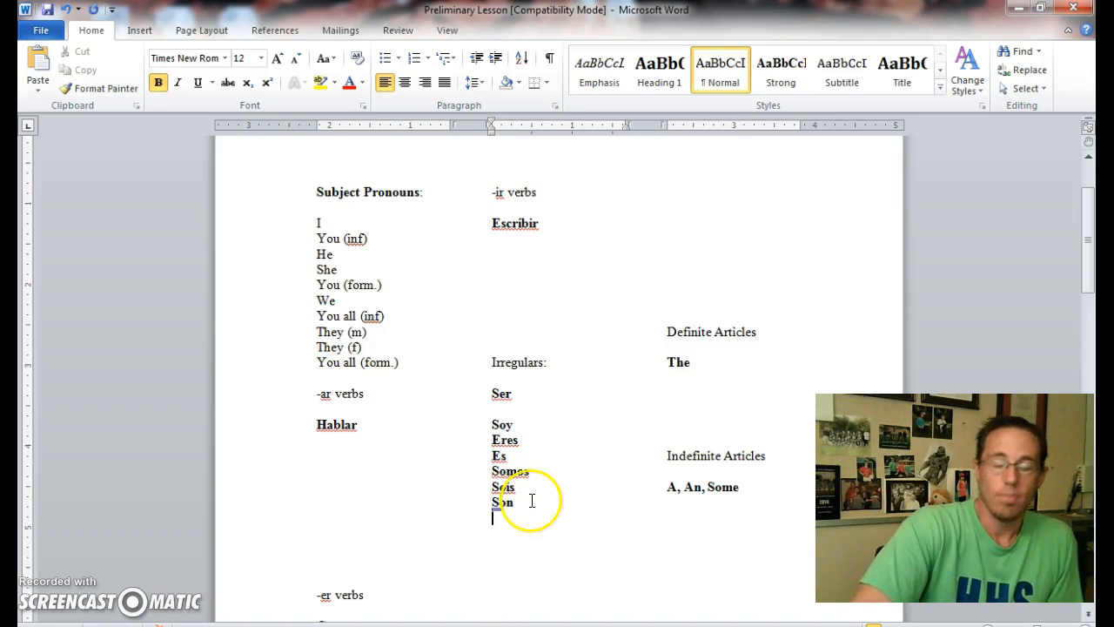
- Select all six Ser conjugations and delete them, leaving the space blank
left_click_drag(522, 501, 491, 488)
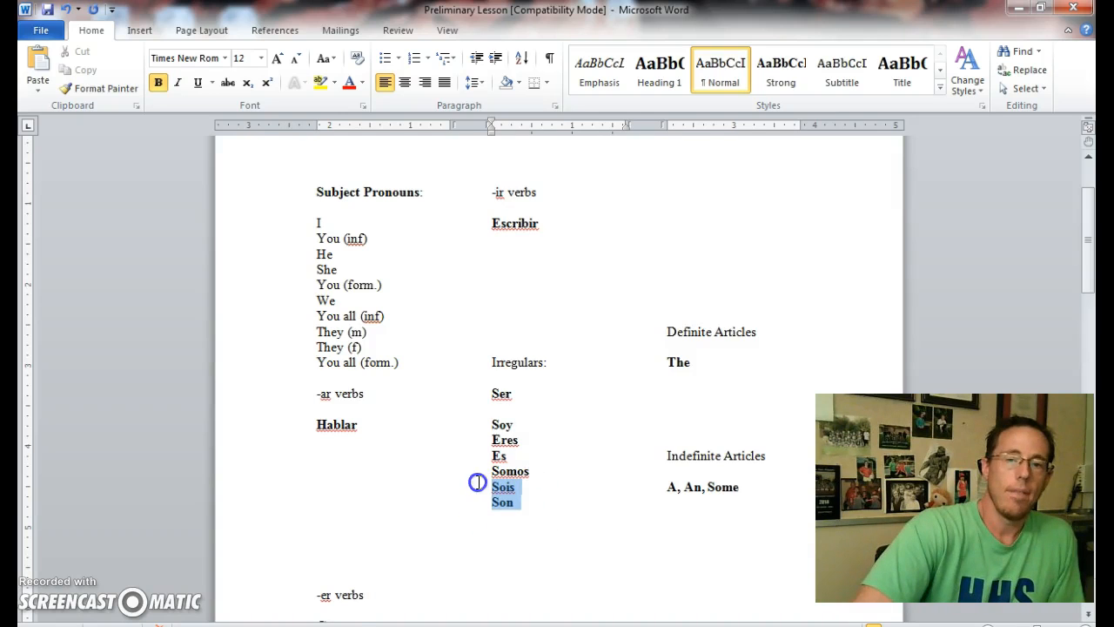
left_click_drag(477, 484, 491, 426)
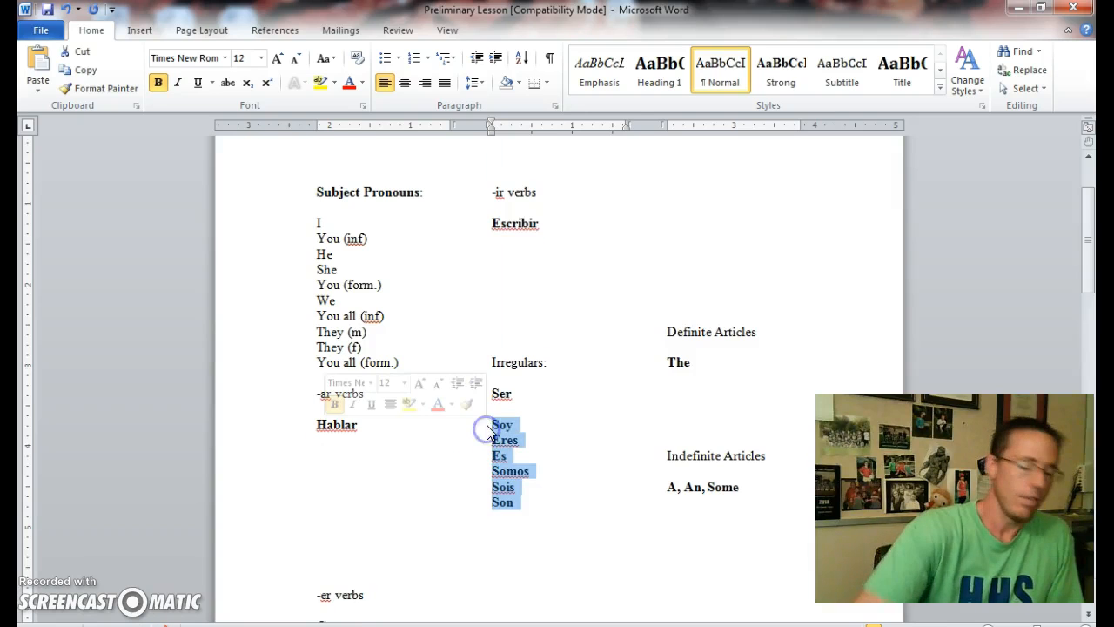
key("Delete")
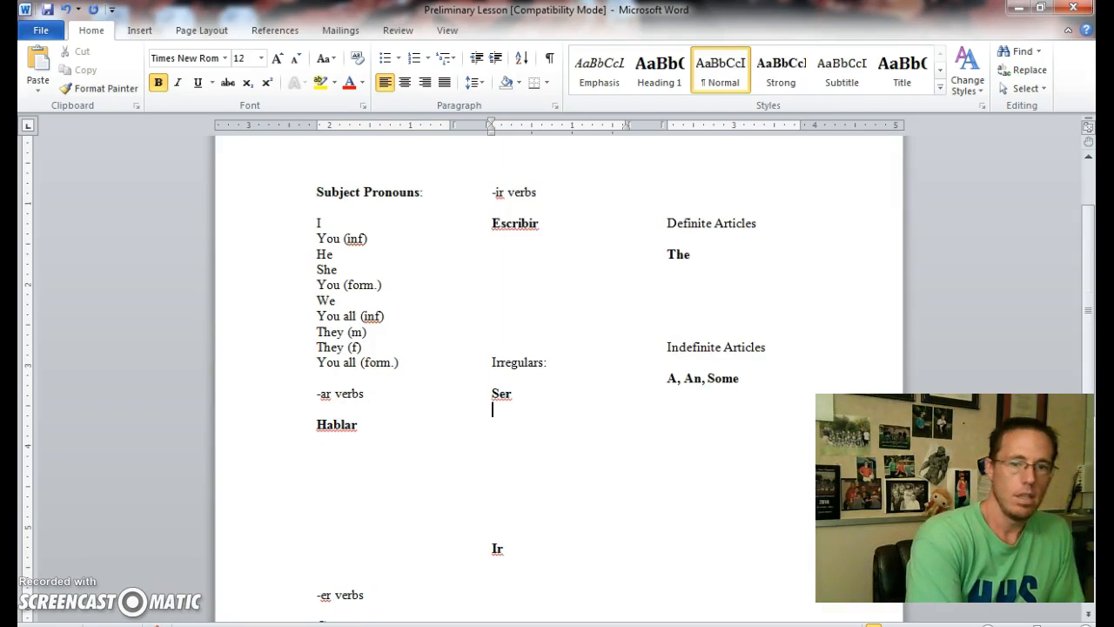
- List Voy, Vas, Va, Vamos, Váis, Van under Ir, then delete them to leave the space blank
scroll("down", 3)
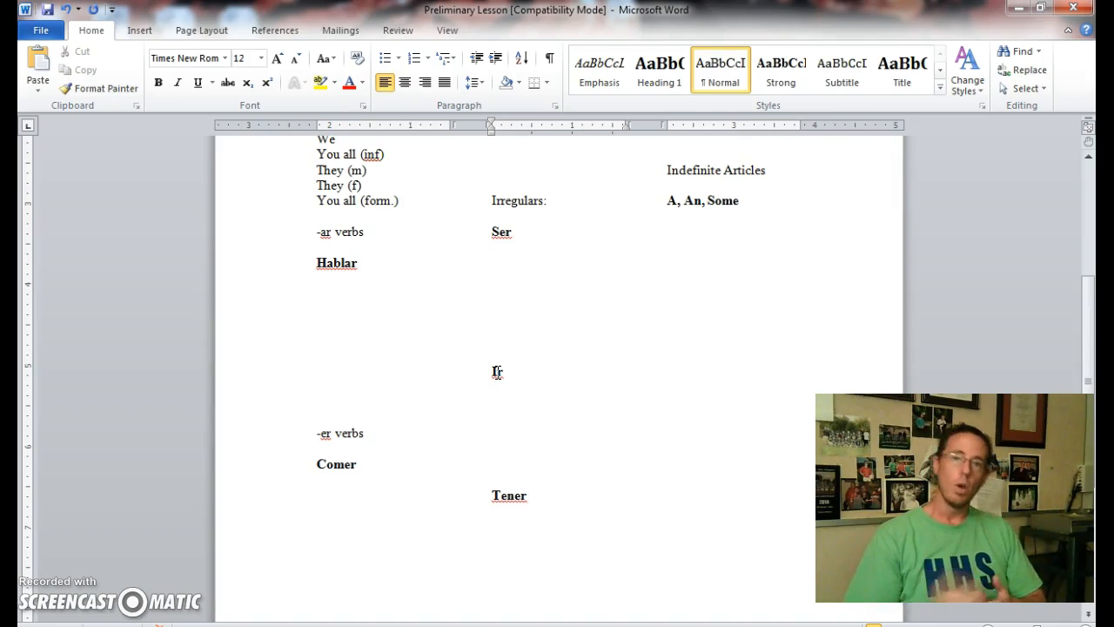
left_click(493, 402)
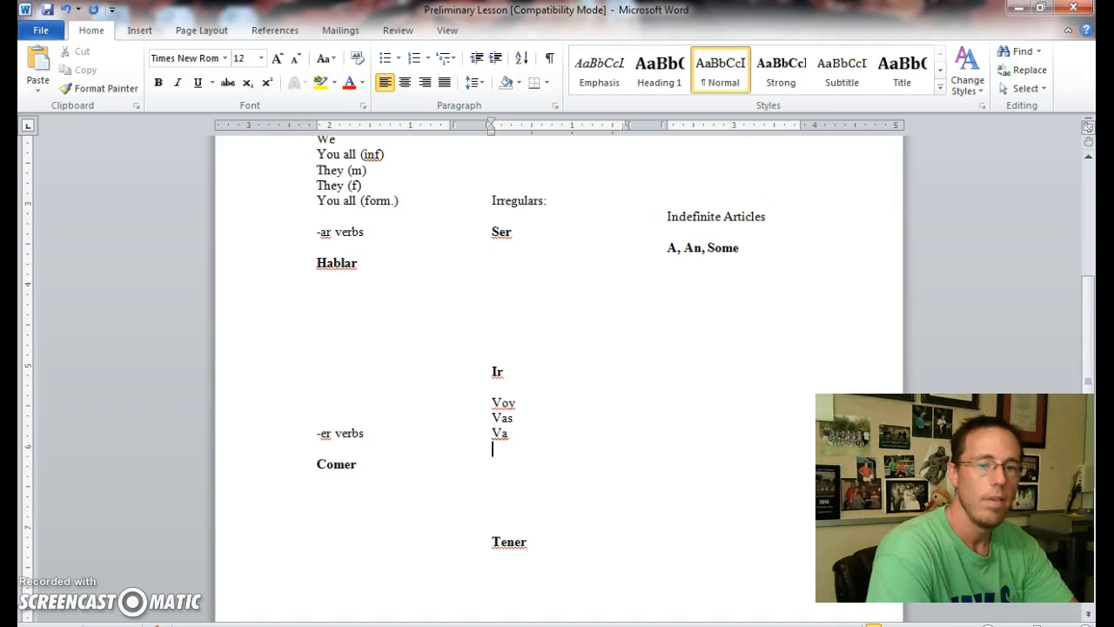
type("vamos")
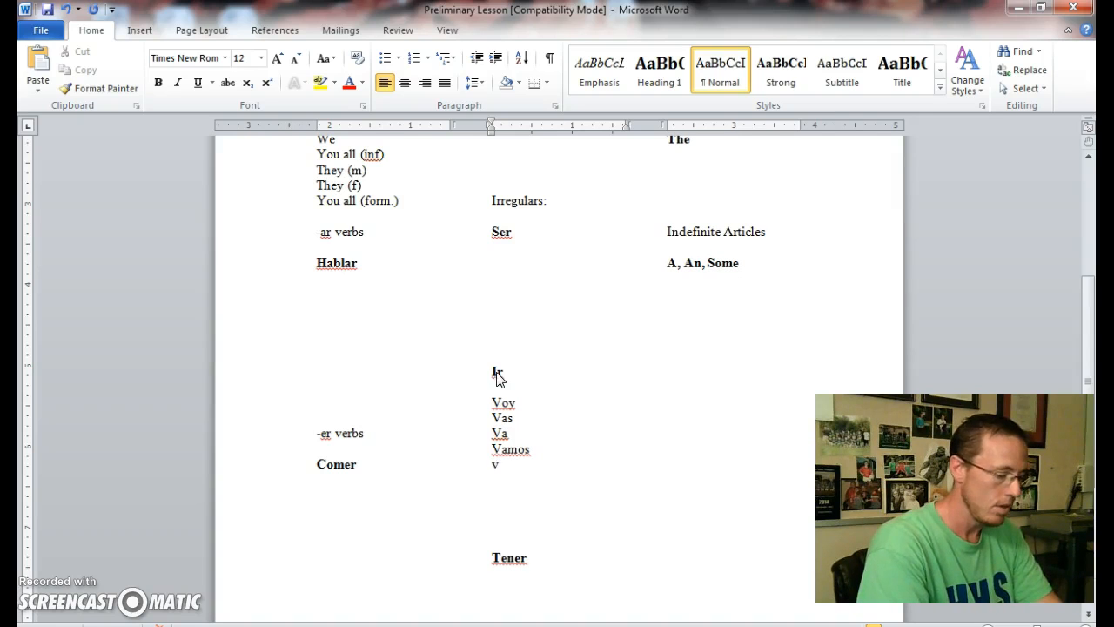
type("áis")
type("Van")
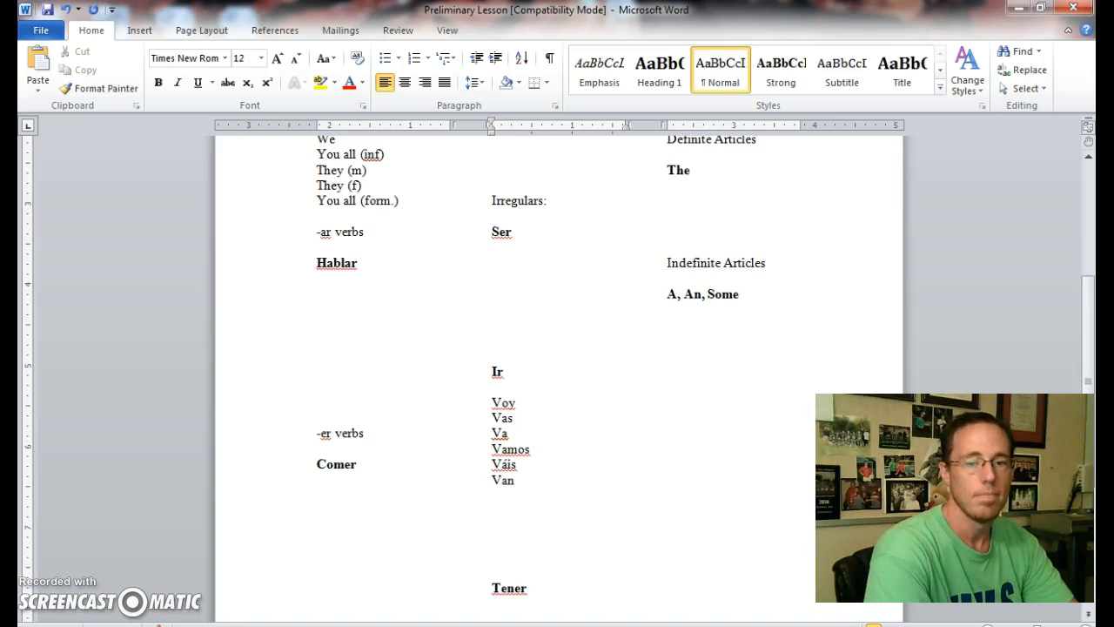
left_click(494, 496)
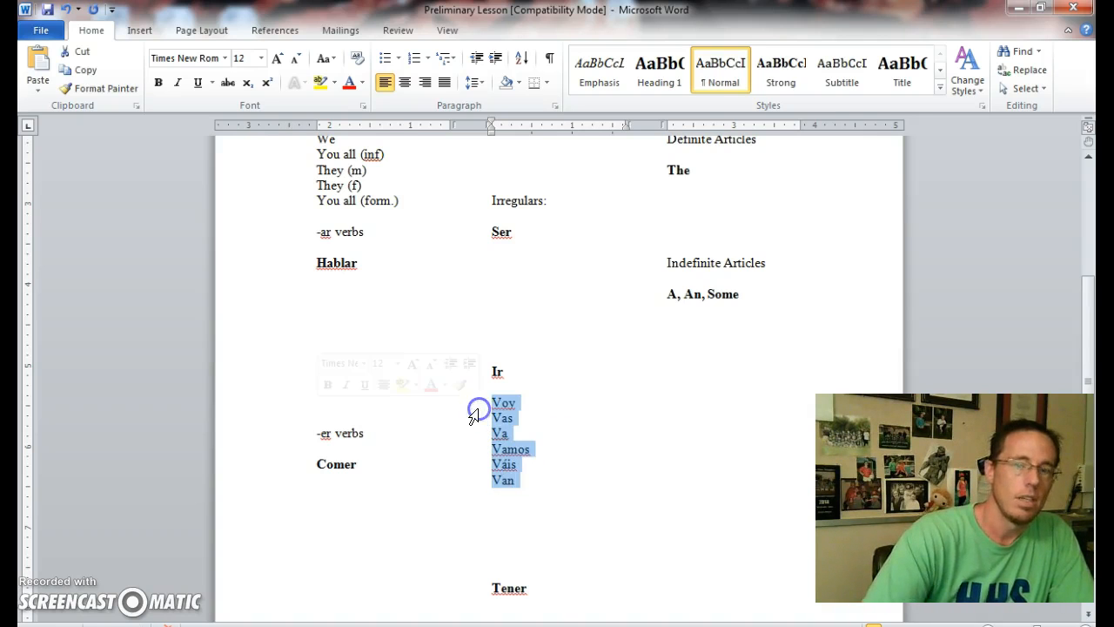
key("Delete")
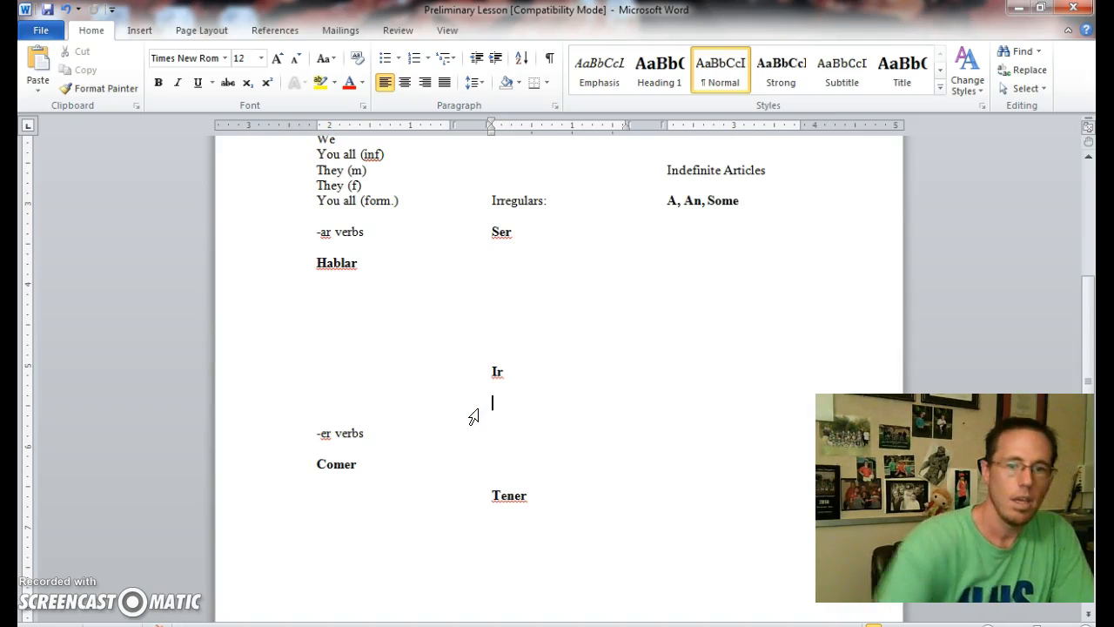
- Begin the Tener conjugation with Tengo, Tienes and Tiene under the heading
scroll("down", 3)
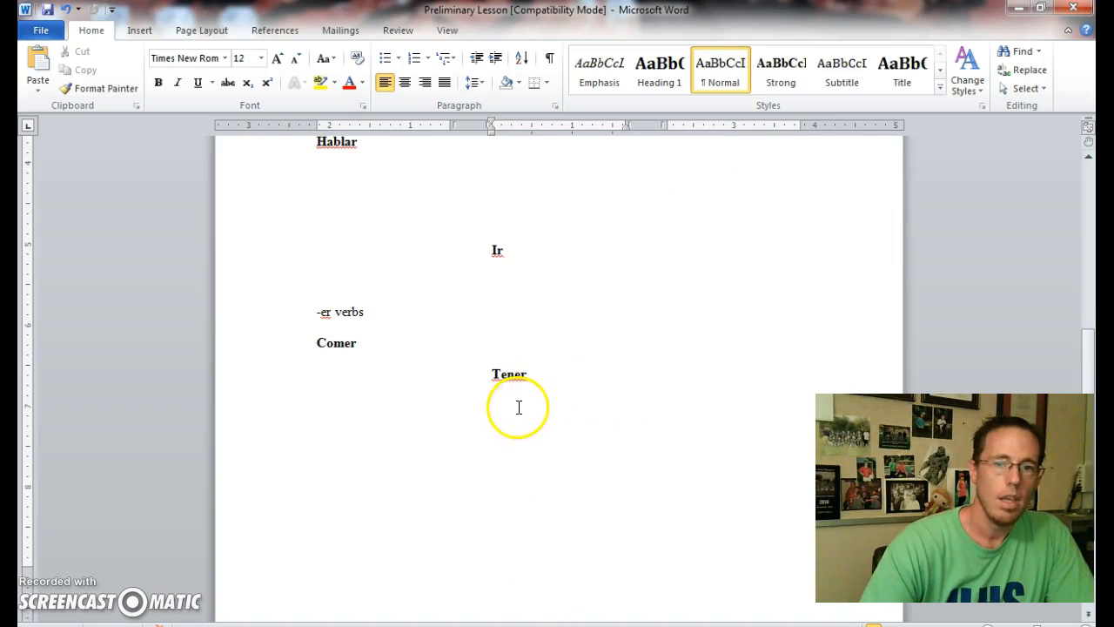
left_click(492, 406)
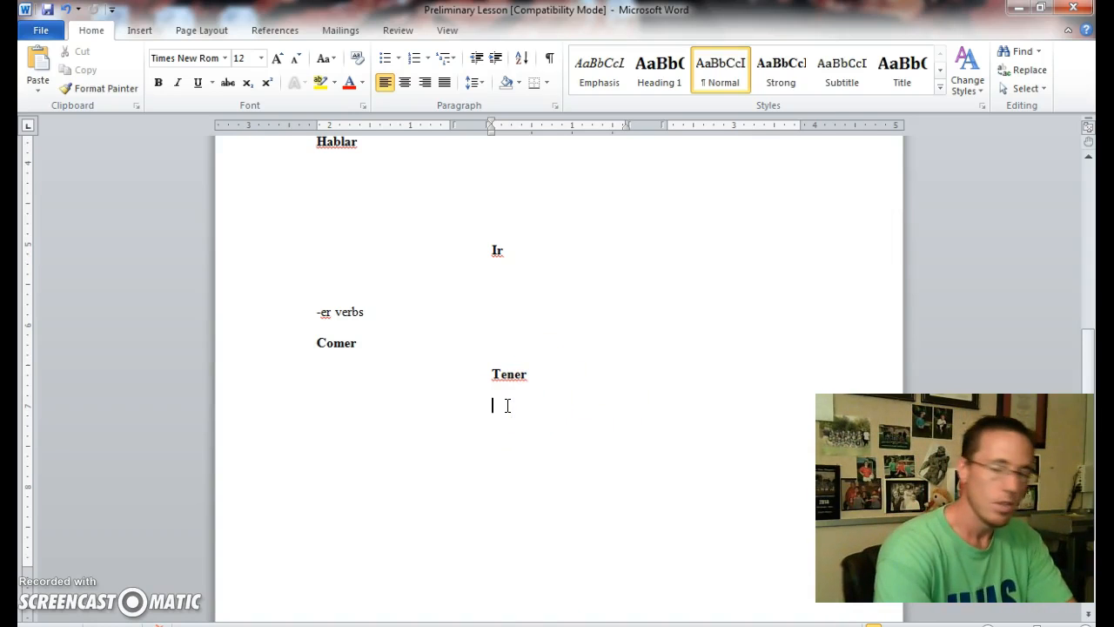
type("te")
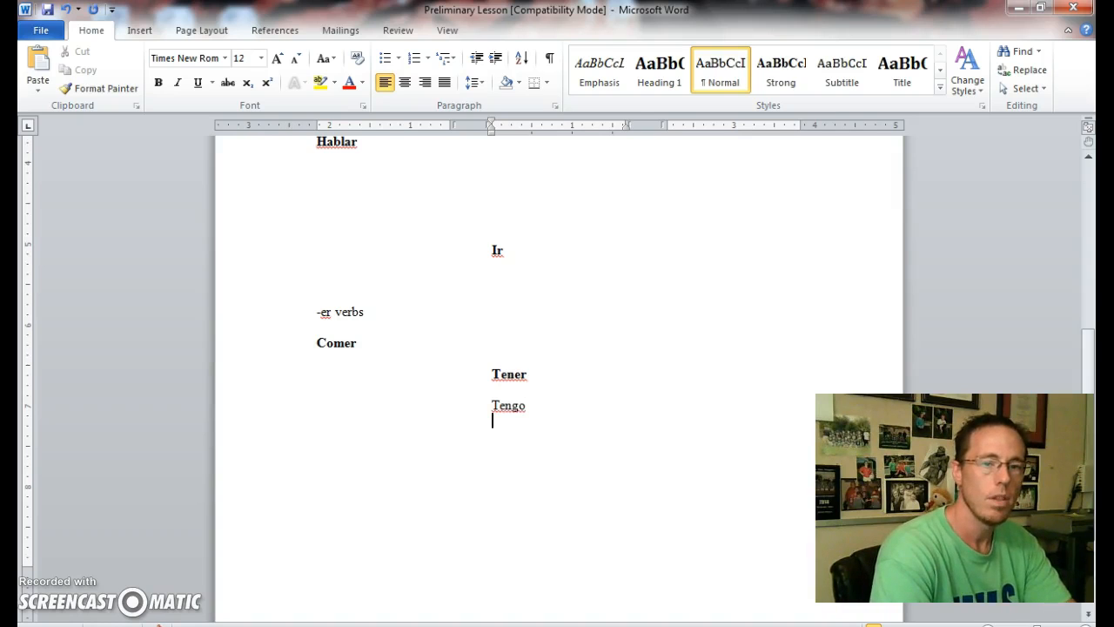
type("ti")
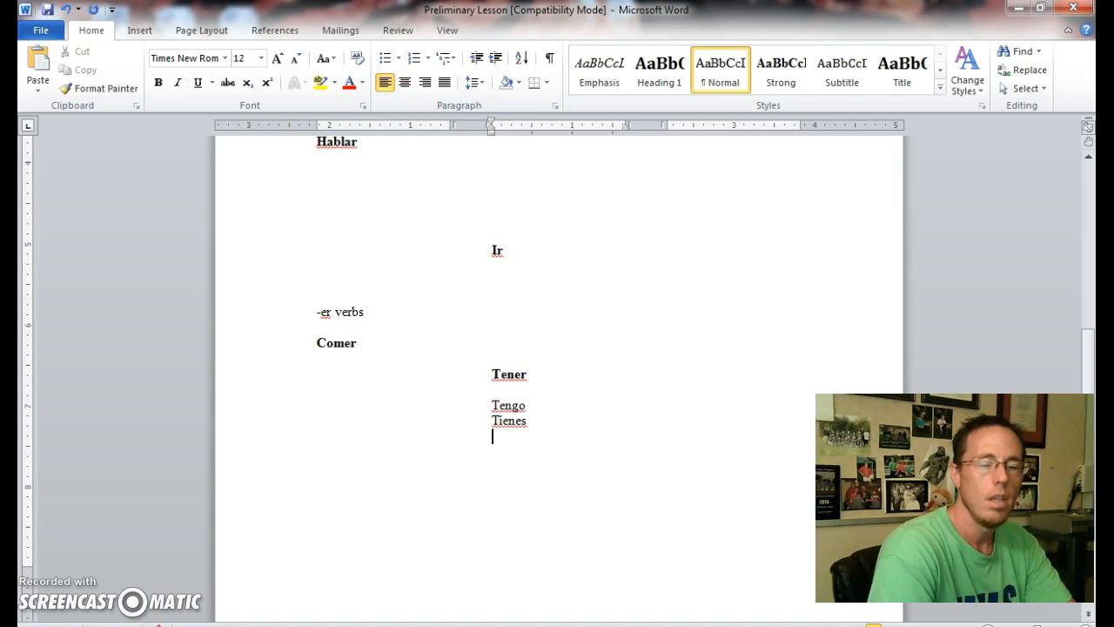
type("t")
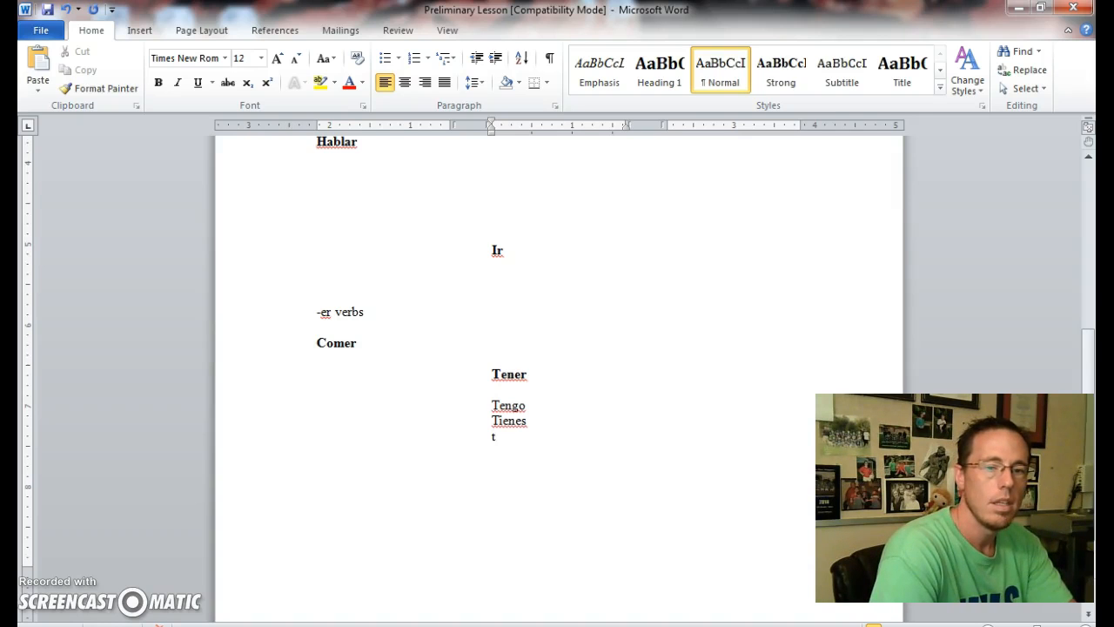
type("iene")
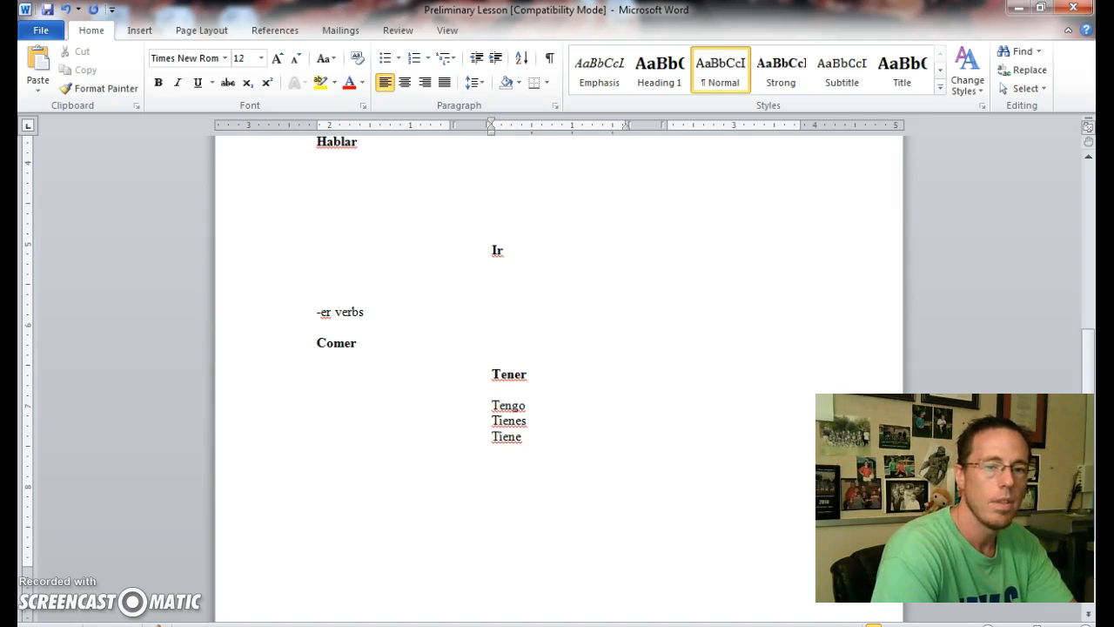
type("teneo")
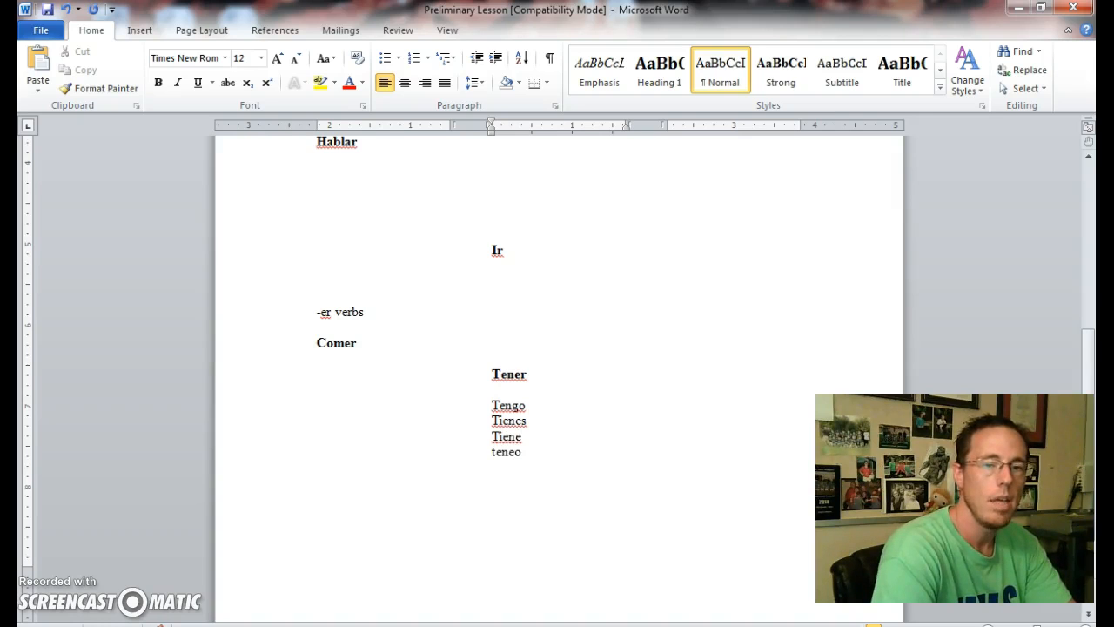
- Complete the list with Tenemos, Tenéis and Tienen
type("tenemos")
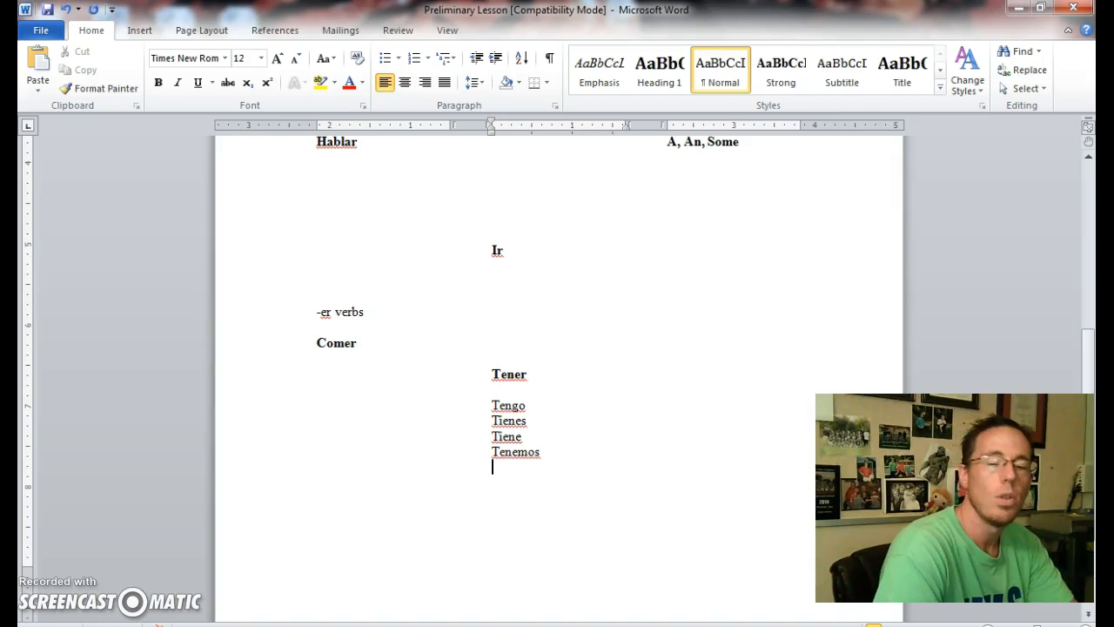
type("ten")
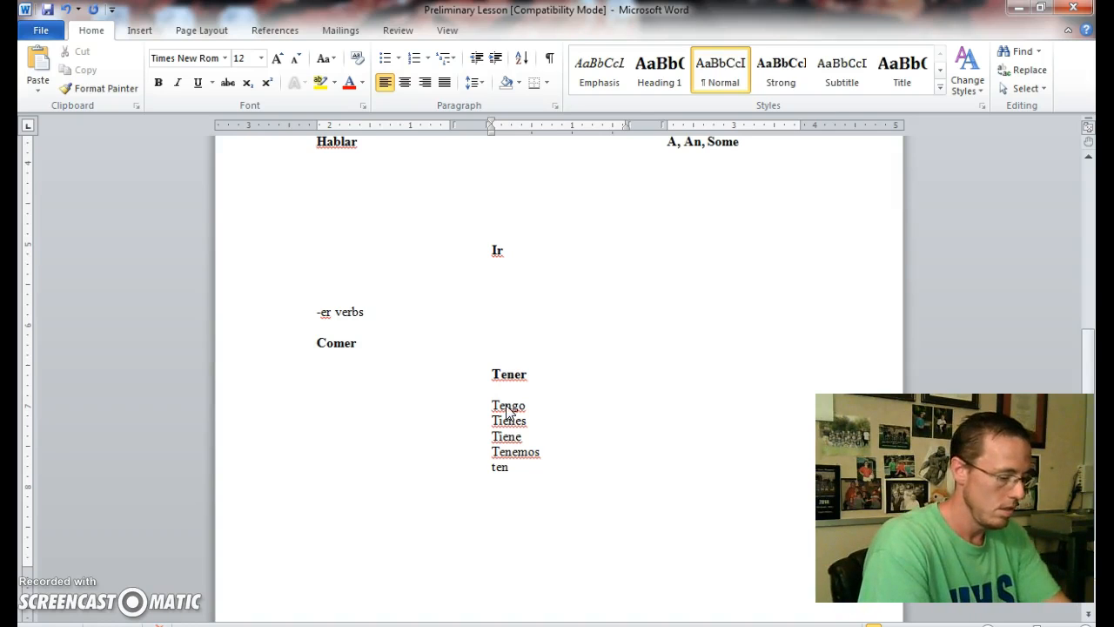
type("éi")
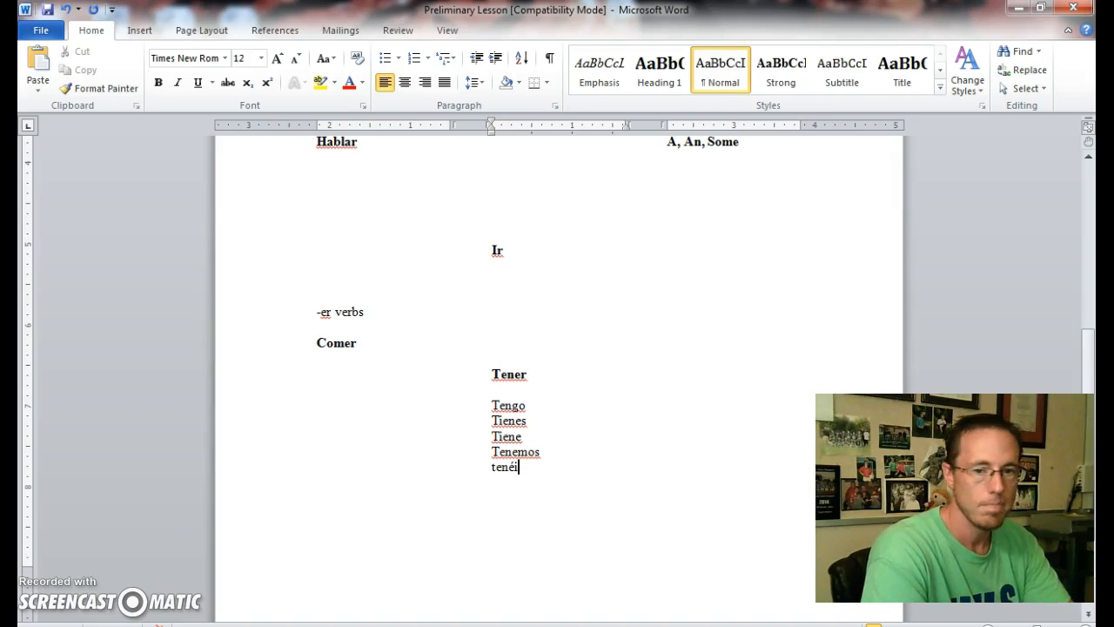
key("enter")
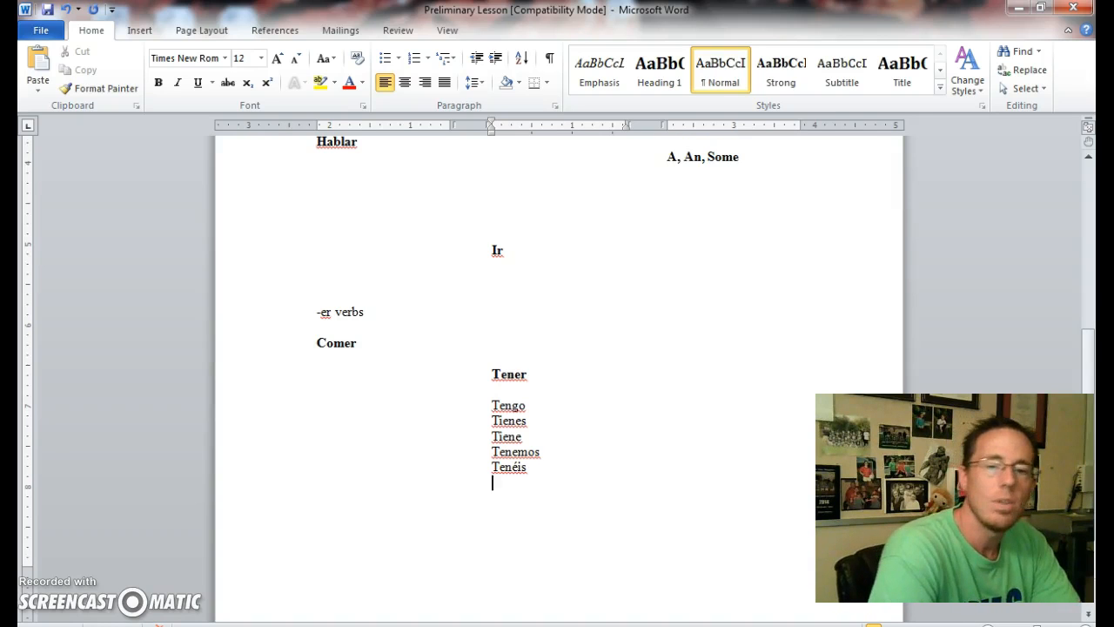
type("tienen")
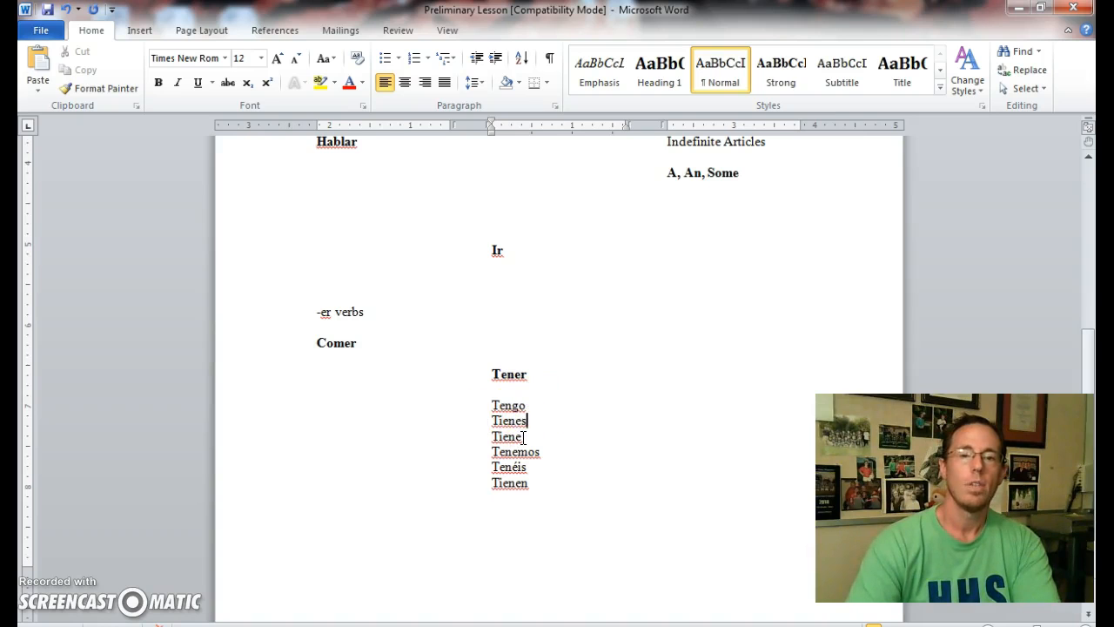
left_click(539, 453)
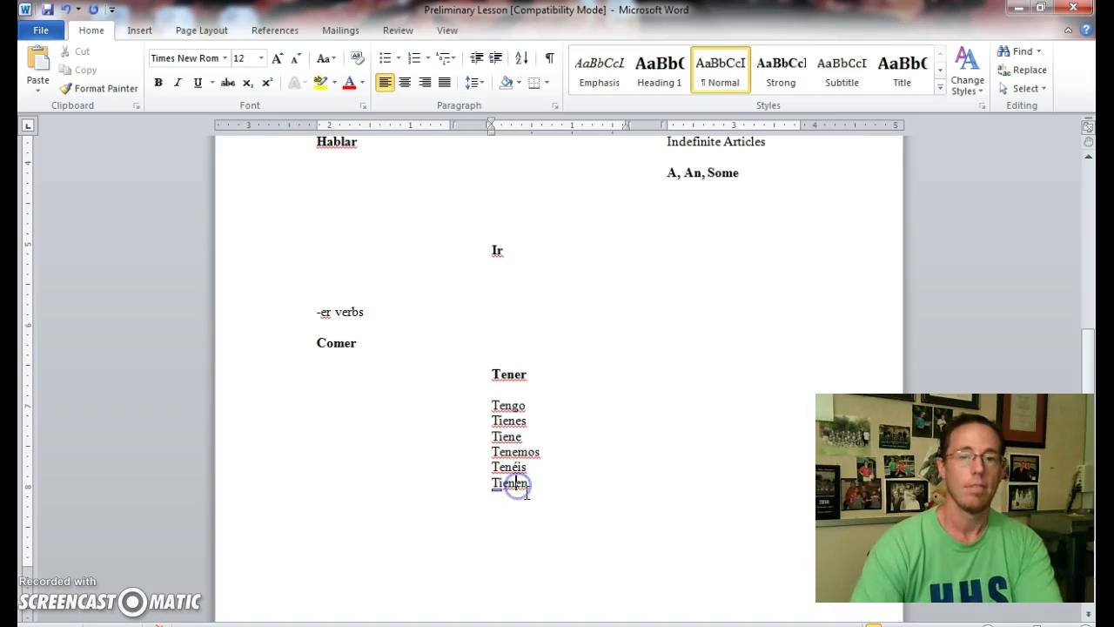
- Select the six Tener conjugation lines for deletion
left_click_drag(510, 484, 495, 435)
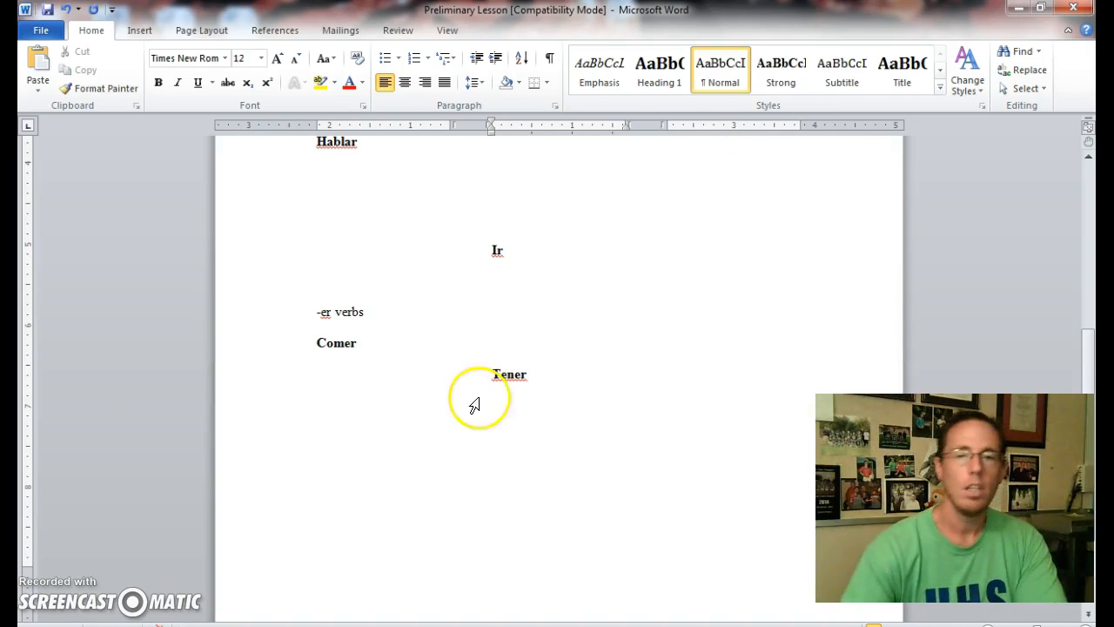
- Insert several blank answer lines under The, pushing Indefinite Articles further down
scroll("up", 3)
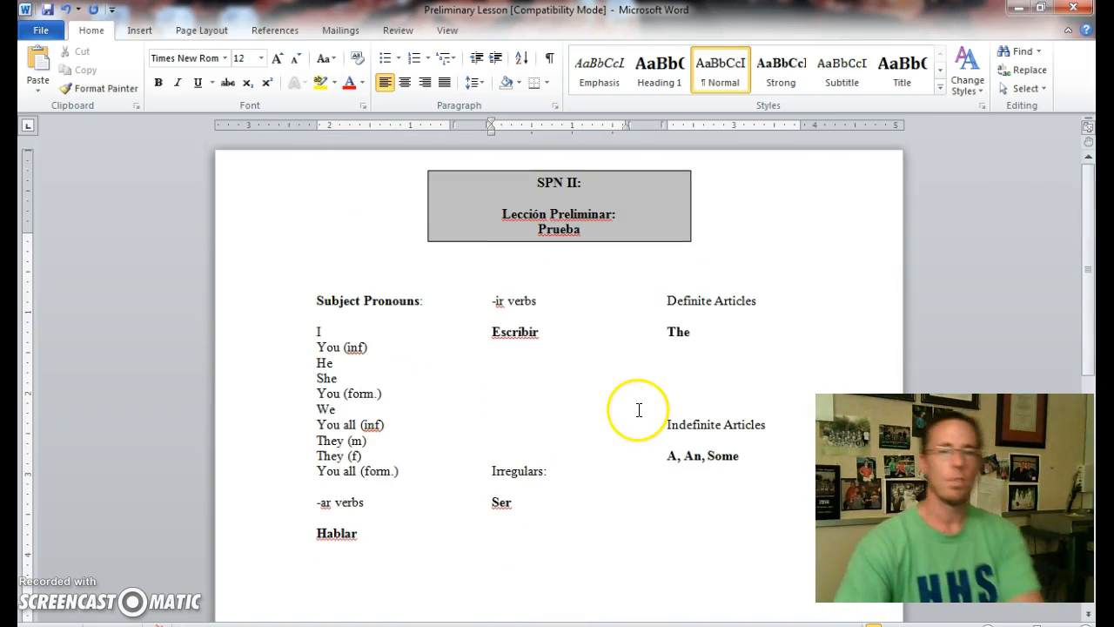
left_click(696, 331)
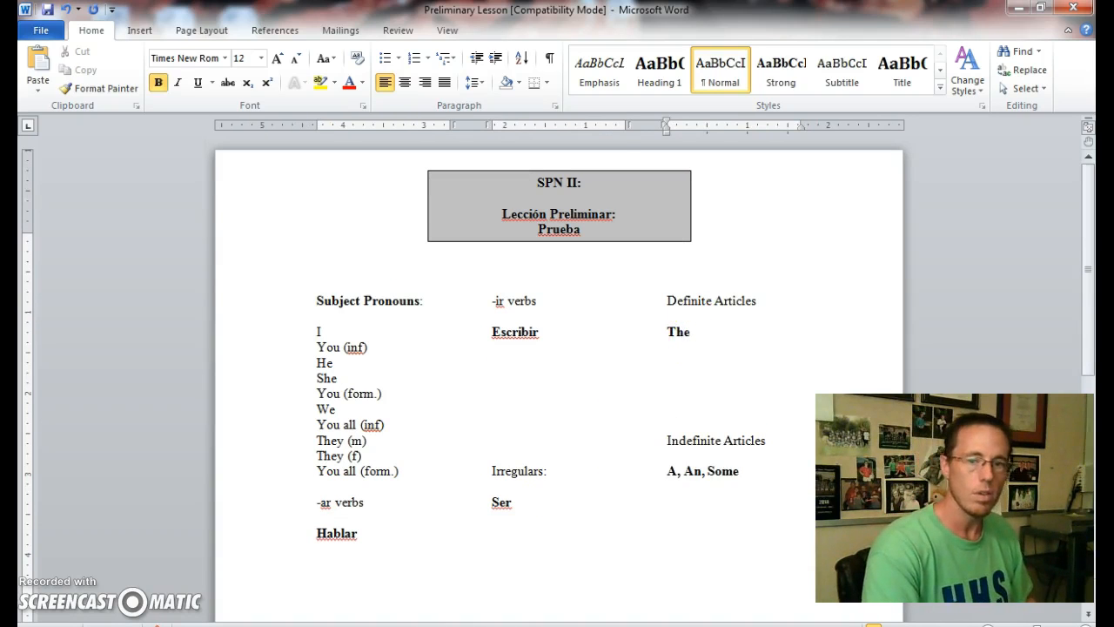
left_click(670, 364)
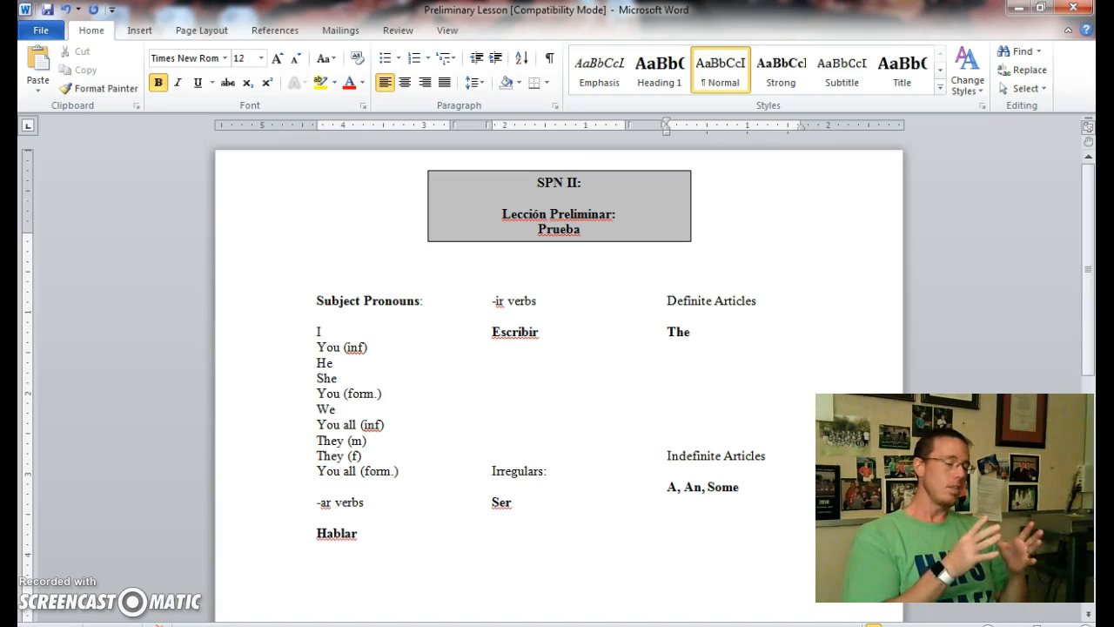
left_click(669, 364)
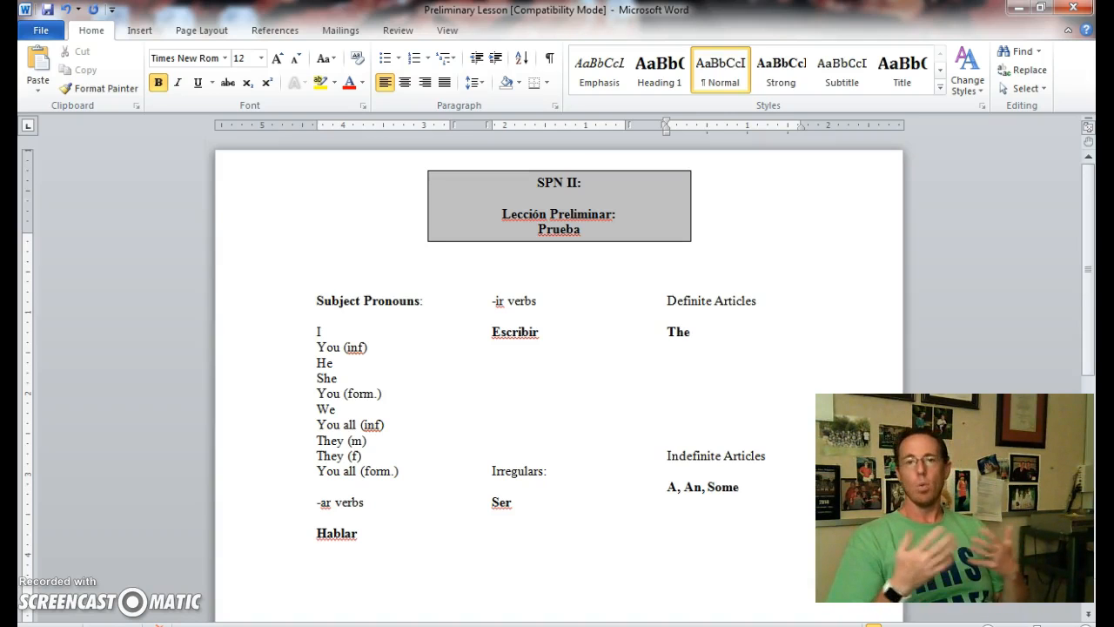
left_click(668, 364)
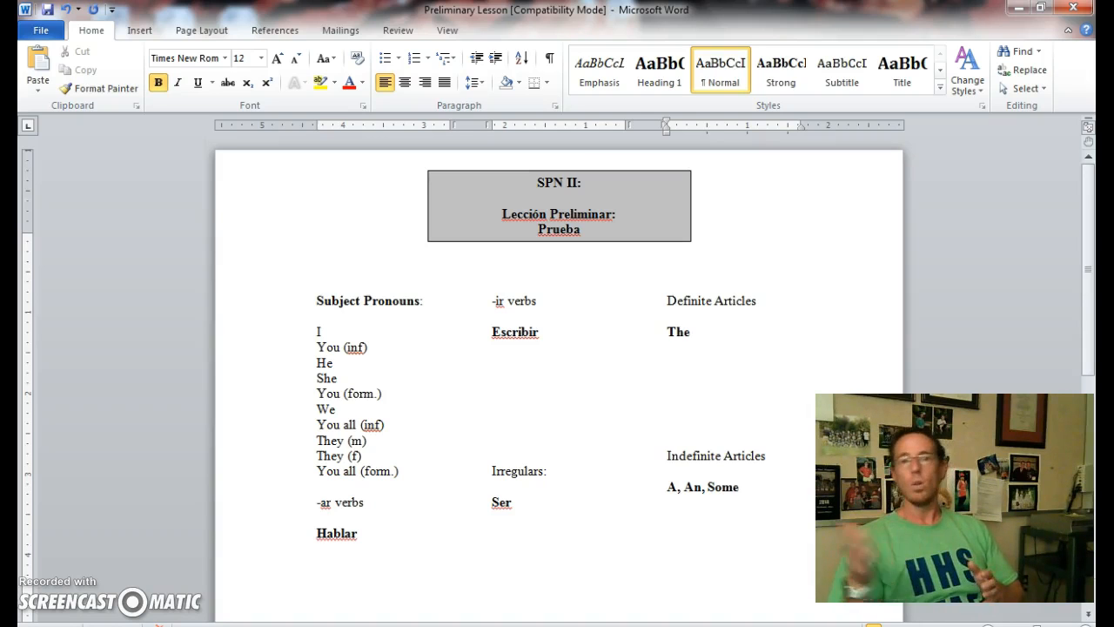
left_click(667, 363)
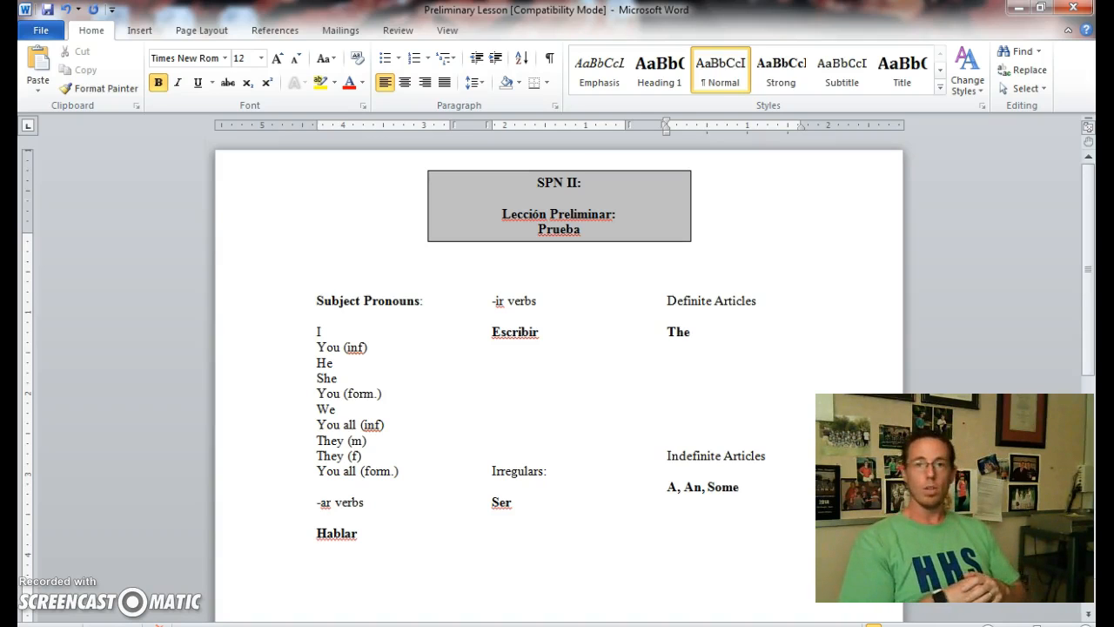
left_click(666, 364)
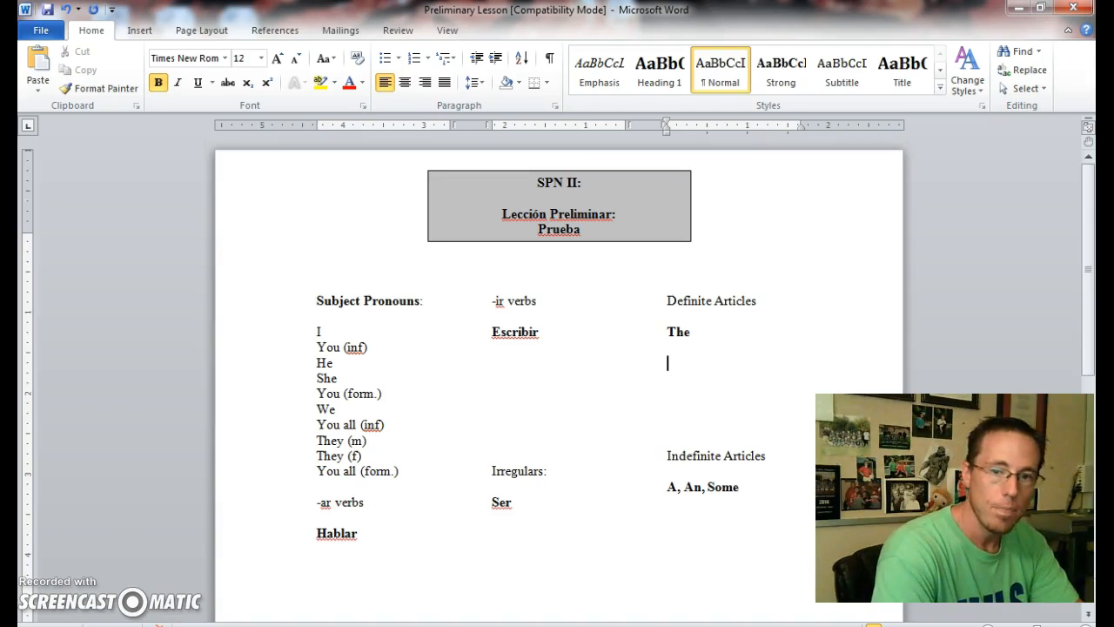
type("El")
type("Los")
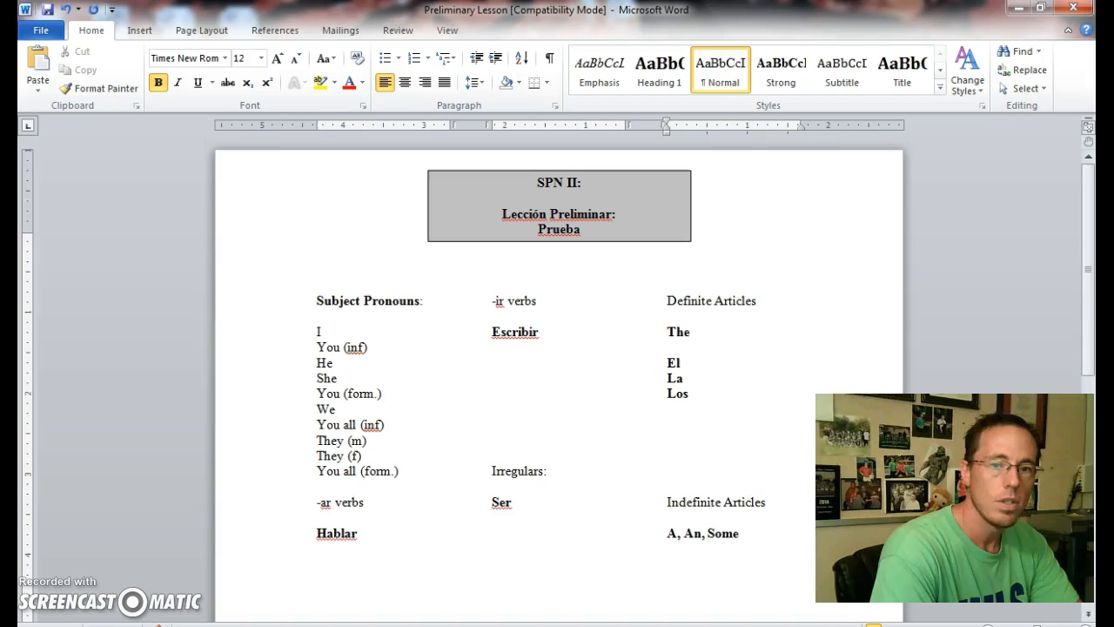
type("Las")
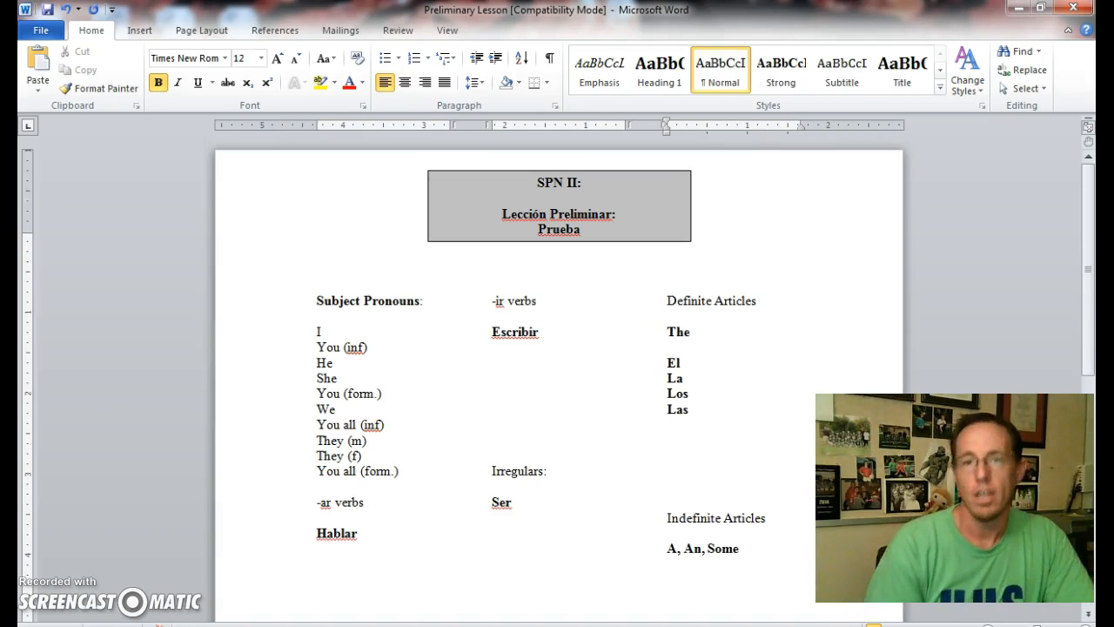
left_click(669, 424)
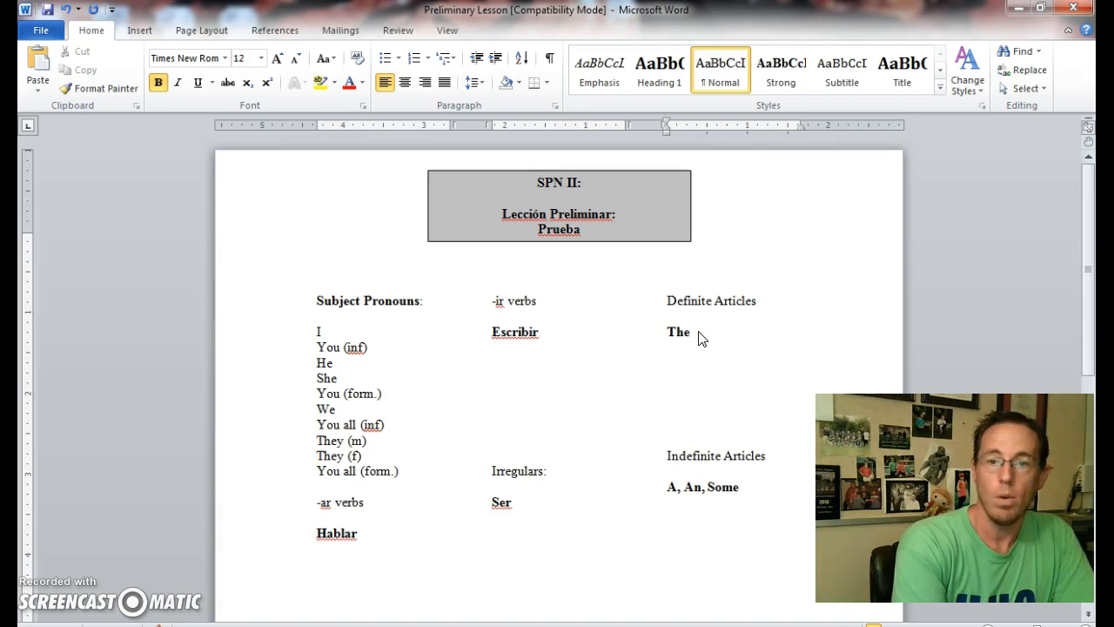
- Remove a blank line under The so Indefinite Articles and A, An, Some move up one line
left_click(710, 331)
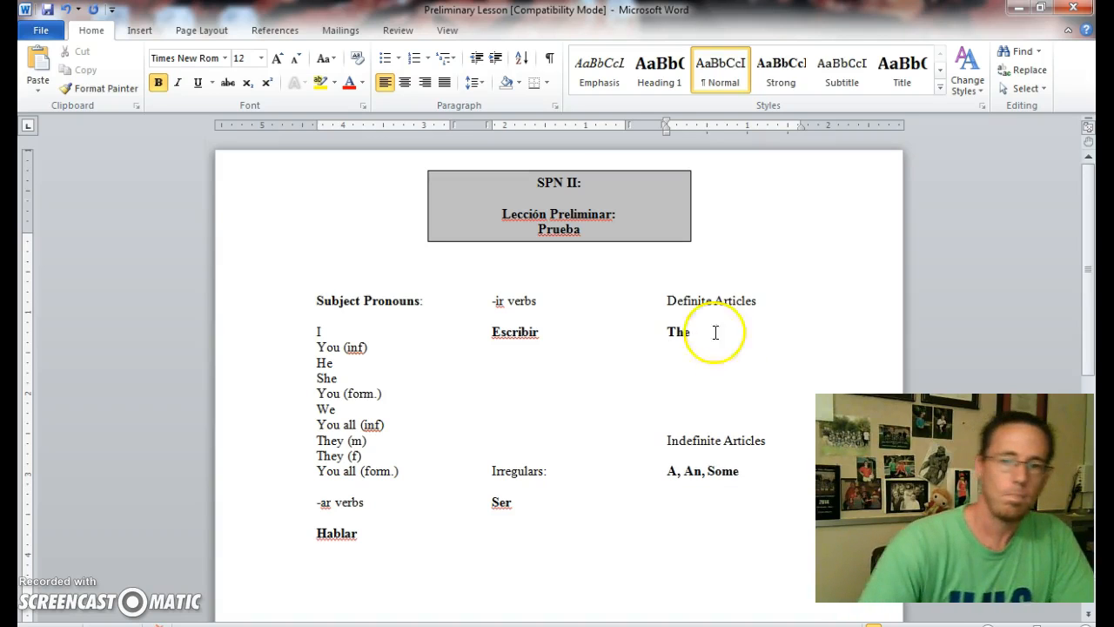
mouse_move(747, 478)
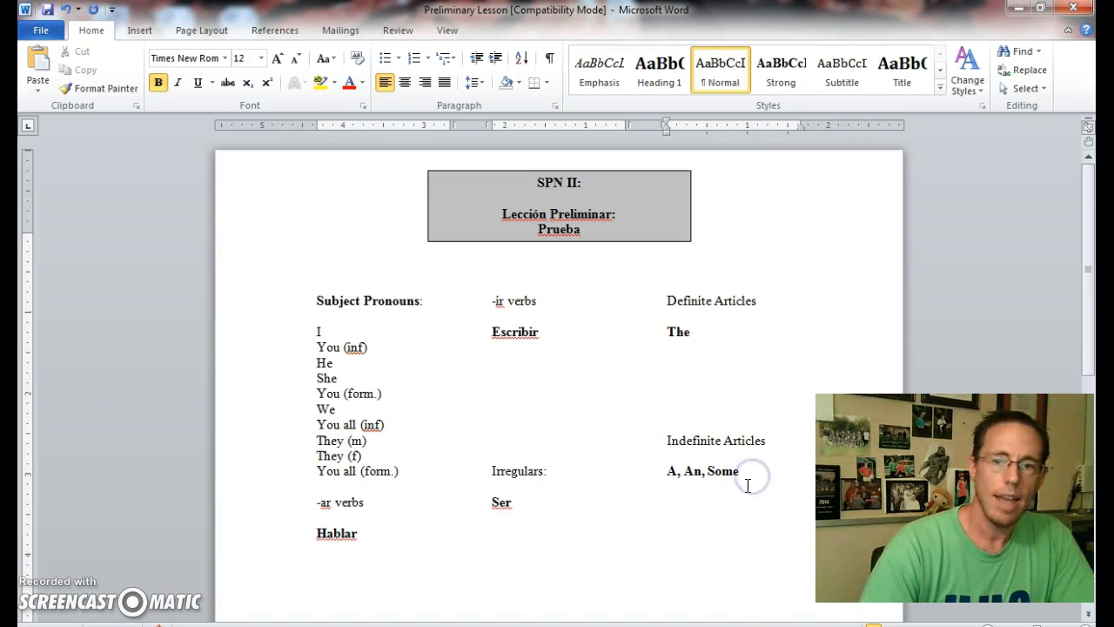
left_click(668, 501)
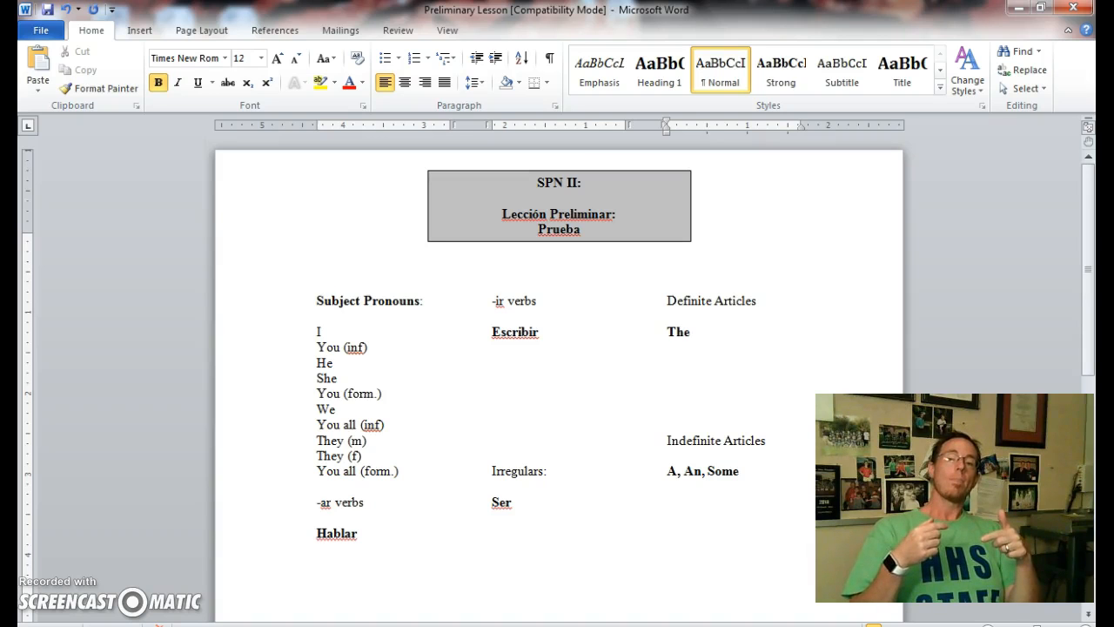
left_click(669, 501)
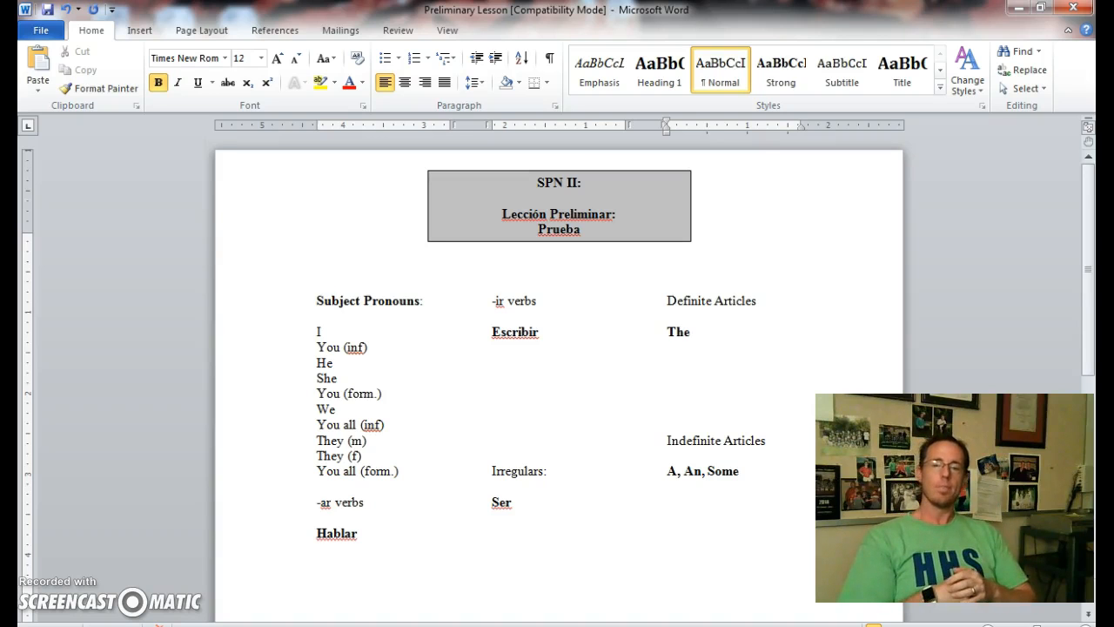
left_click(669, 501)
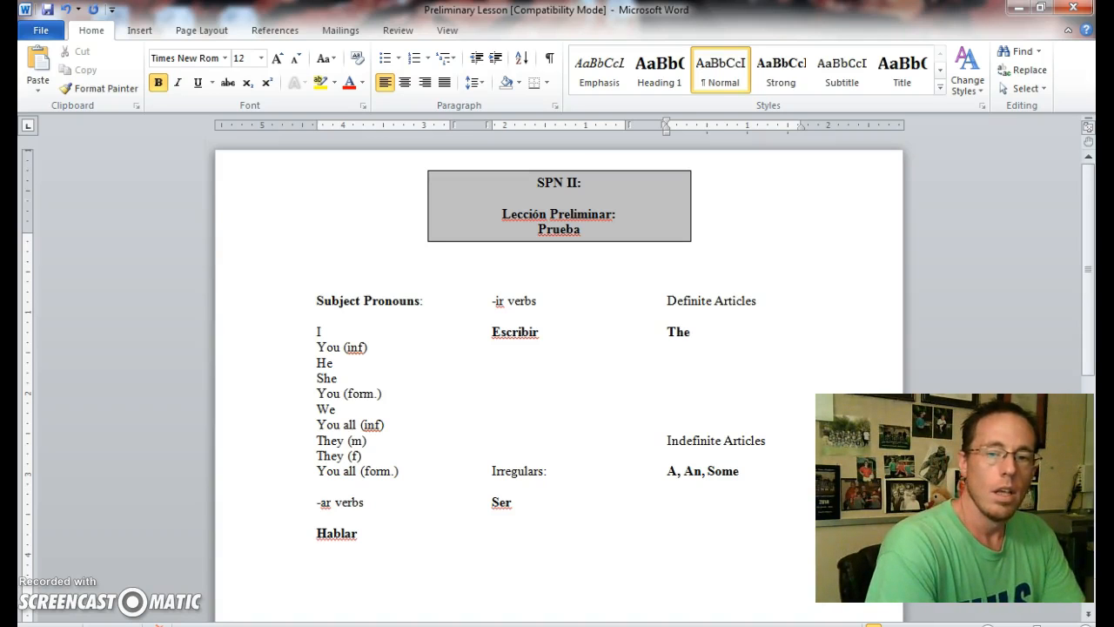
type("Un")
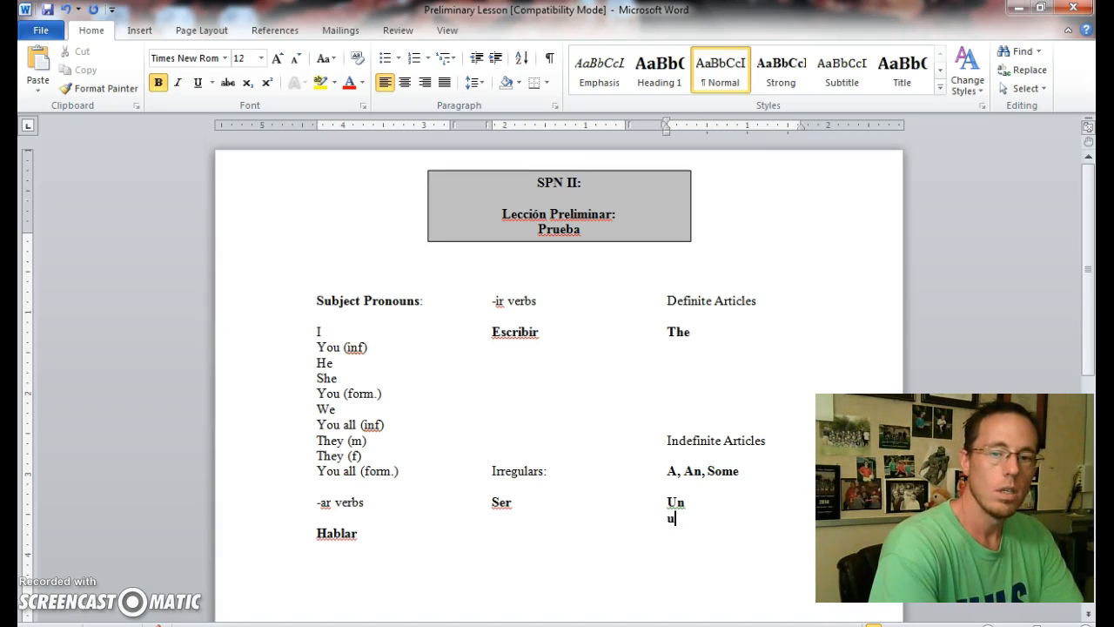
type("na")
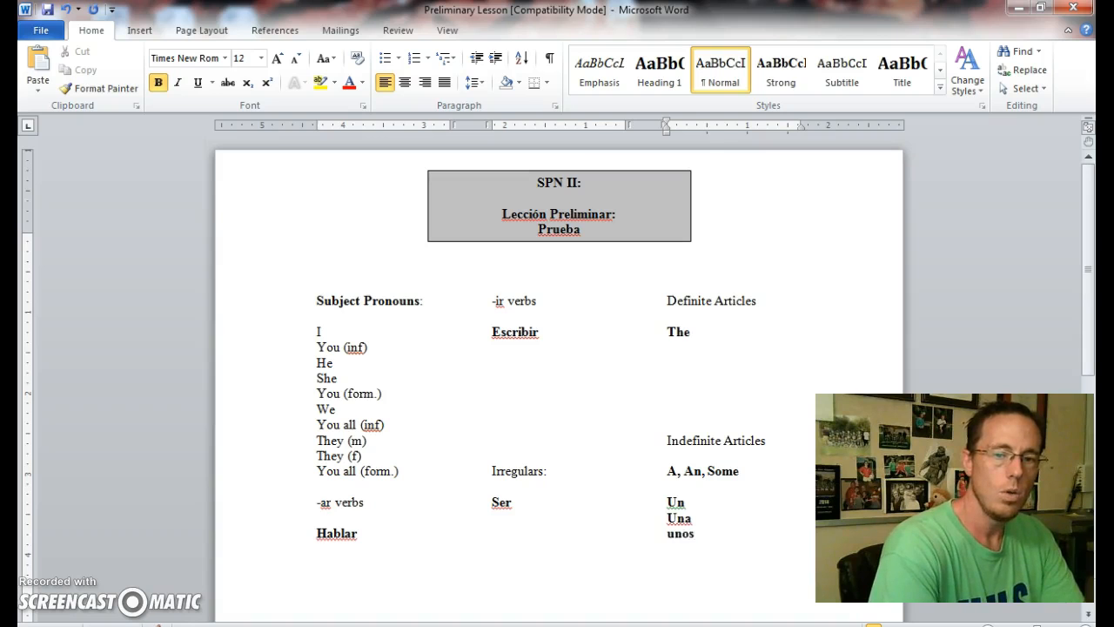
type("unas")
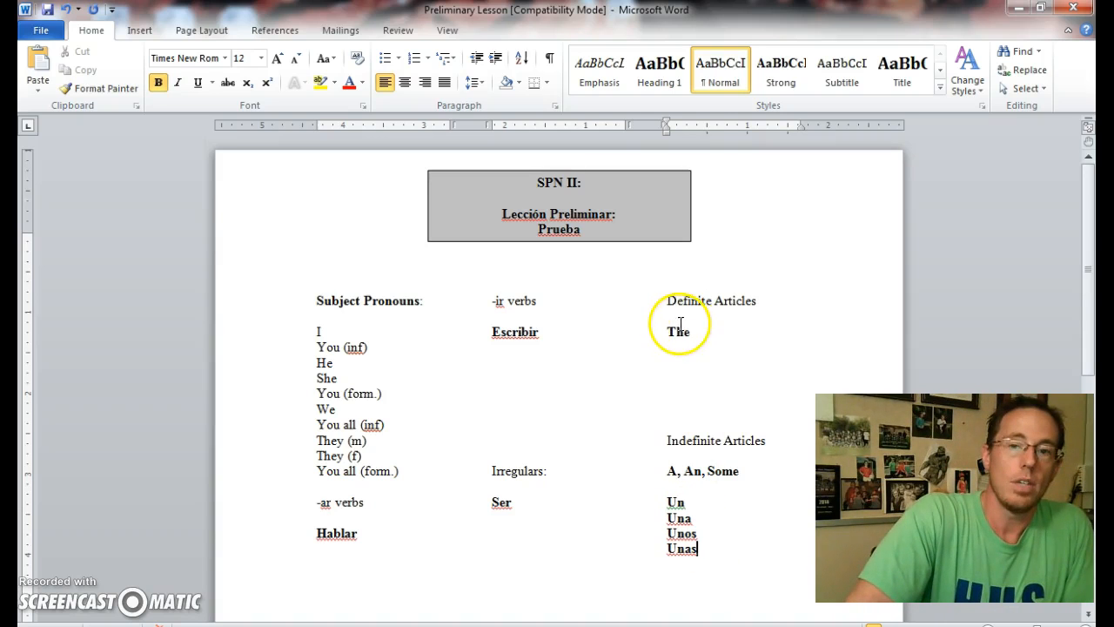
double_click(680, 331)
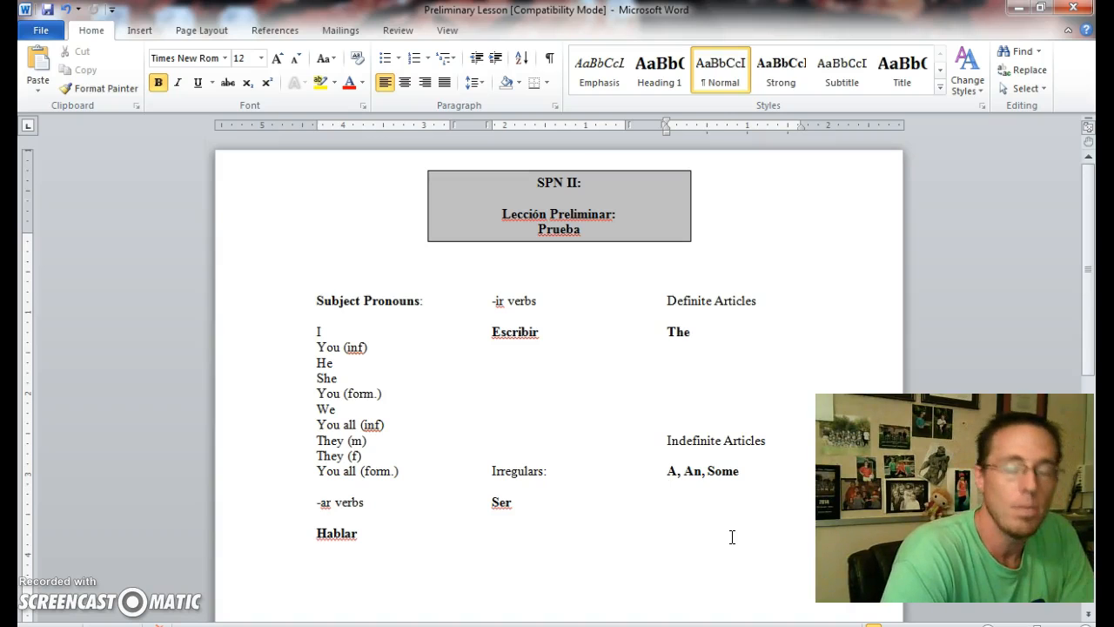
left_click(667, 488)
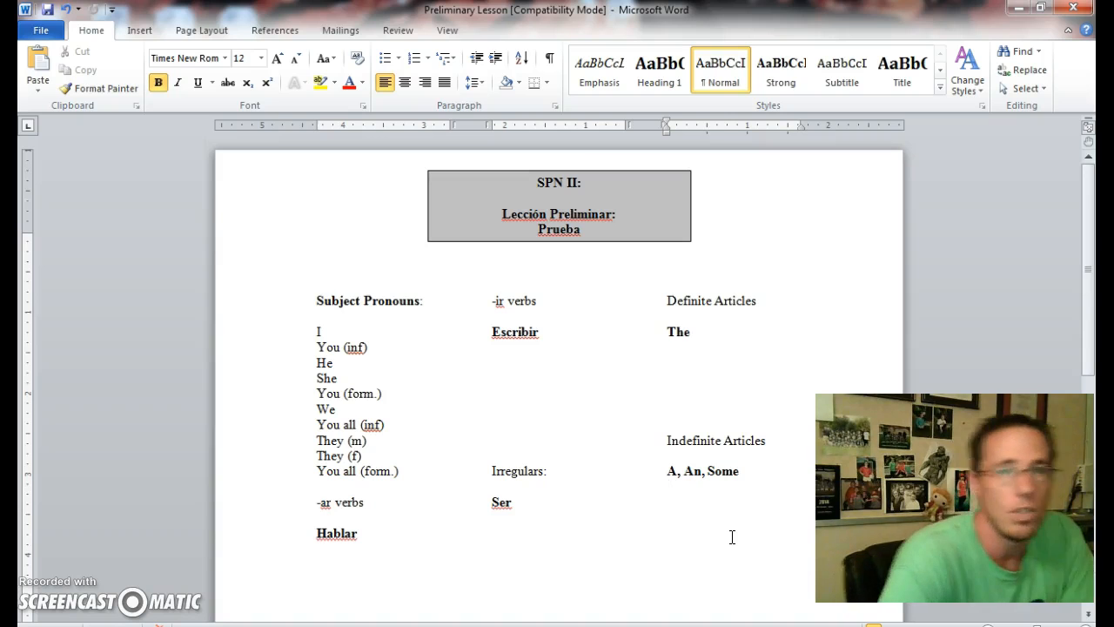
left_click(666, 485)
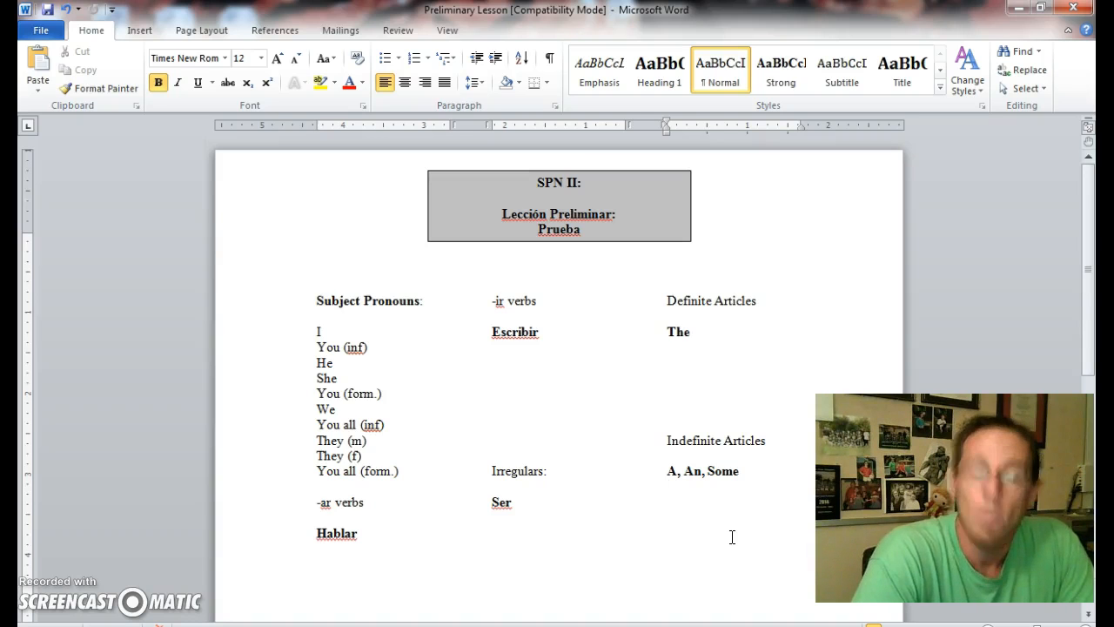
left_click(669, 487)
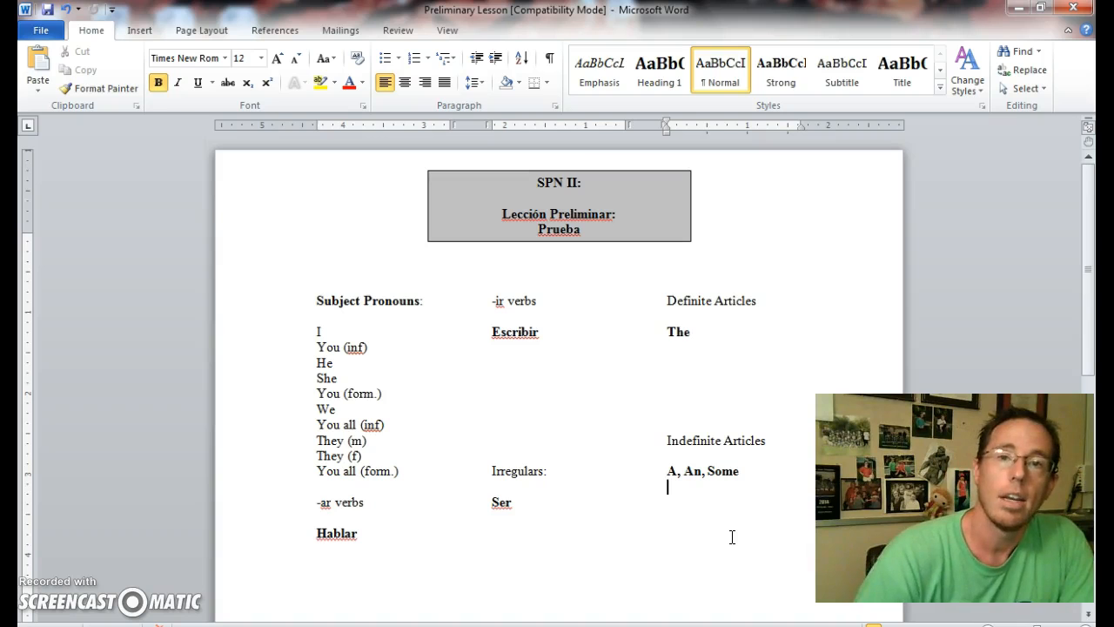